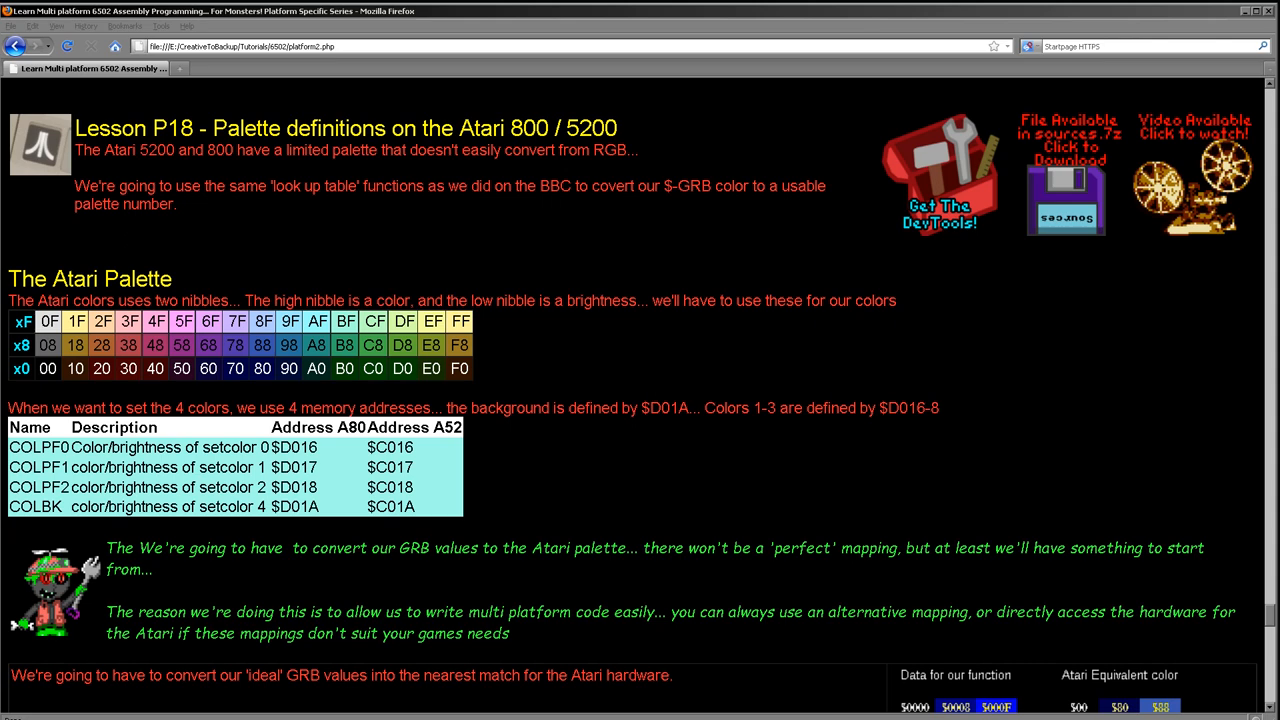
- Scroll the lesson page to the GRB-function-values versus Atari equivalent colour table
scroll(down, 3)
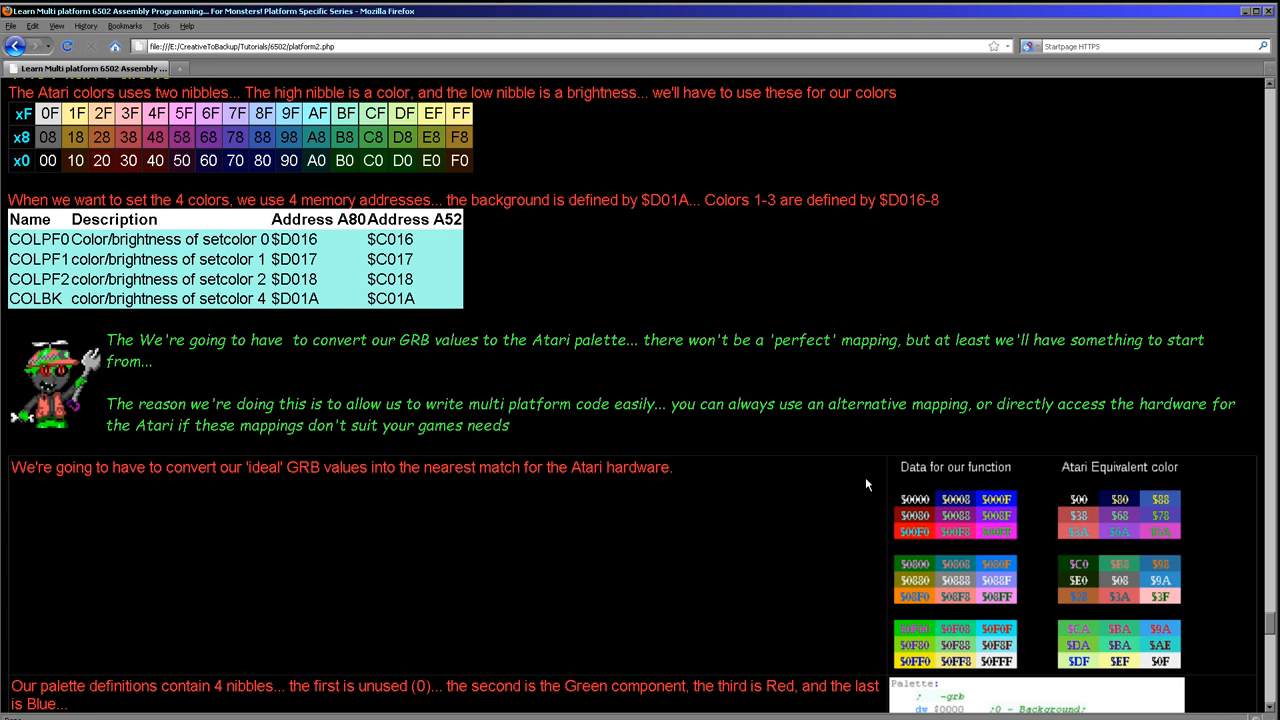
scroll(up, 3)
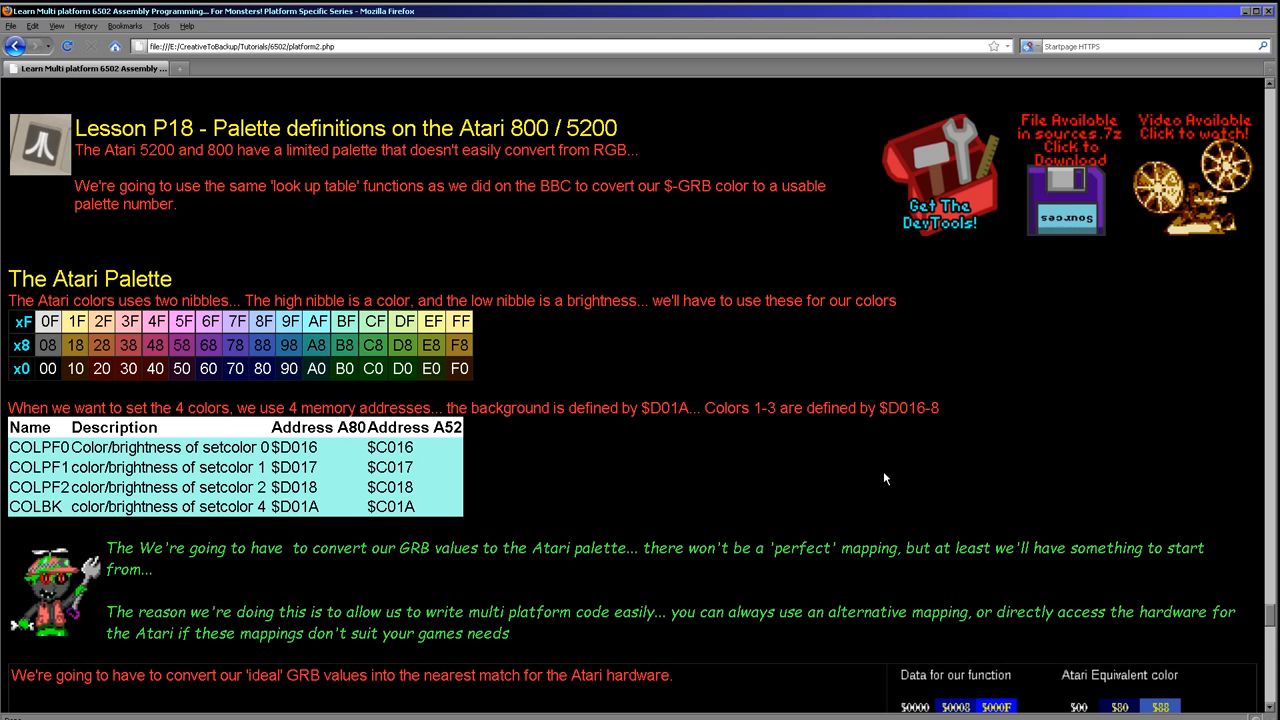
mouse_move(884, 8)
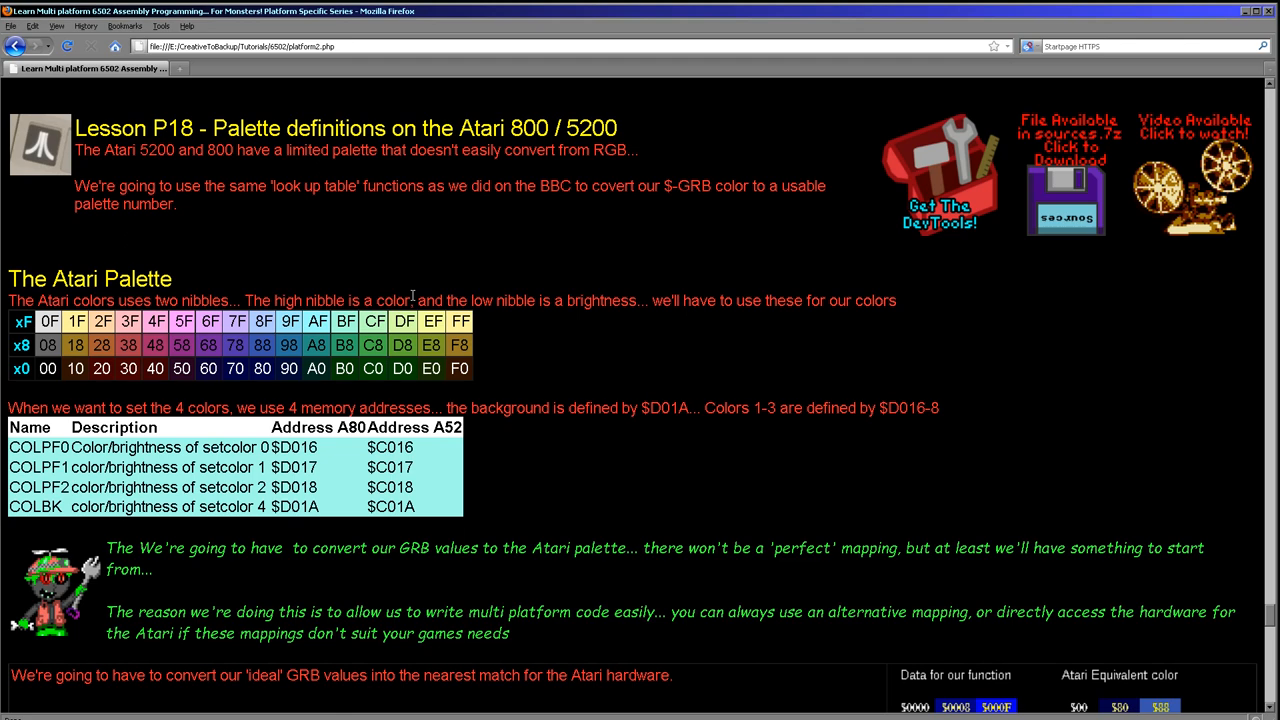
mouse_move(145, 299)
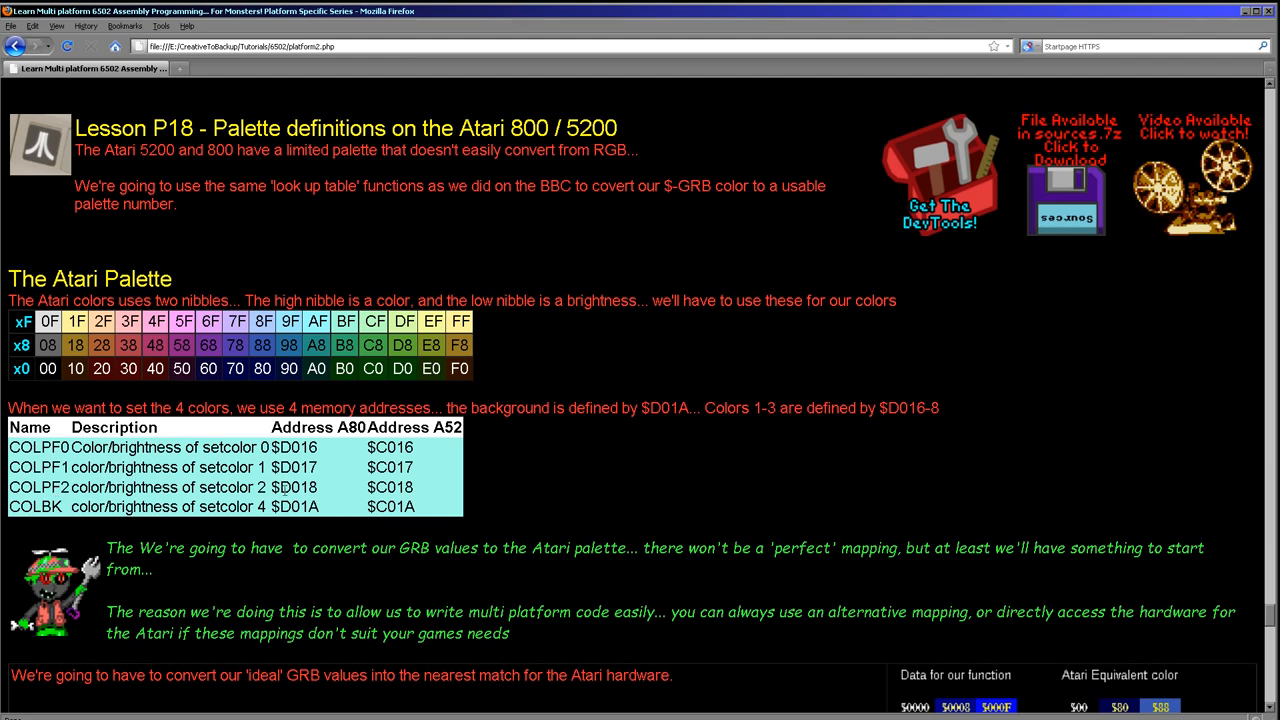
mouse_move(353, 480)
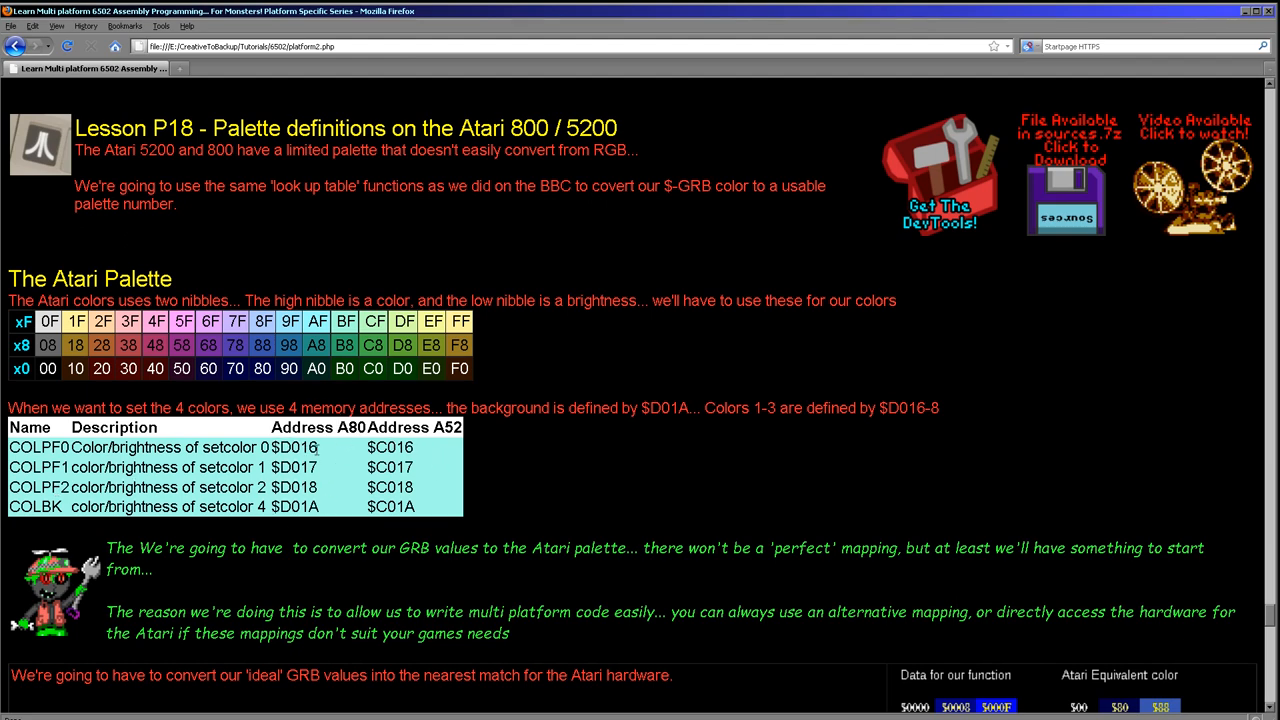
mouse_move(360, 433)
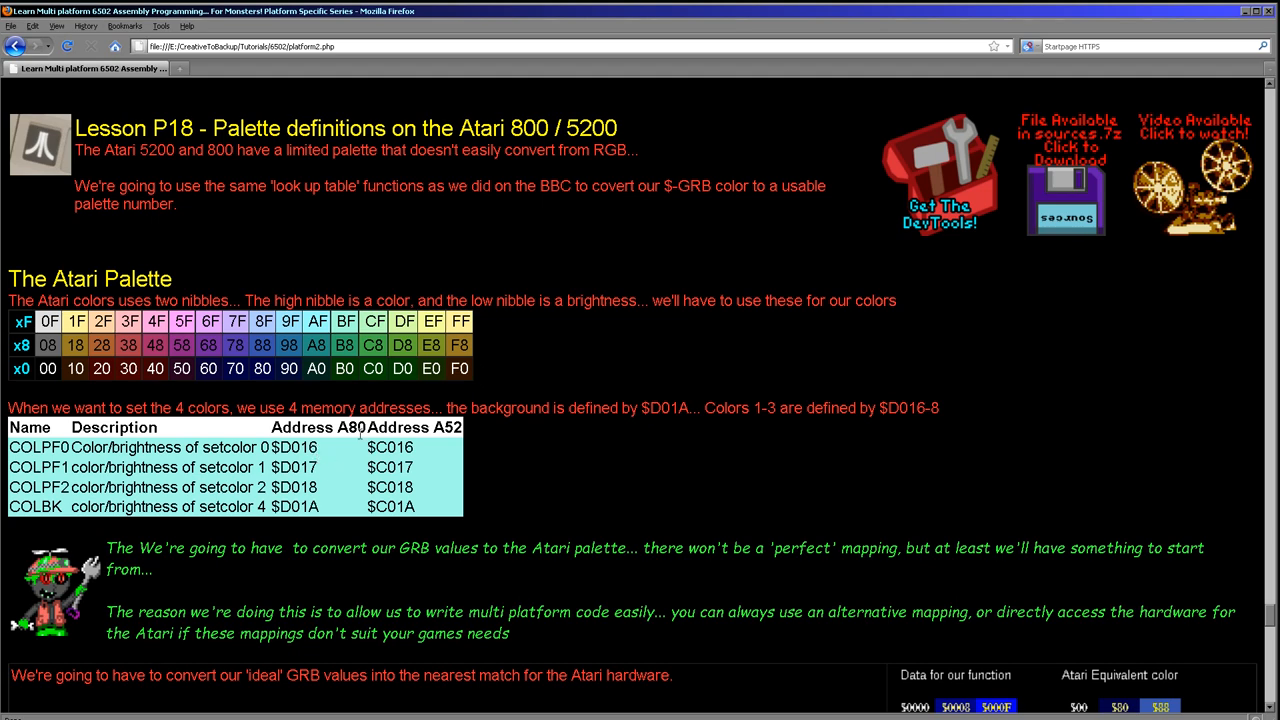
mouse_move(447, 455)
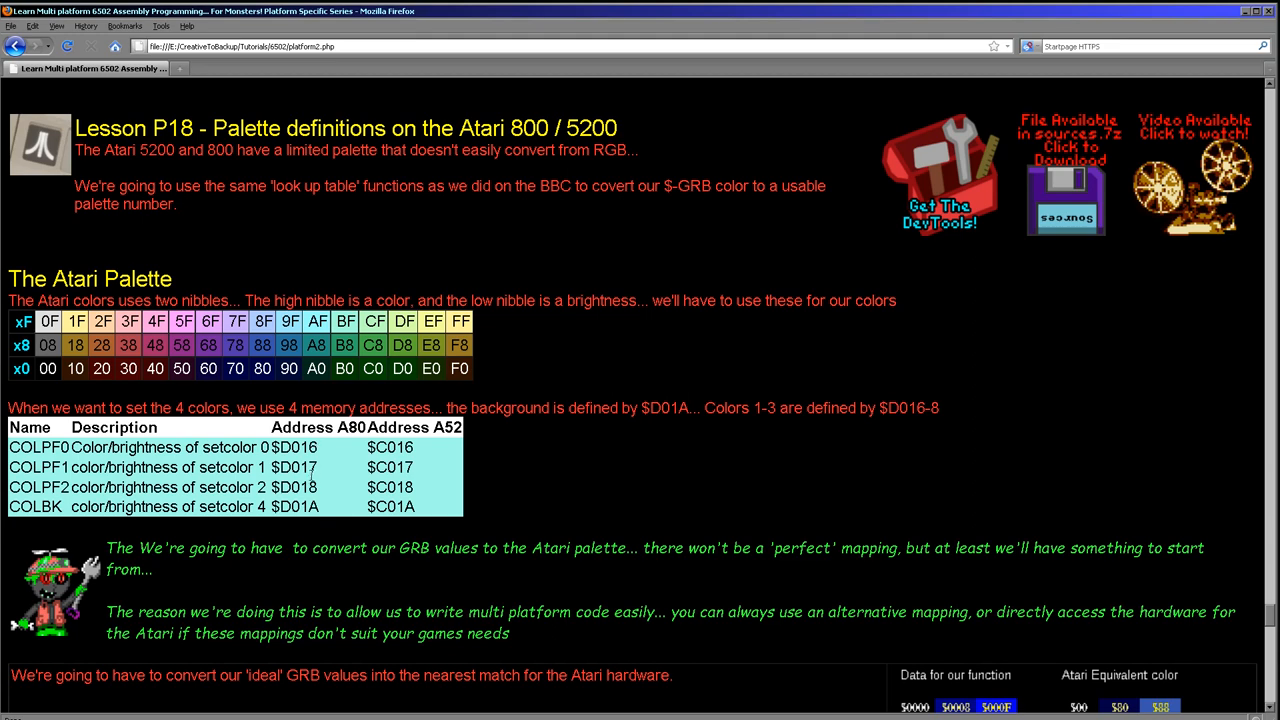
mouse_move(451, 506)
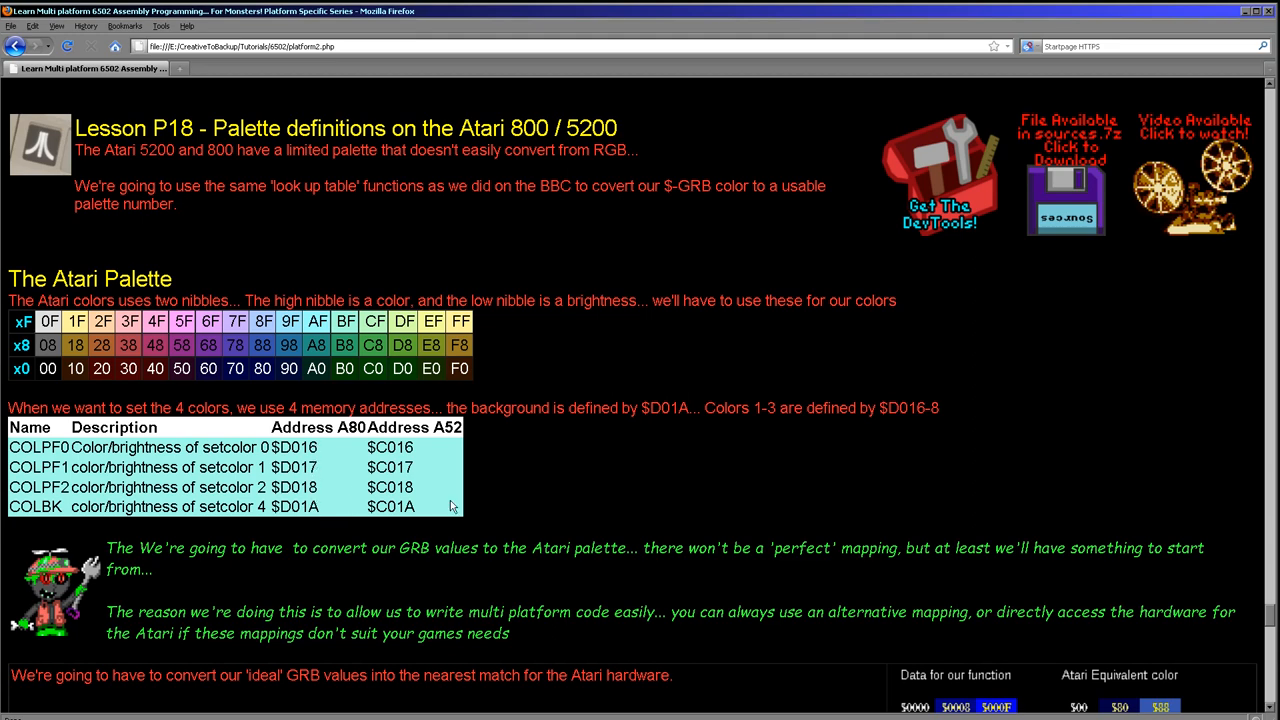
mouse_move(408, 542)
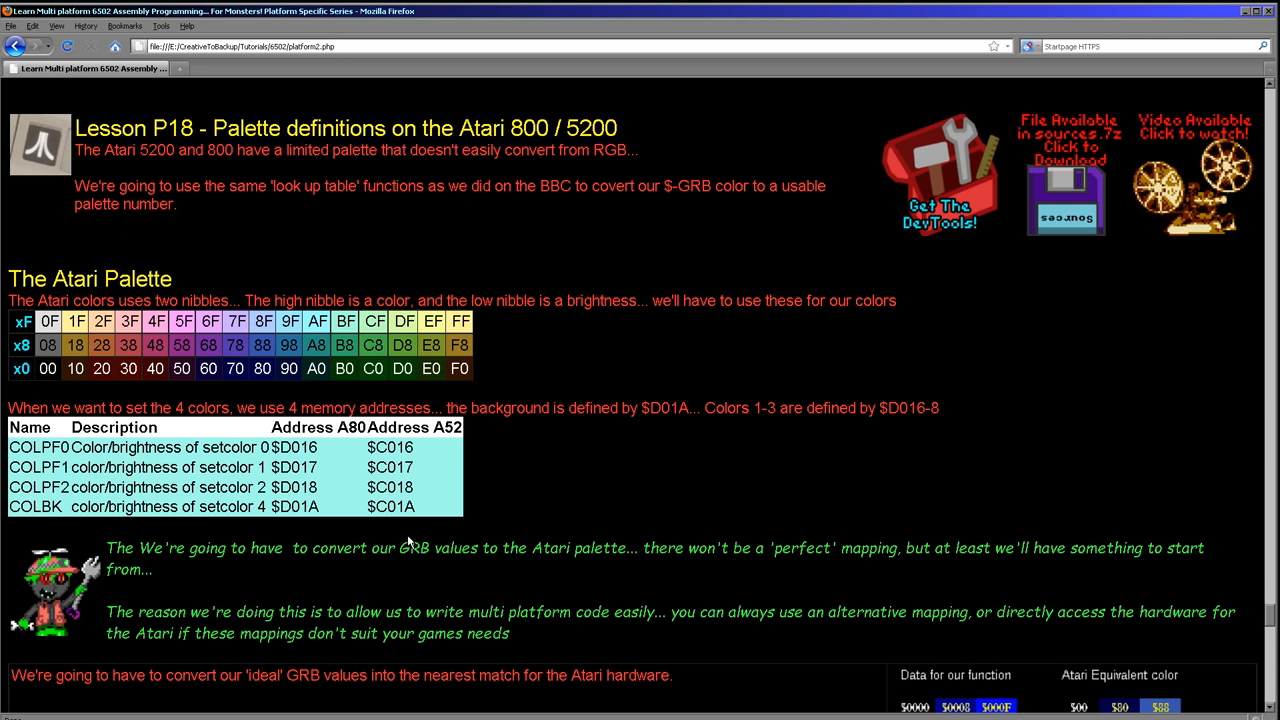
mouse_move(210, 401)
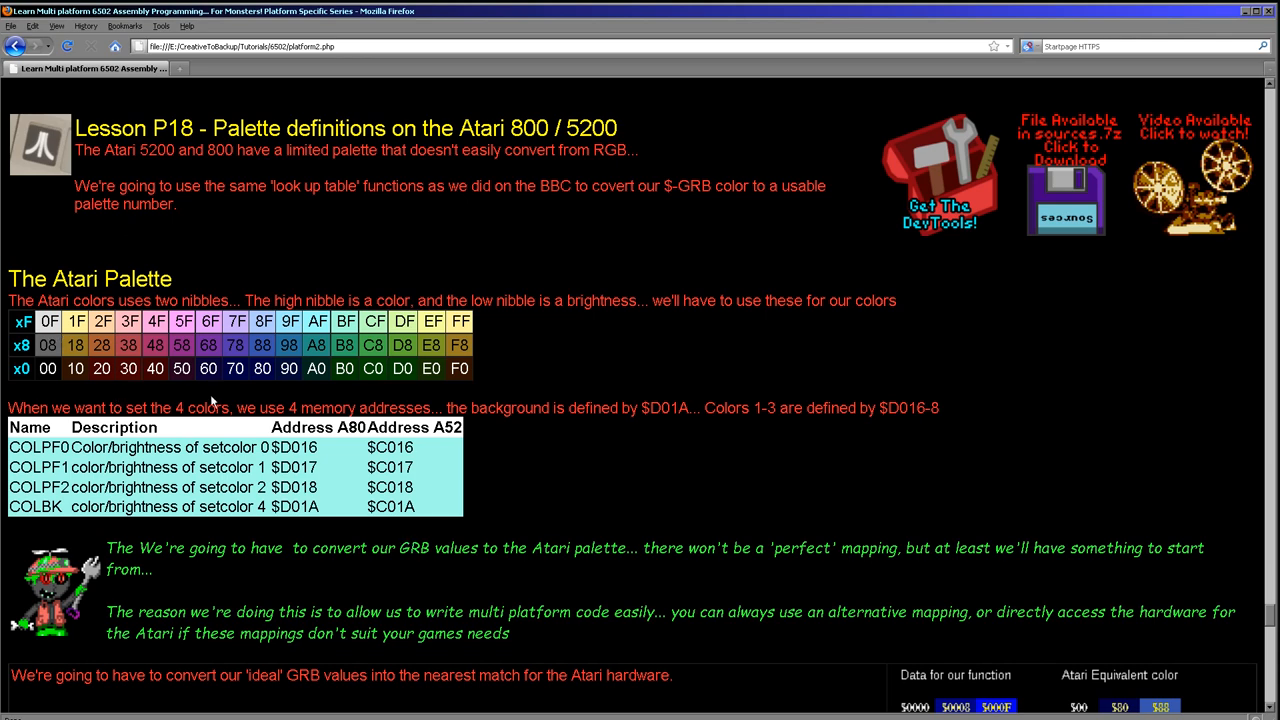
mouse_move(30, 363)
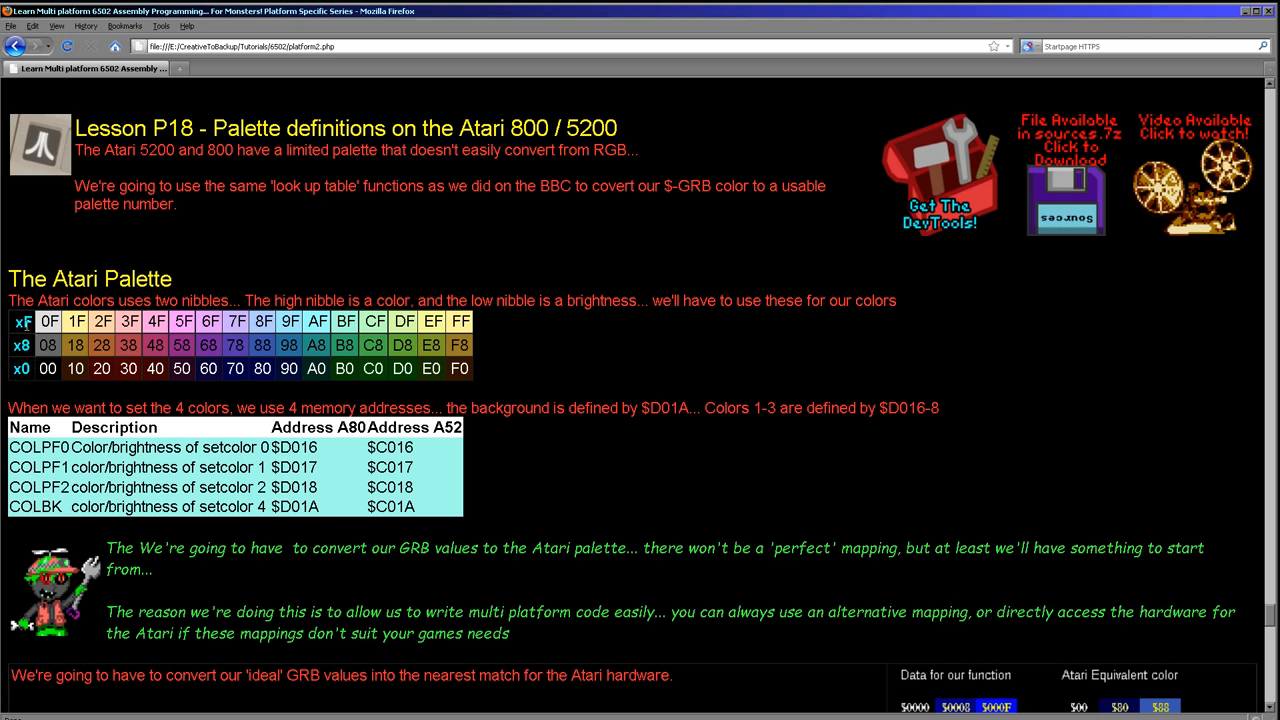
mouse_move(475, 340)
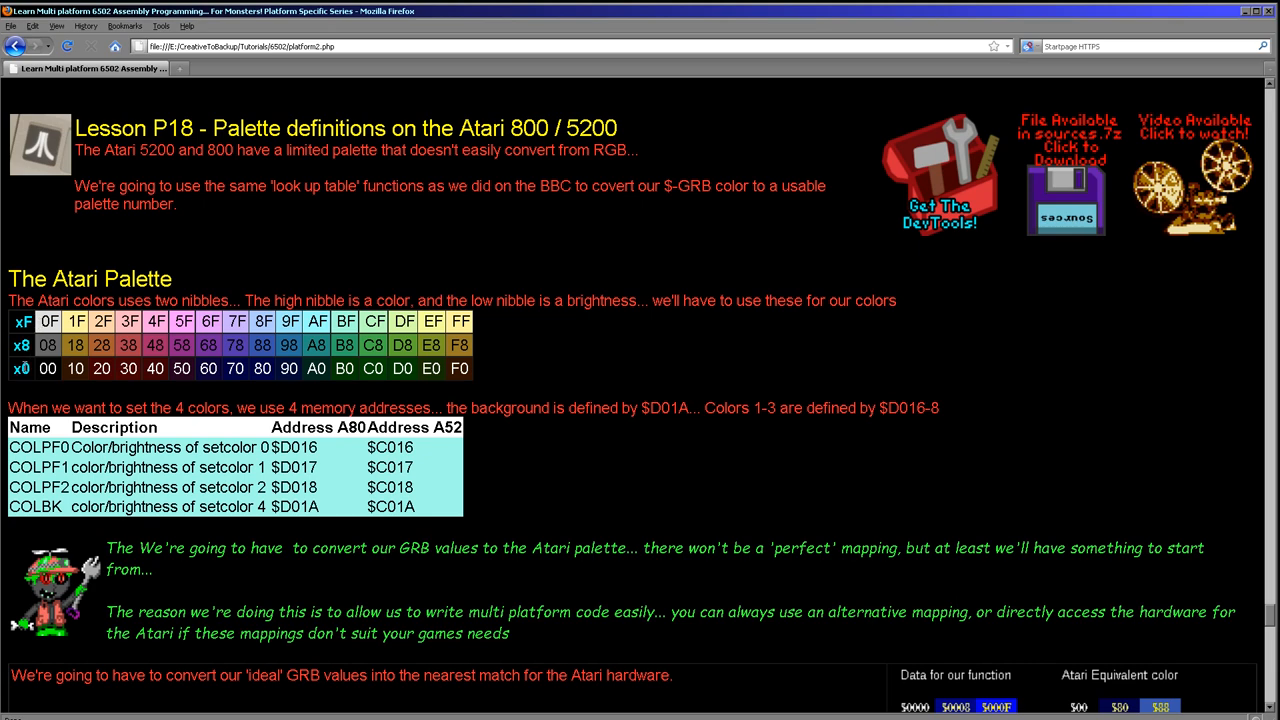
mouse_move(52, 386)
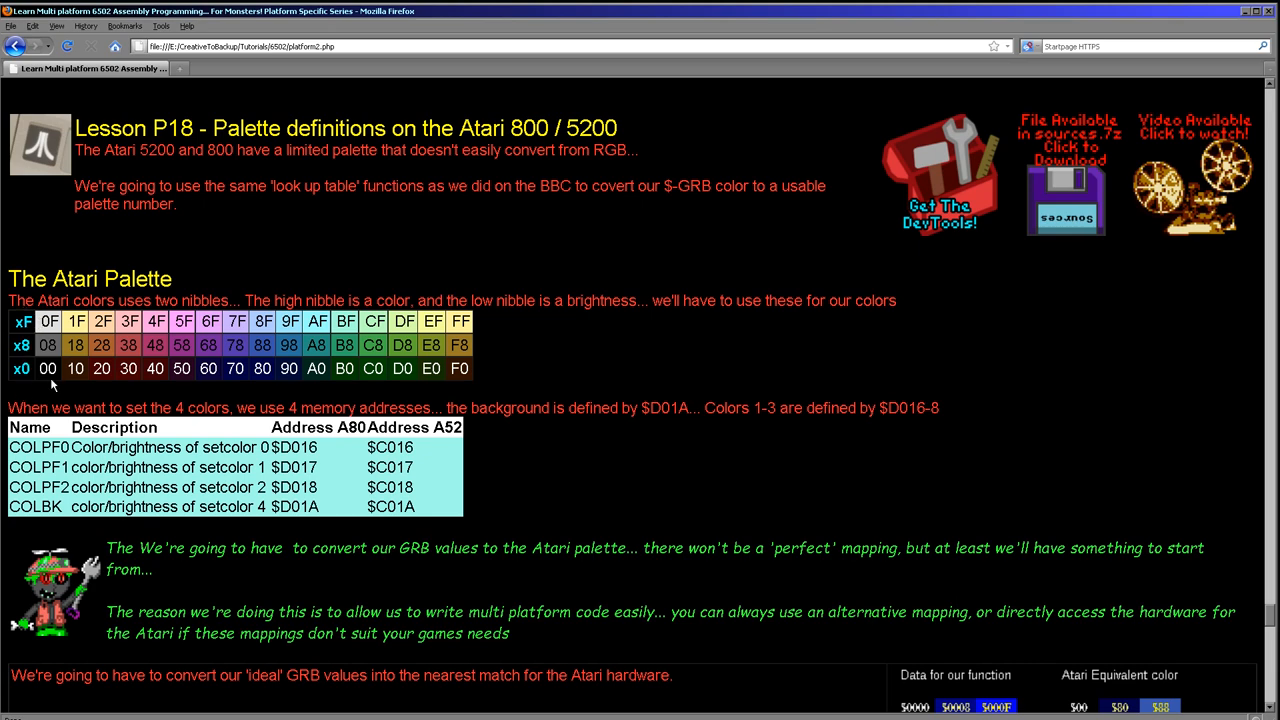
scroll(down, 3)
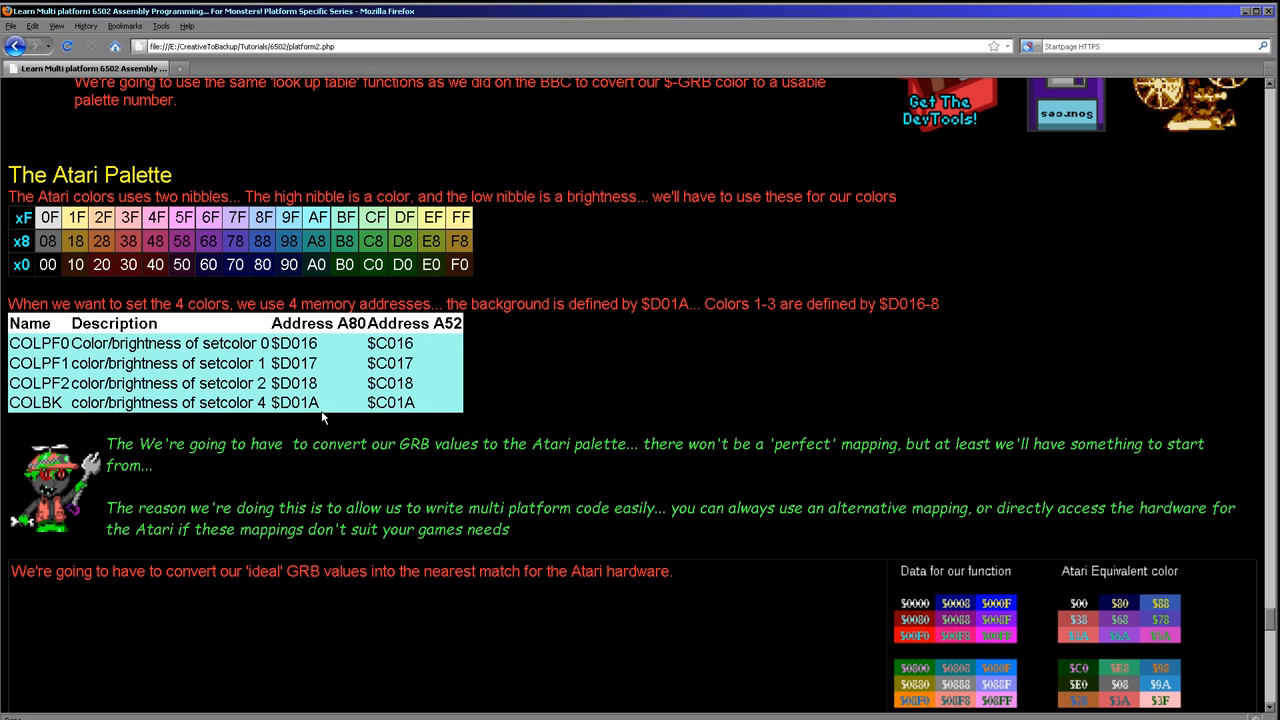
mouse_move(1040, 653)
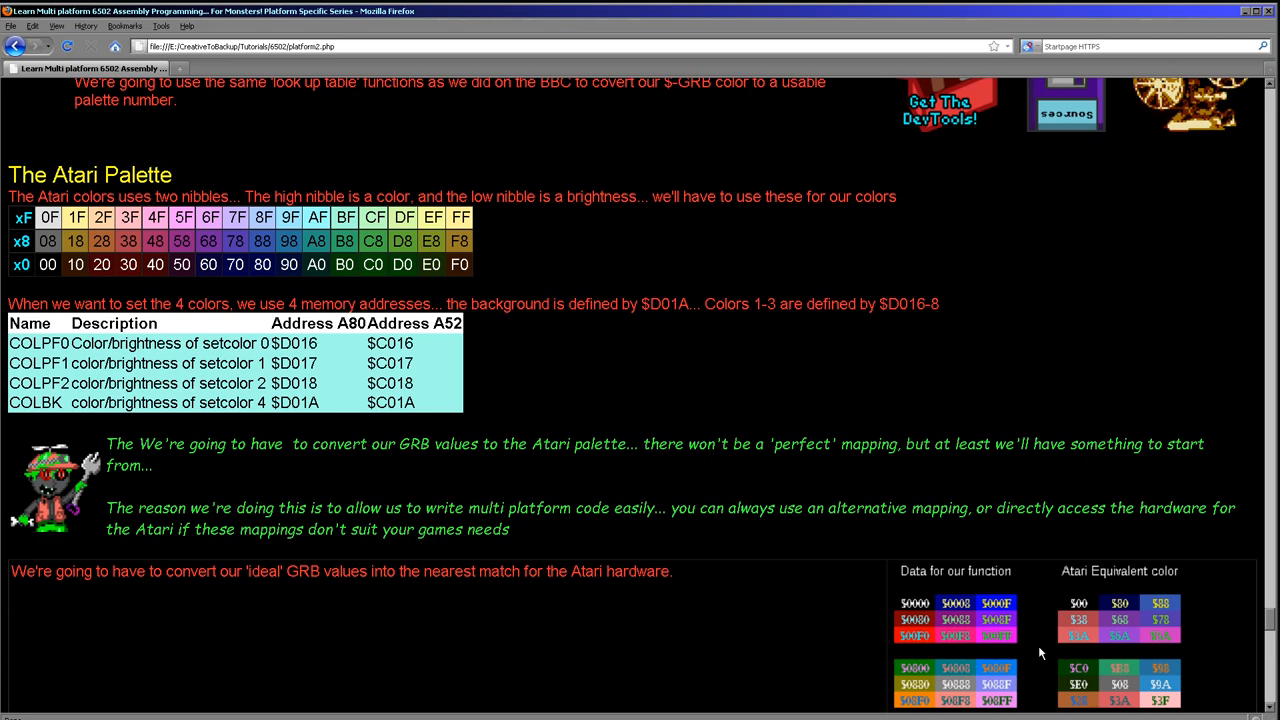
scroll(down, 3)
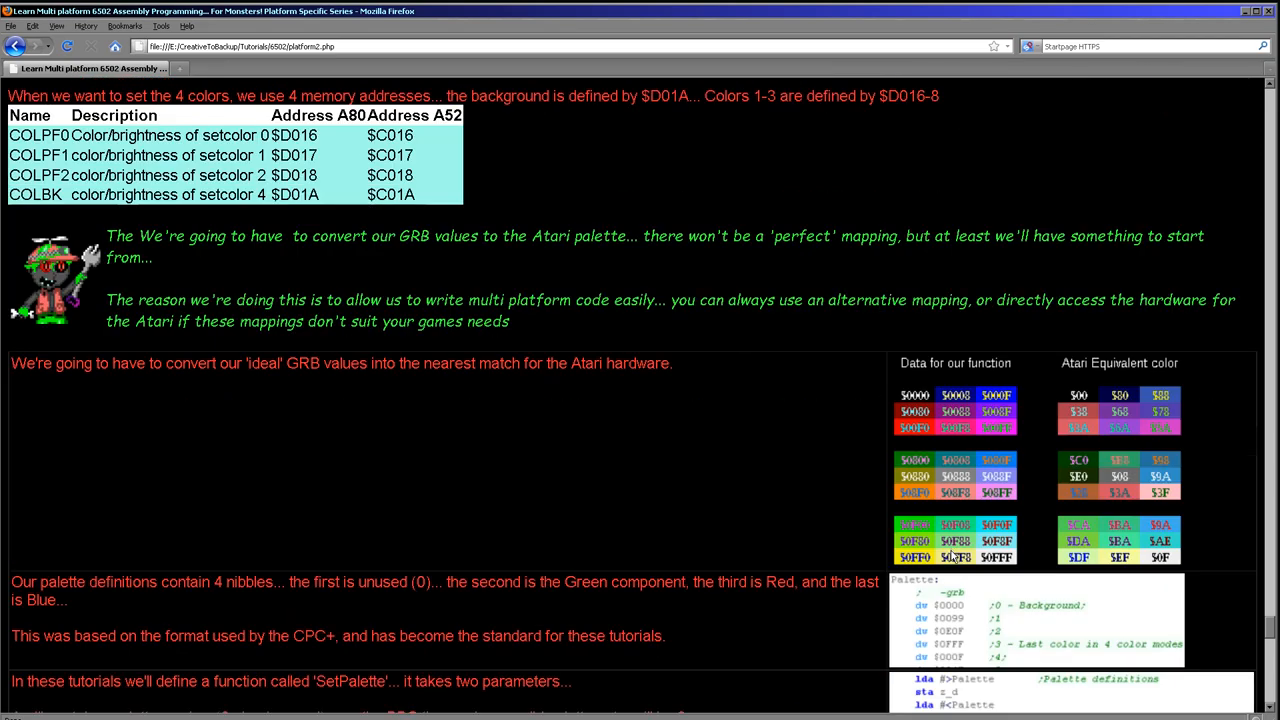
scroll(up, 3)
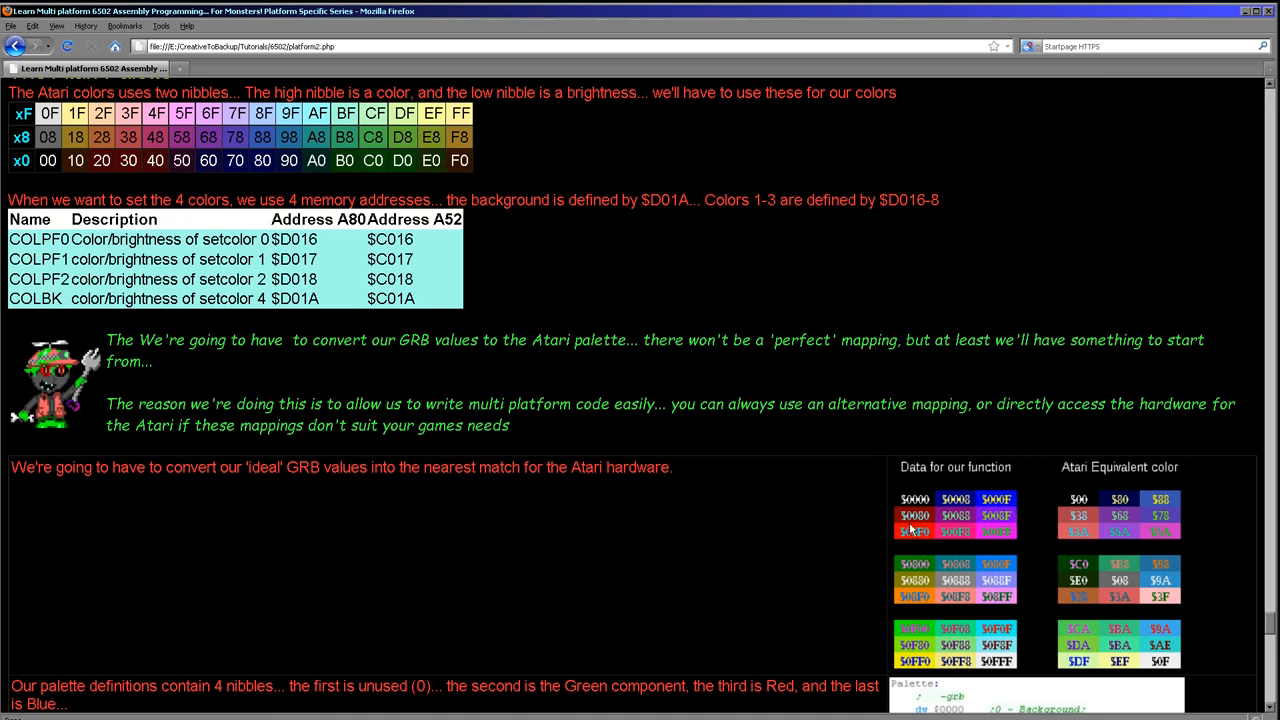
mouse_move(878, 500)
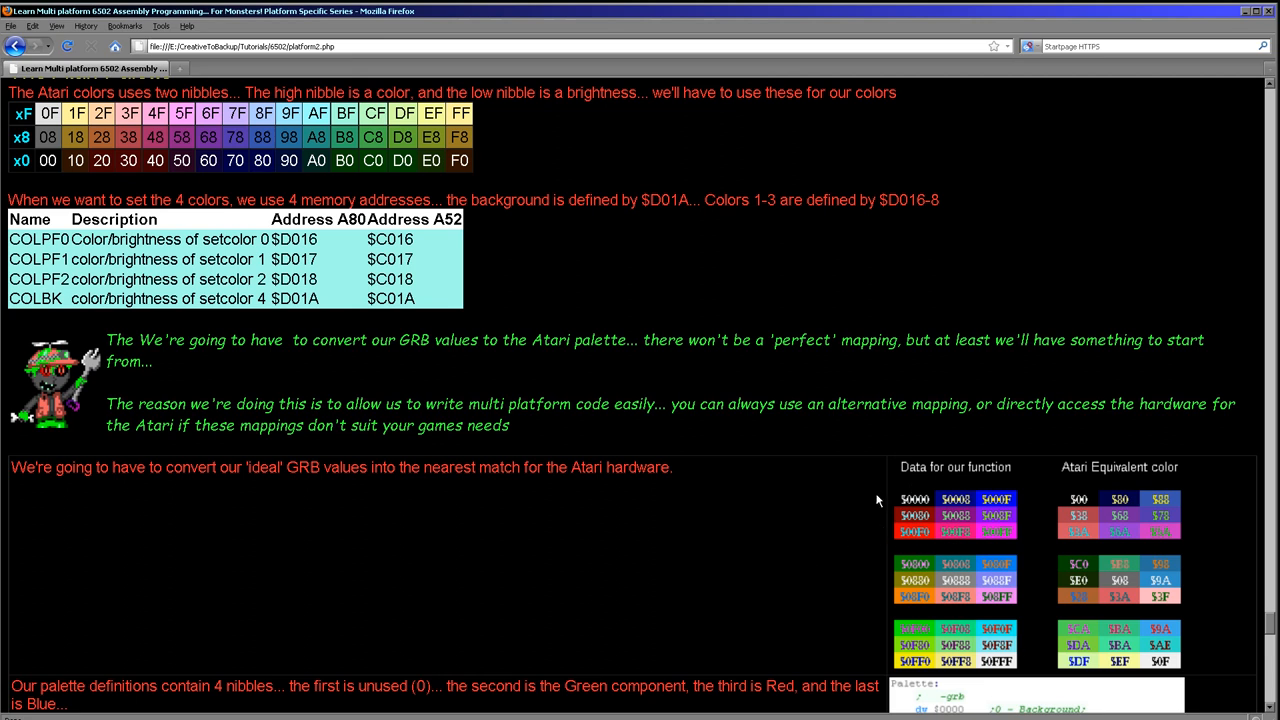
mouse_move(970, 582)
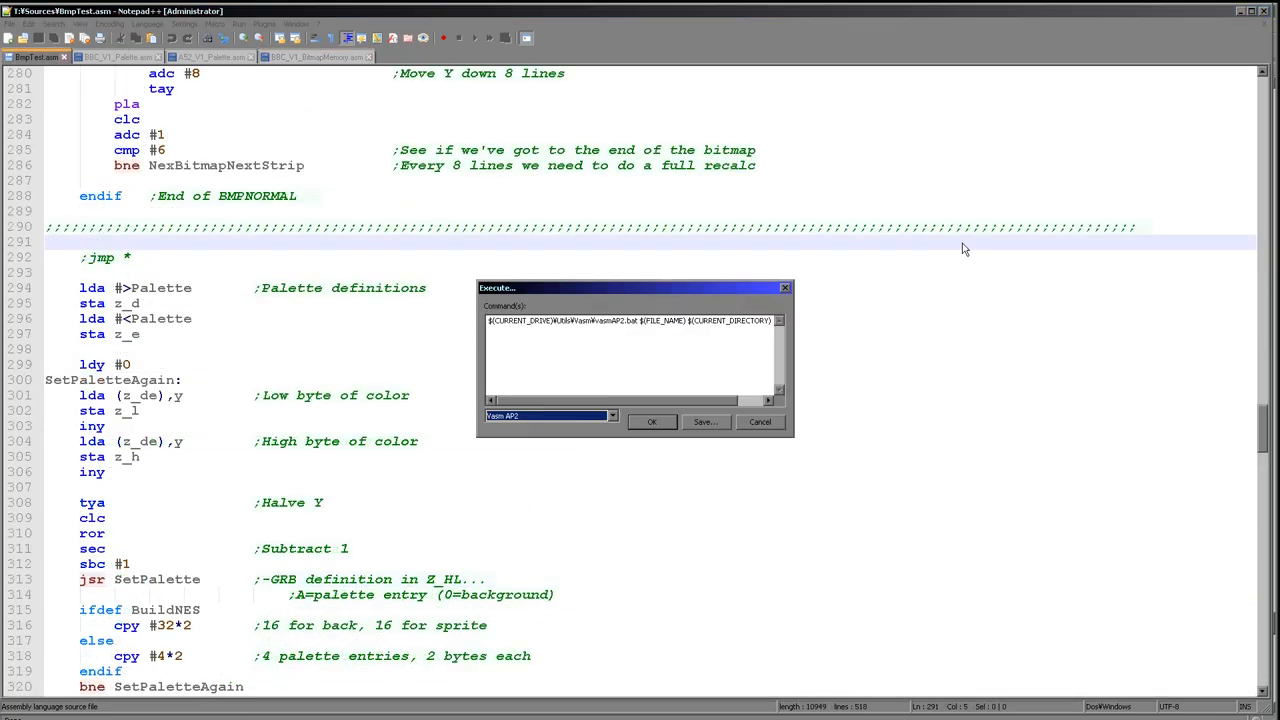
- Pick the Vasm A80 build command and launch the palette test in the emulator
click(611, 415)
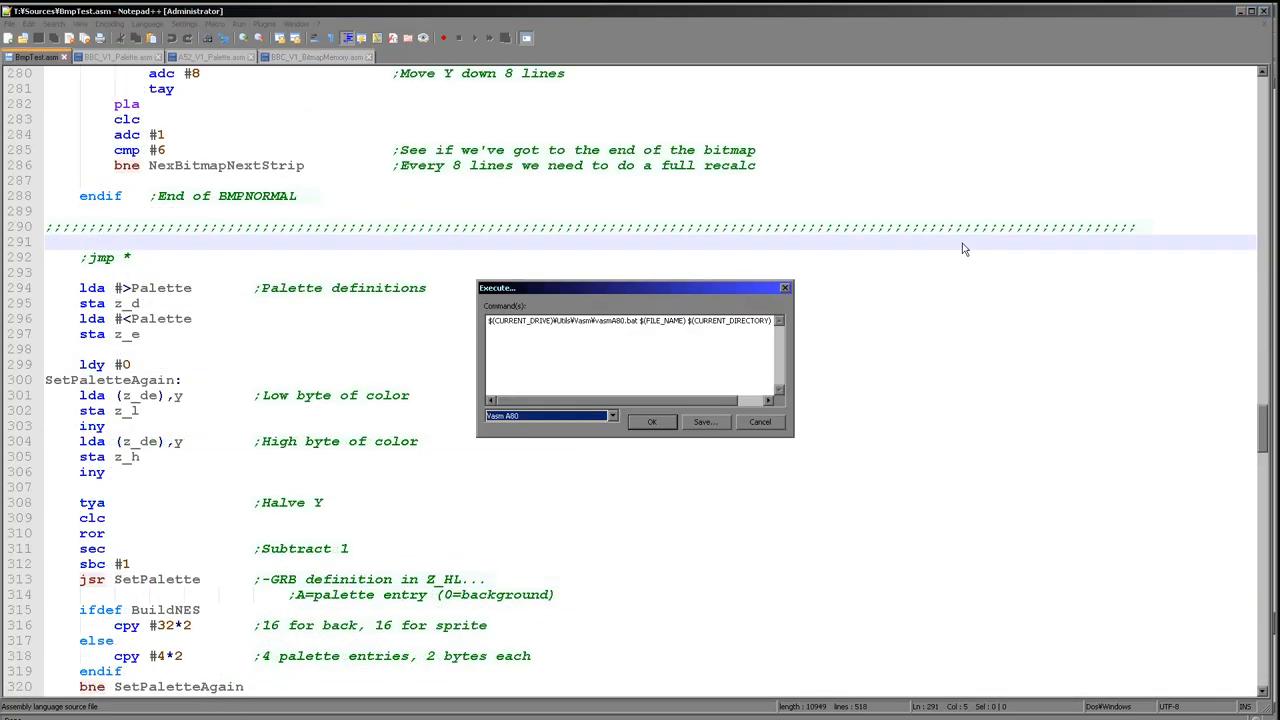
click(759, 421)
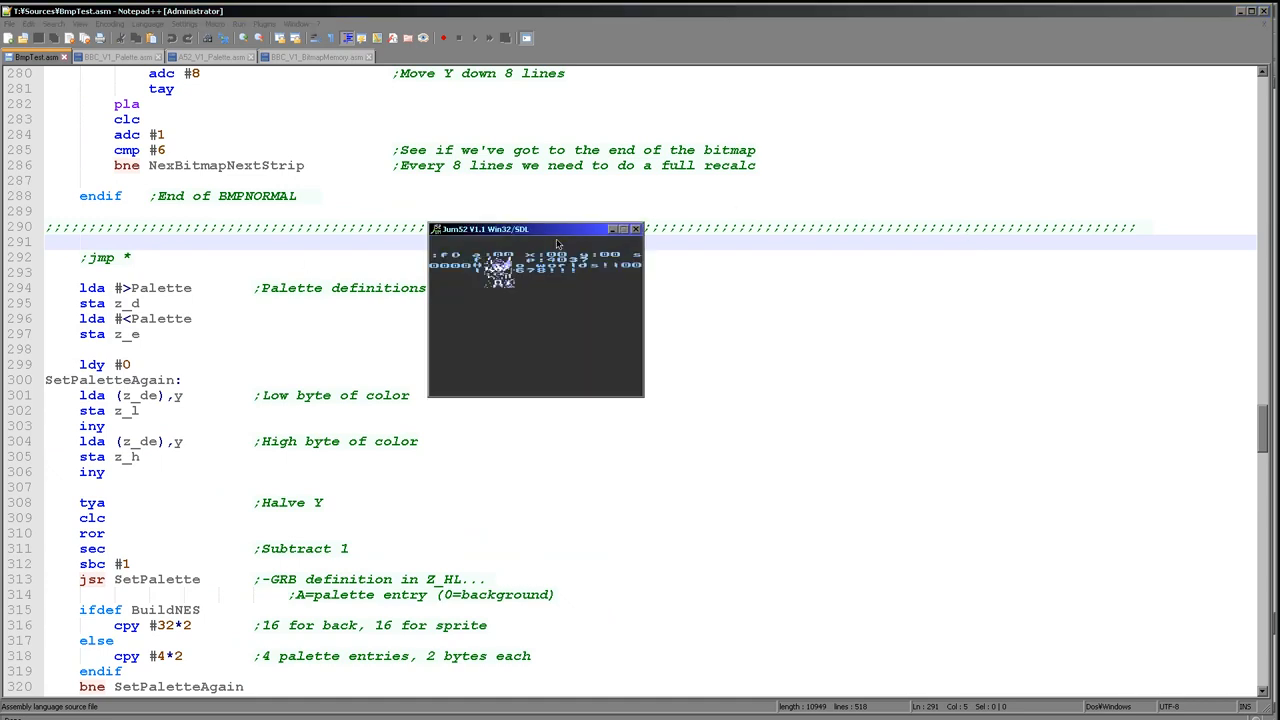
mouse_move(643, 393)
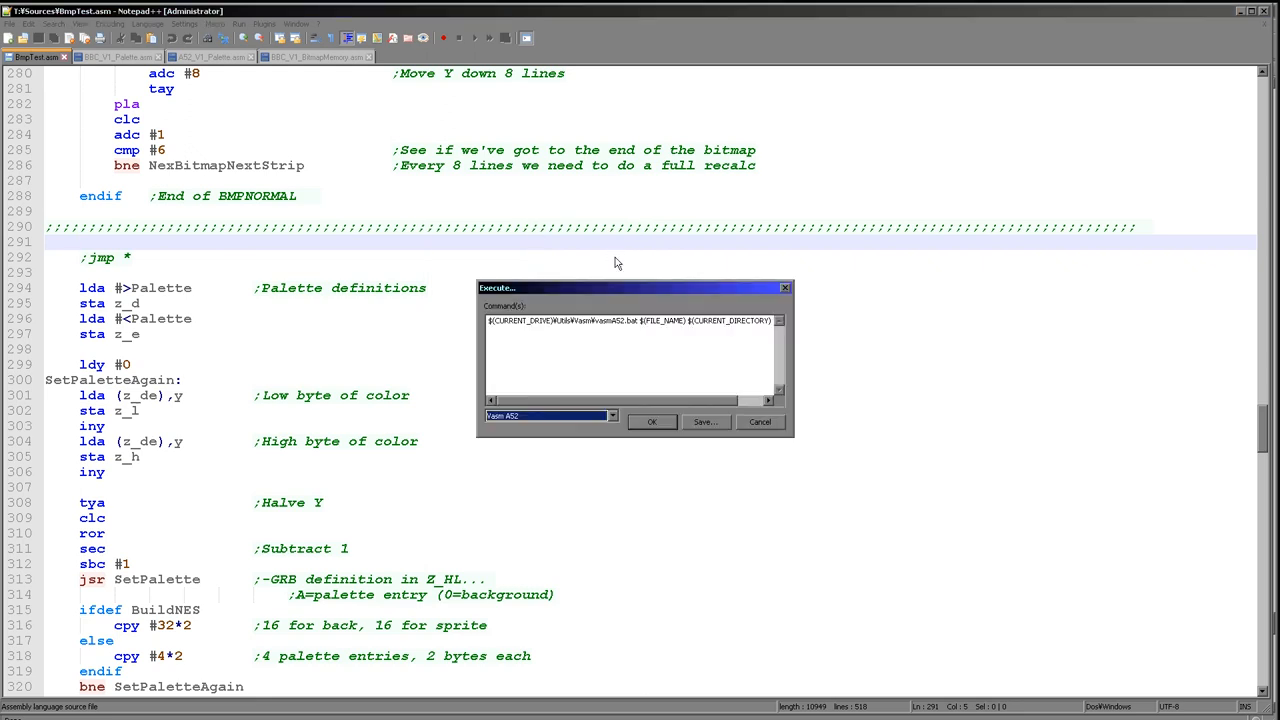
- Run the Atari 5200 build in Atari800Win PLus, check the output, then close the emulator
click(651, 421)
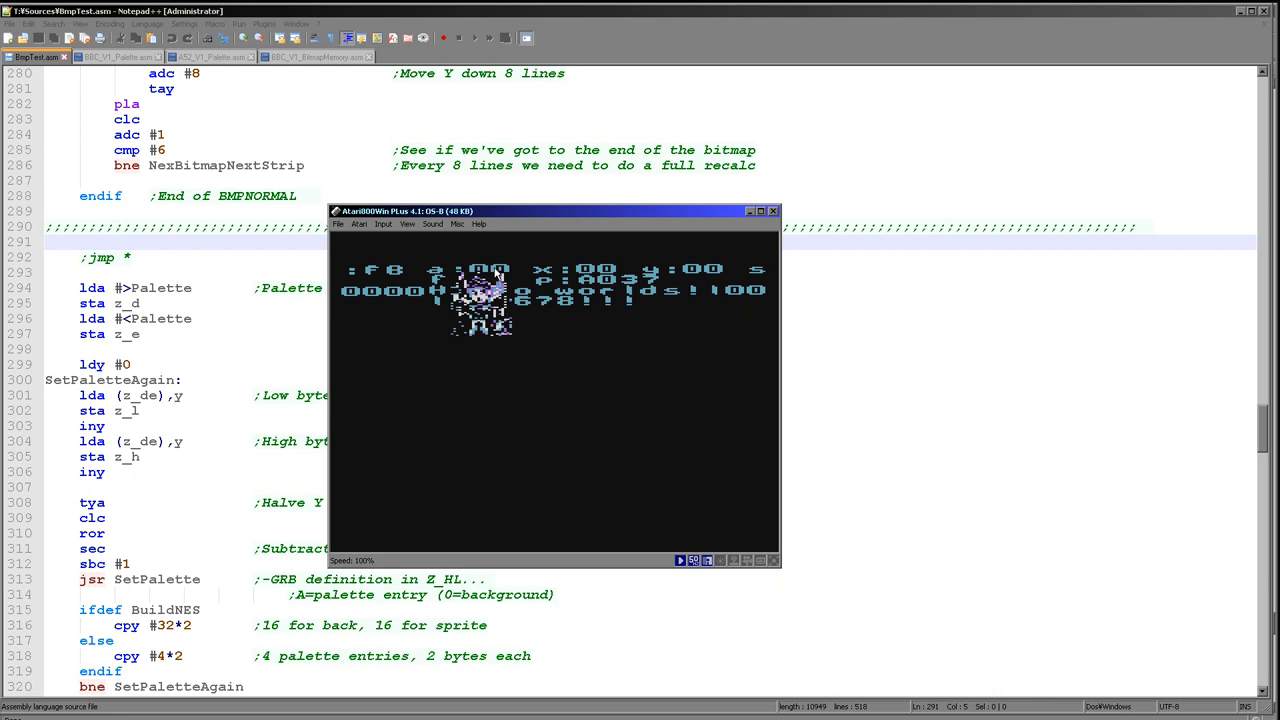
mouse_move(928, 31)
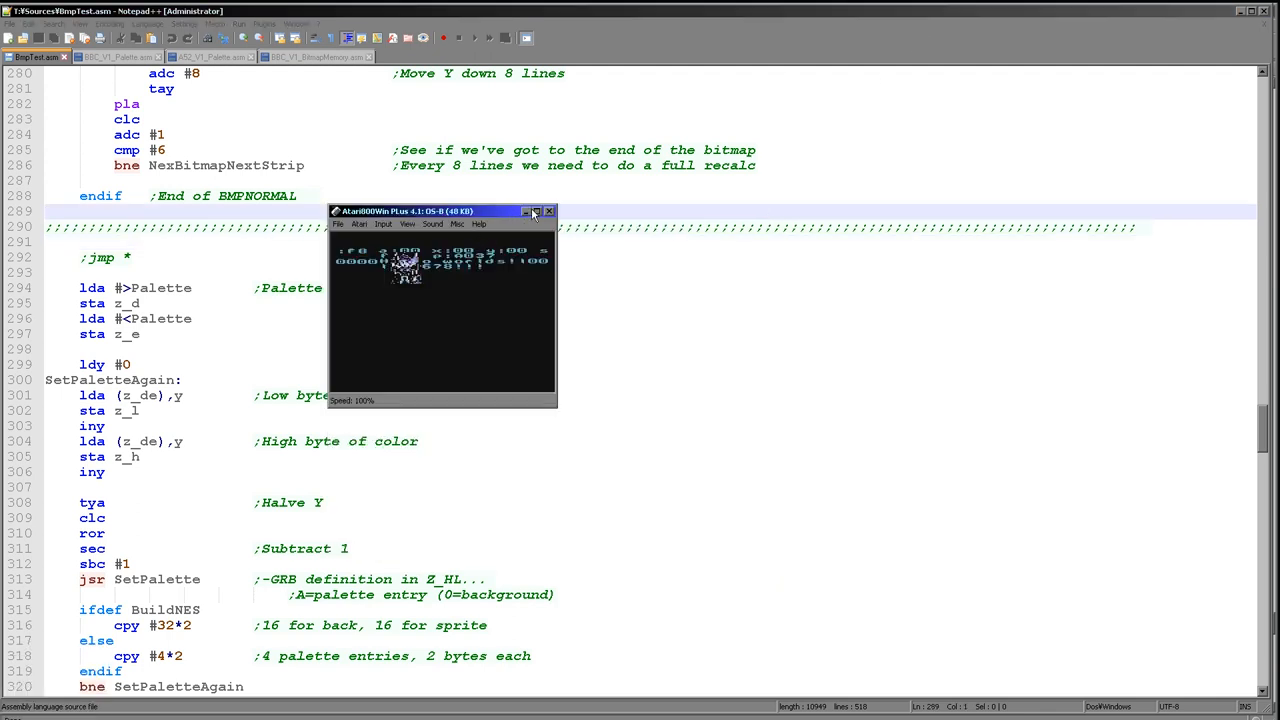
click(549, 211)
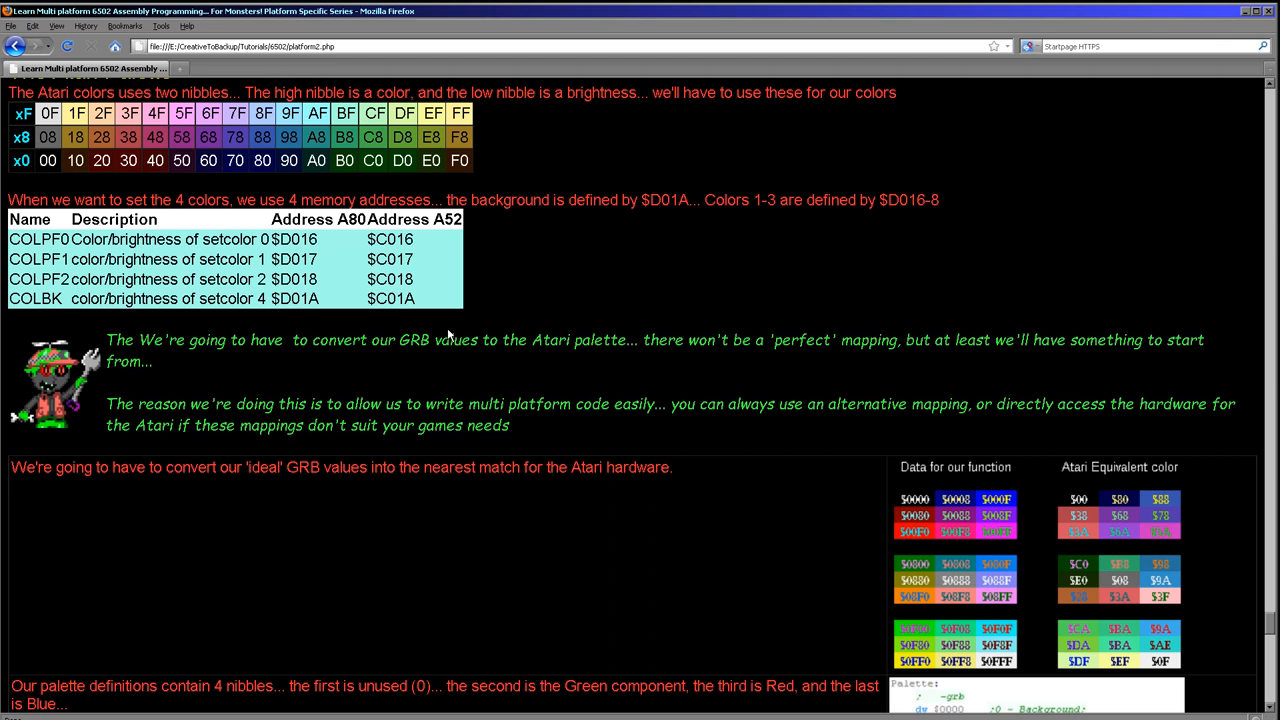
mouse_move(1080, 568)
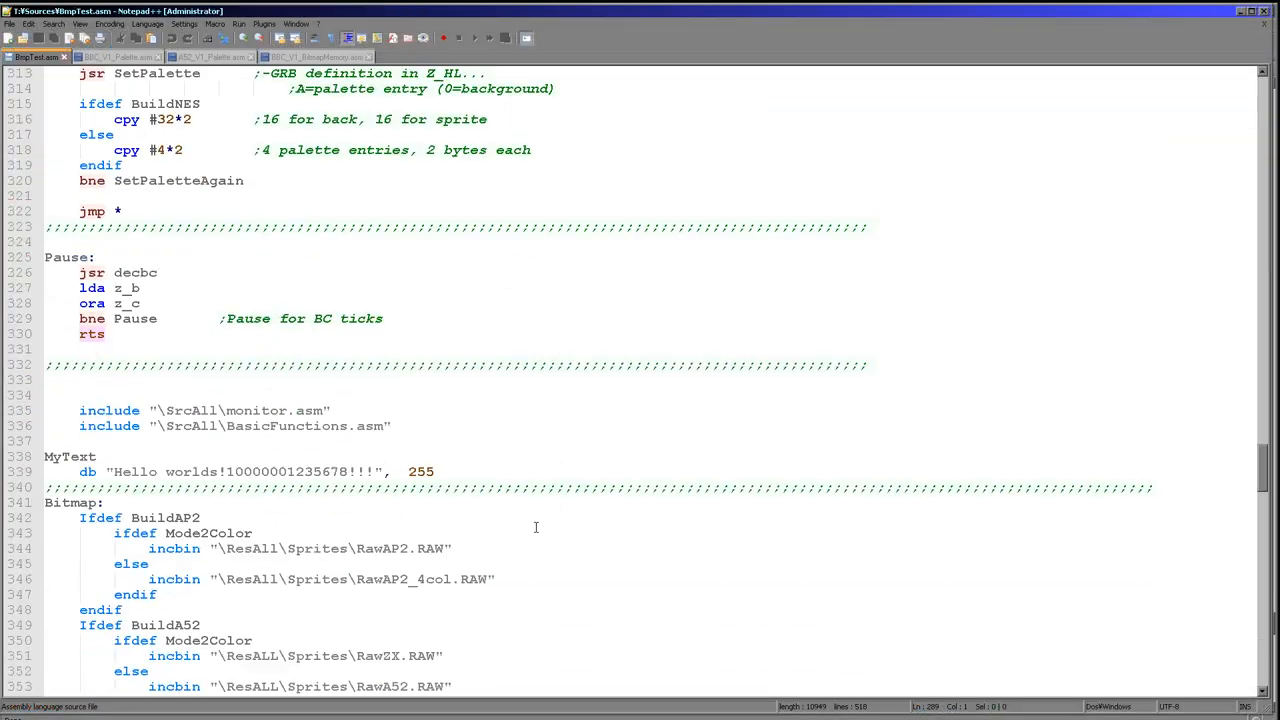
- Highlight the Palette label and point out the grb format comment and colour 1 value $0099
scroll(down, 3)
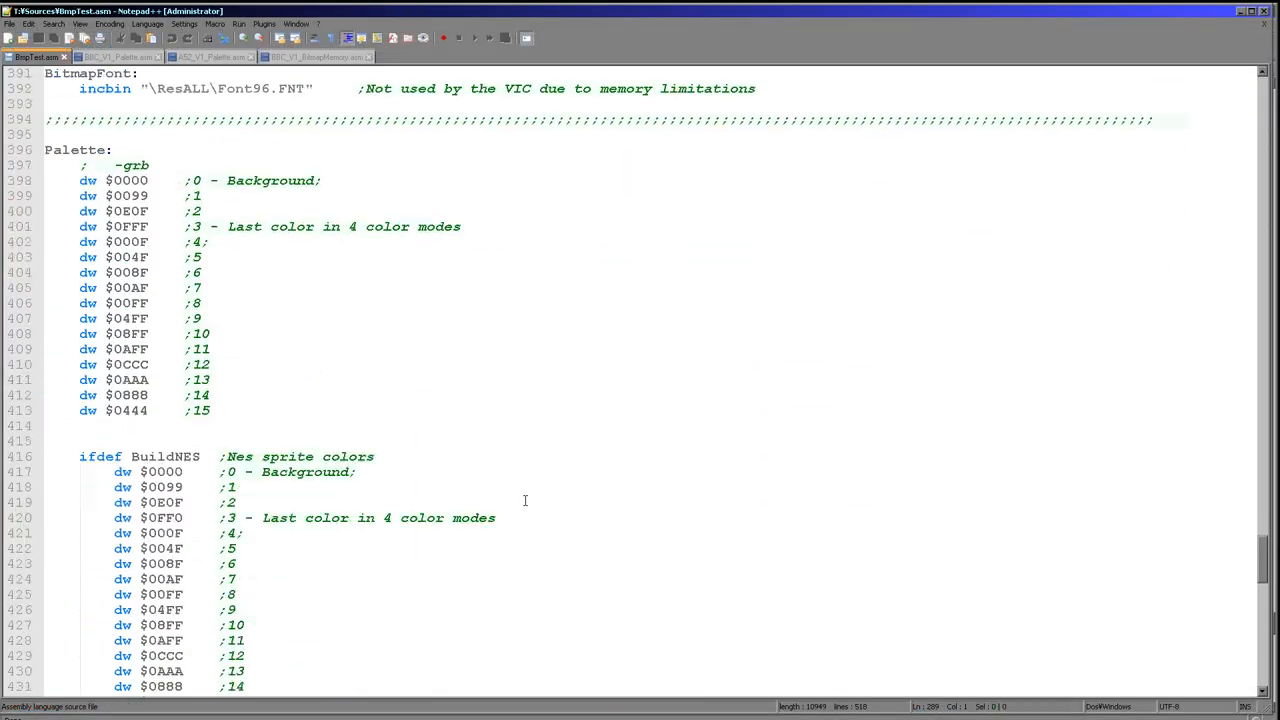
scroll(up, 3)
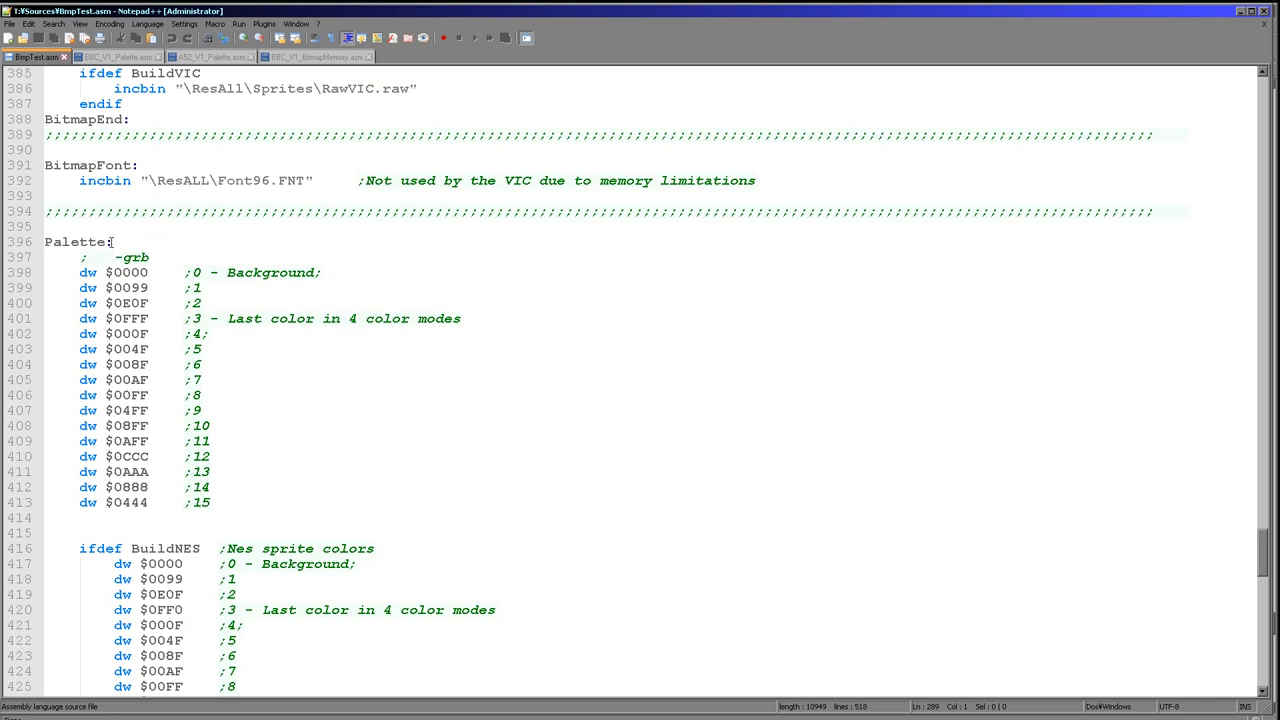
double_click(74, 242)
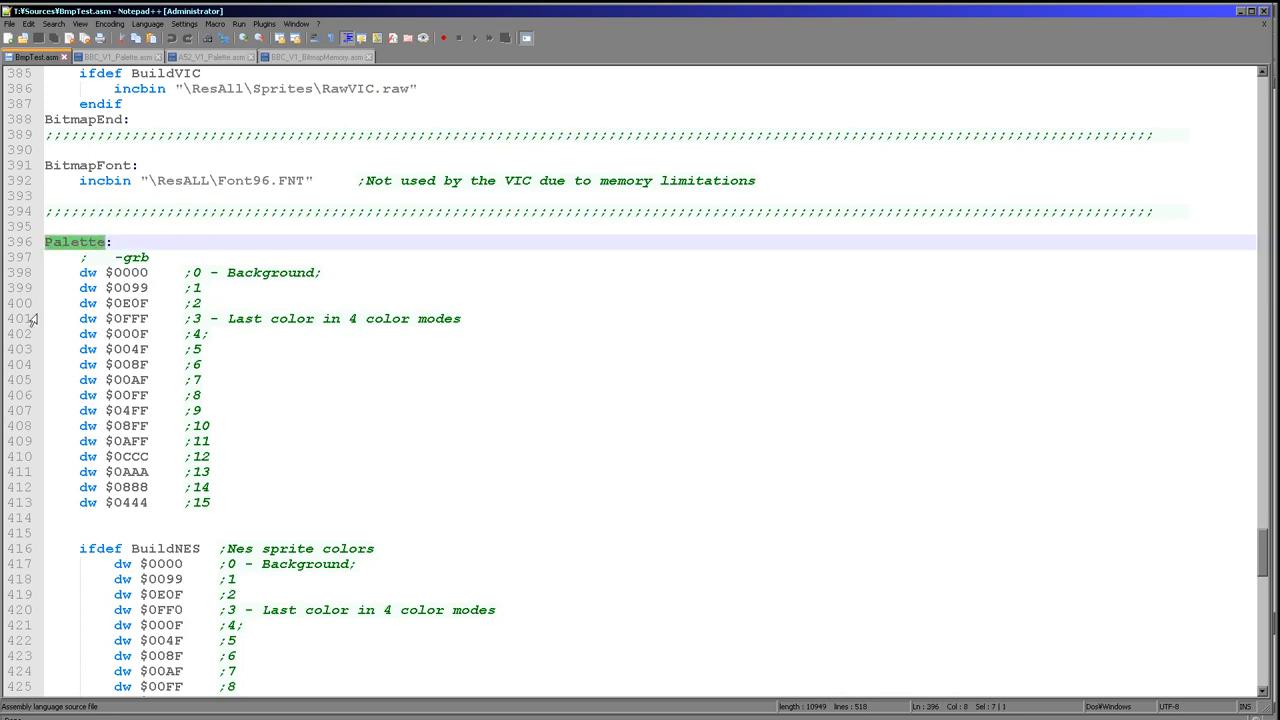
mouse_move(191, 354)
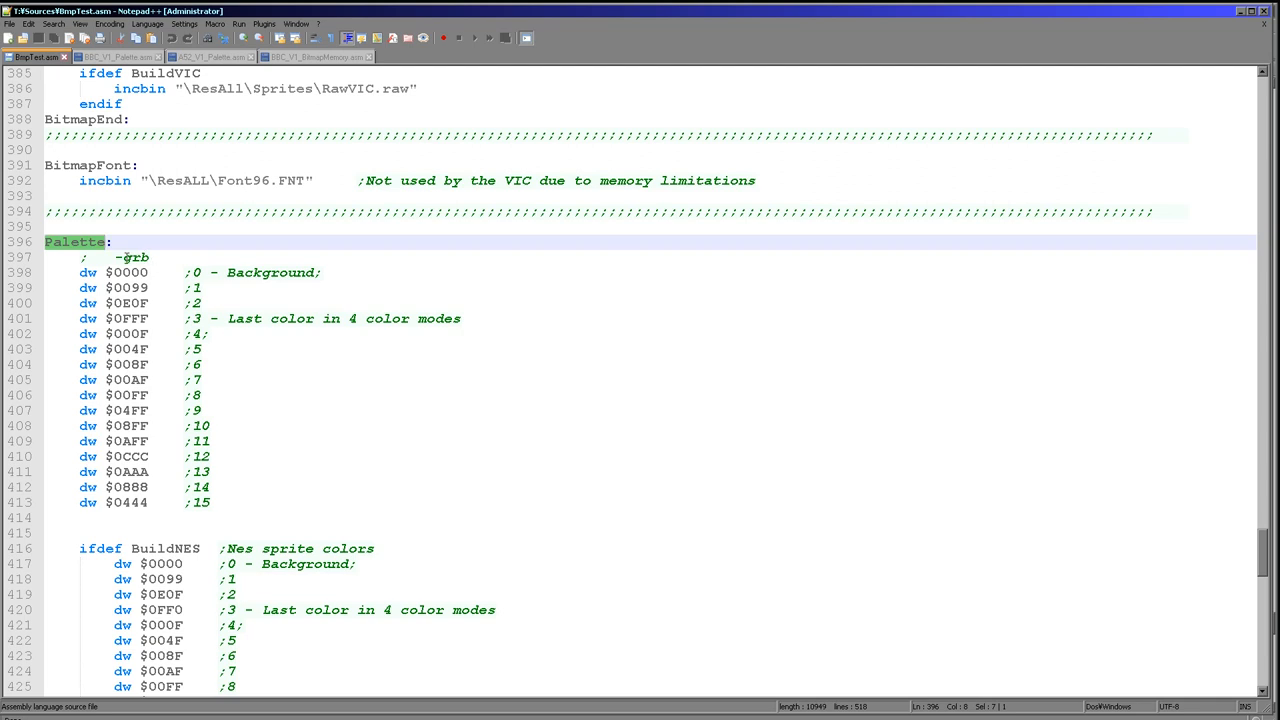
click(148, 257)
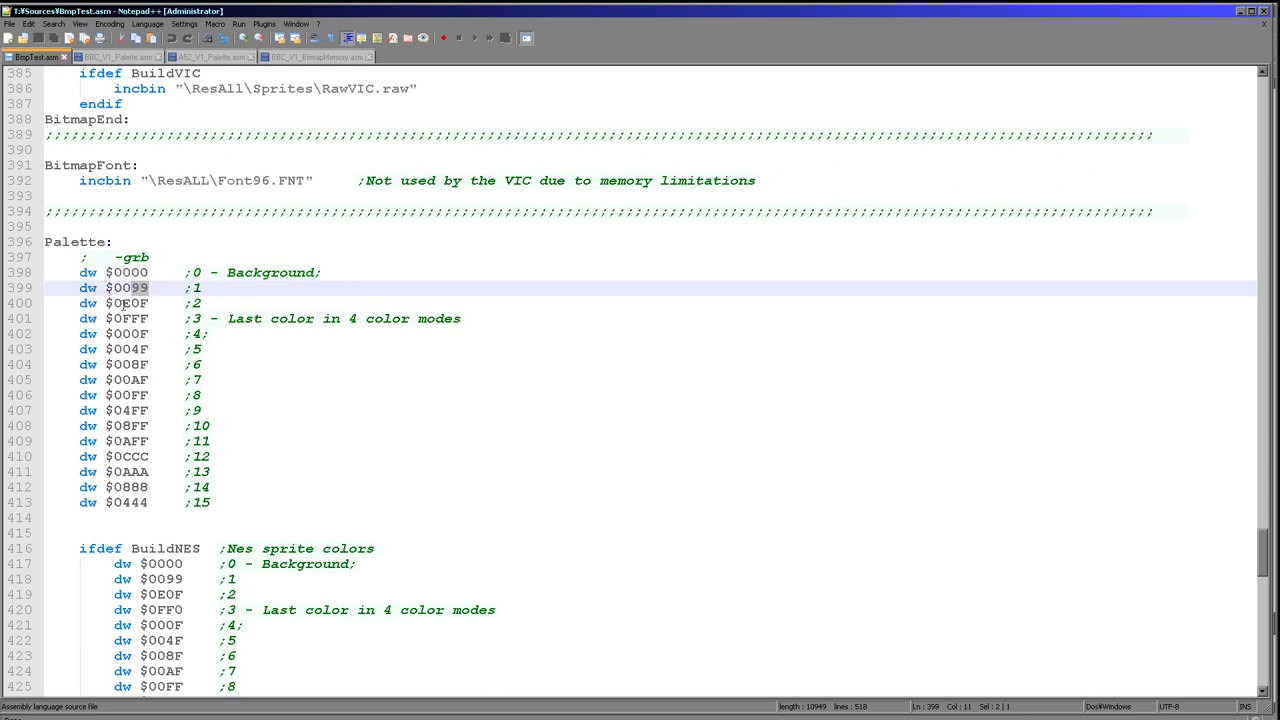
click(150, 303)
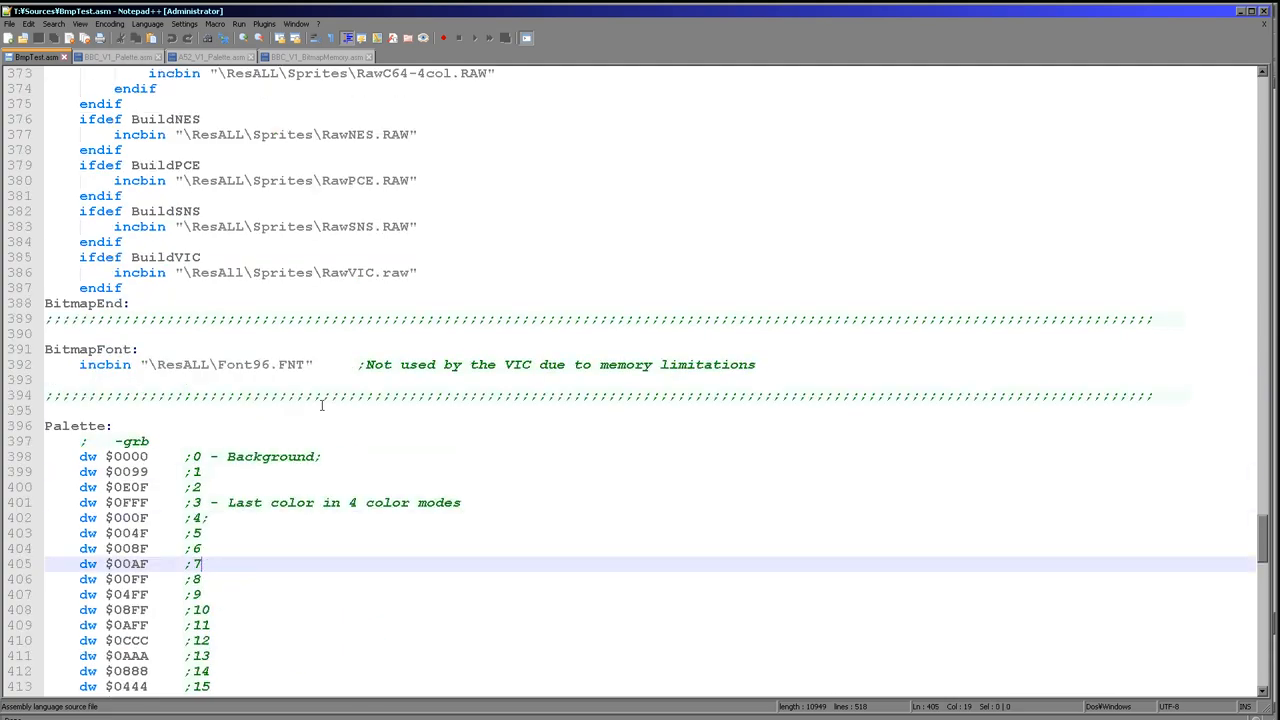
- In the SetPaletteAgain loop, highlight the SetPalette call, Palette low-byte load and z_d store
scroll(up, 3)
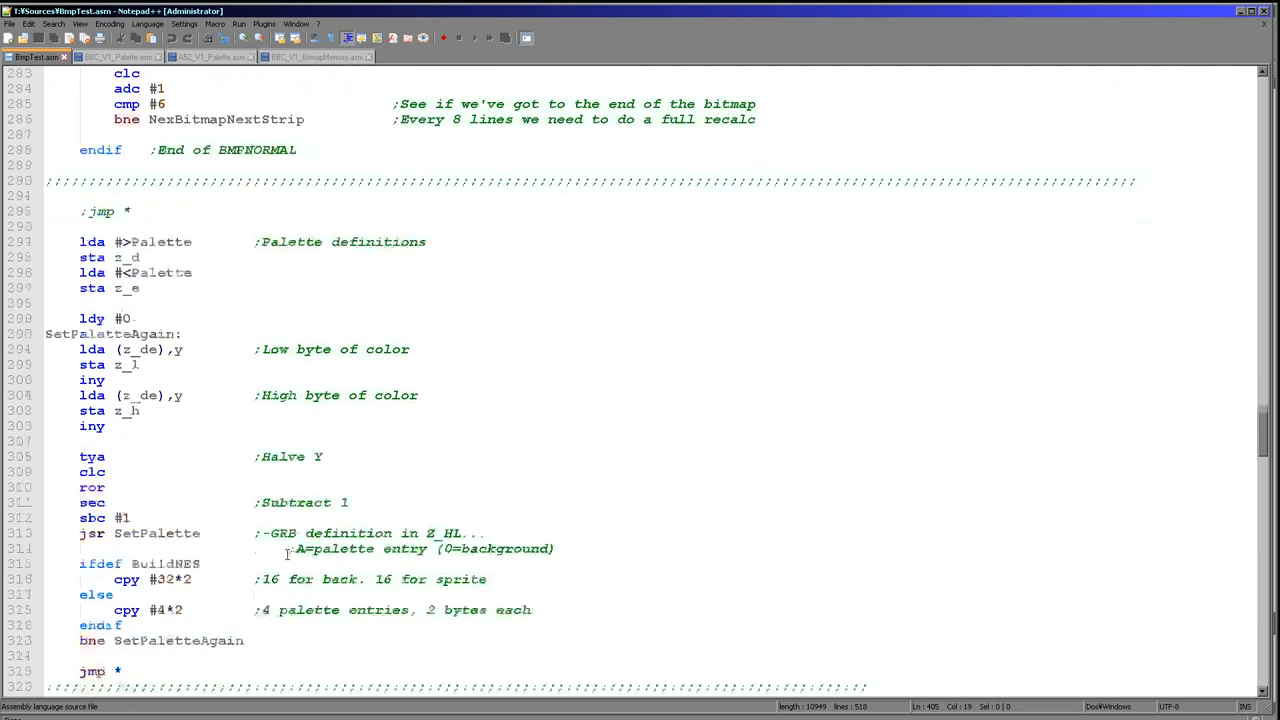
scroll(down, 3)
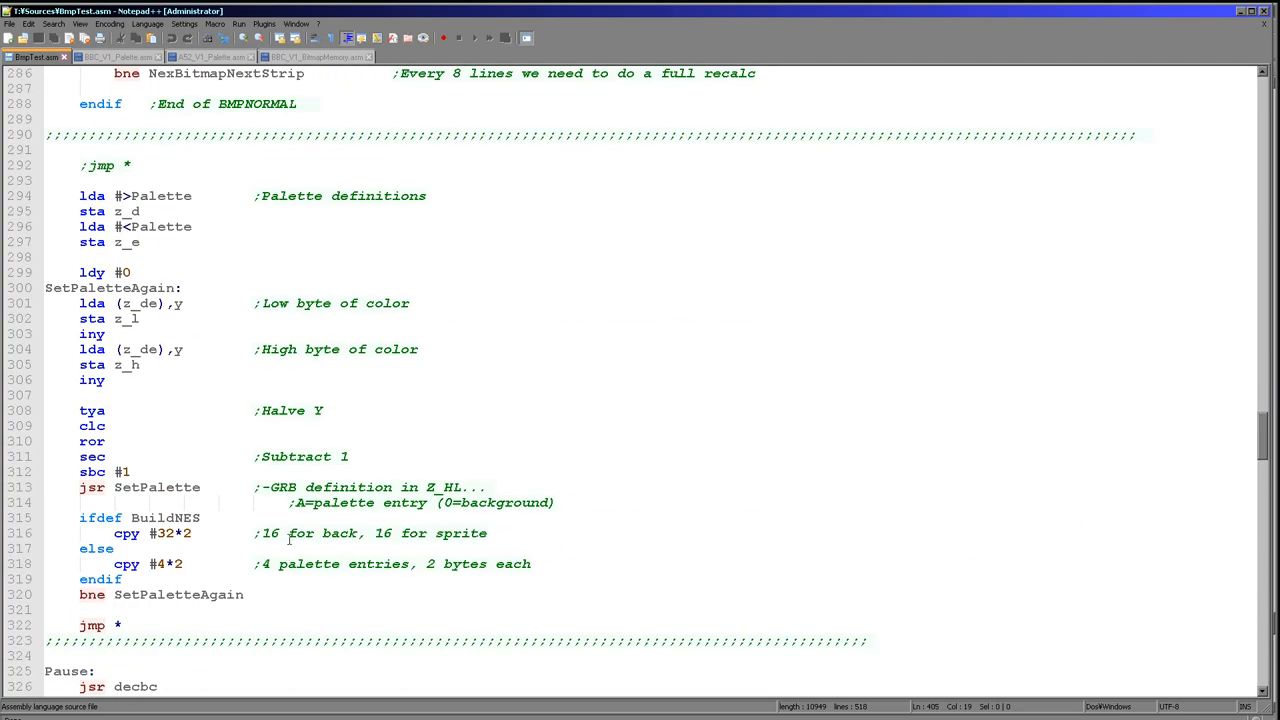
double_click(156, 487)
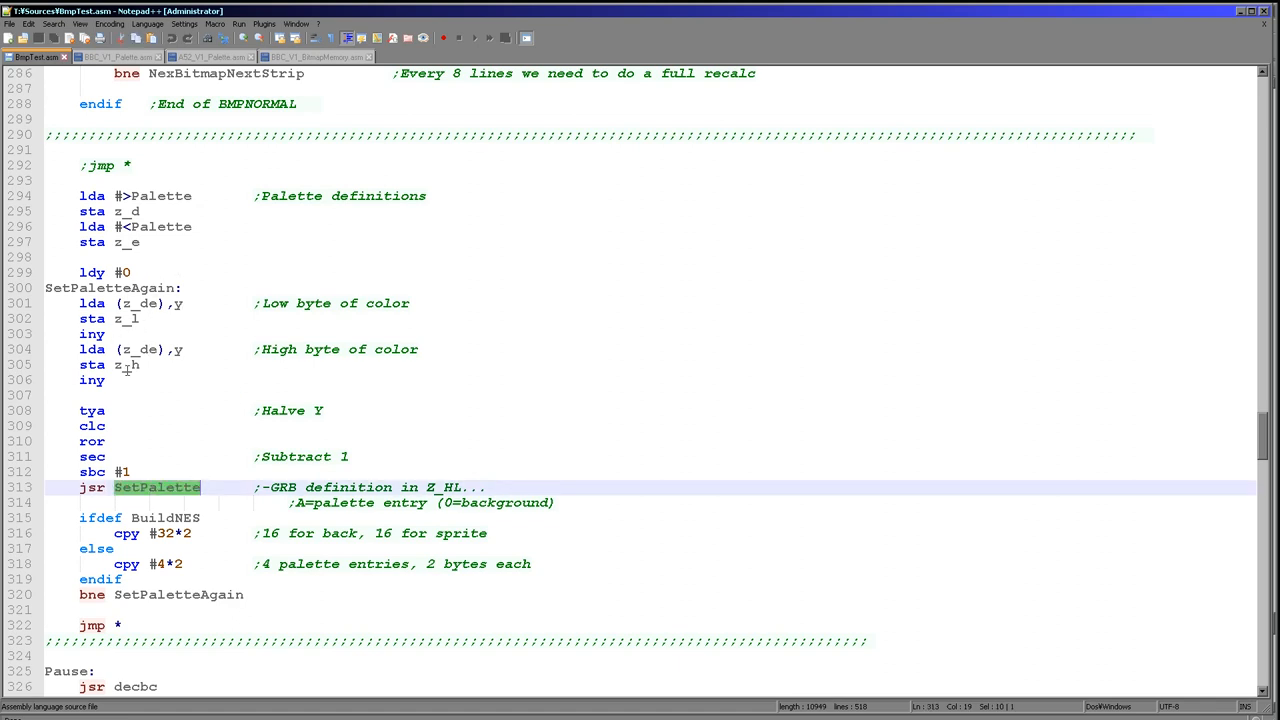
click(167, 226)
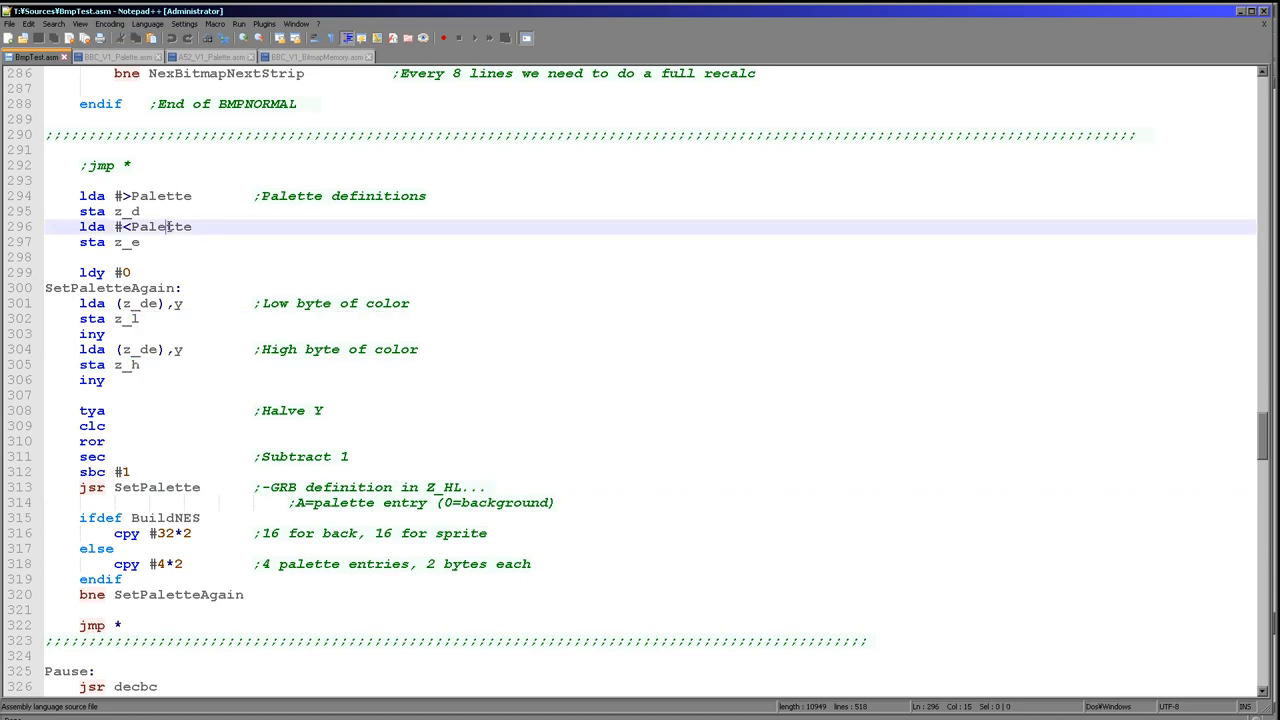
click(140, 211)
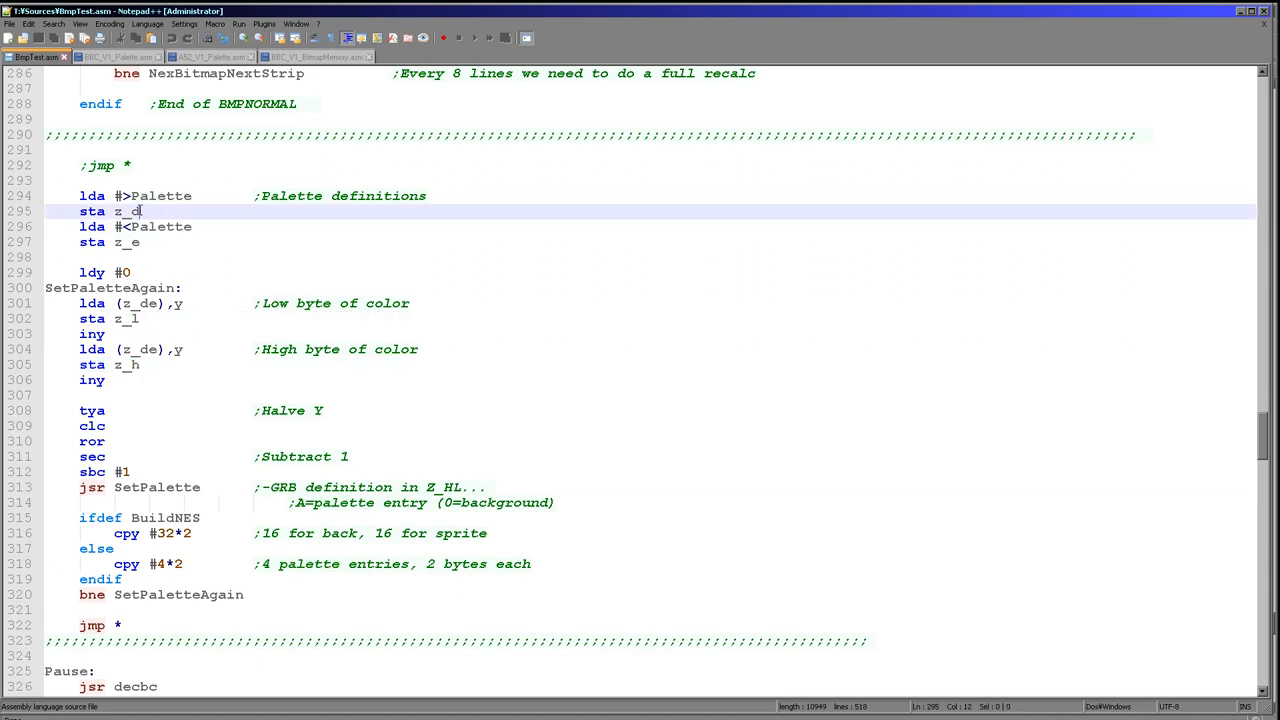
double_click(127, 211)
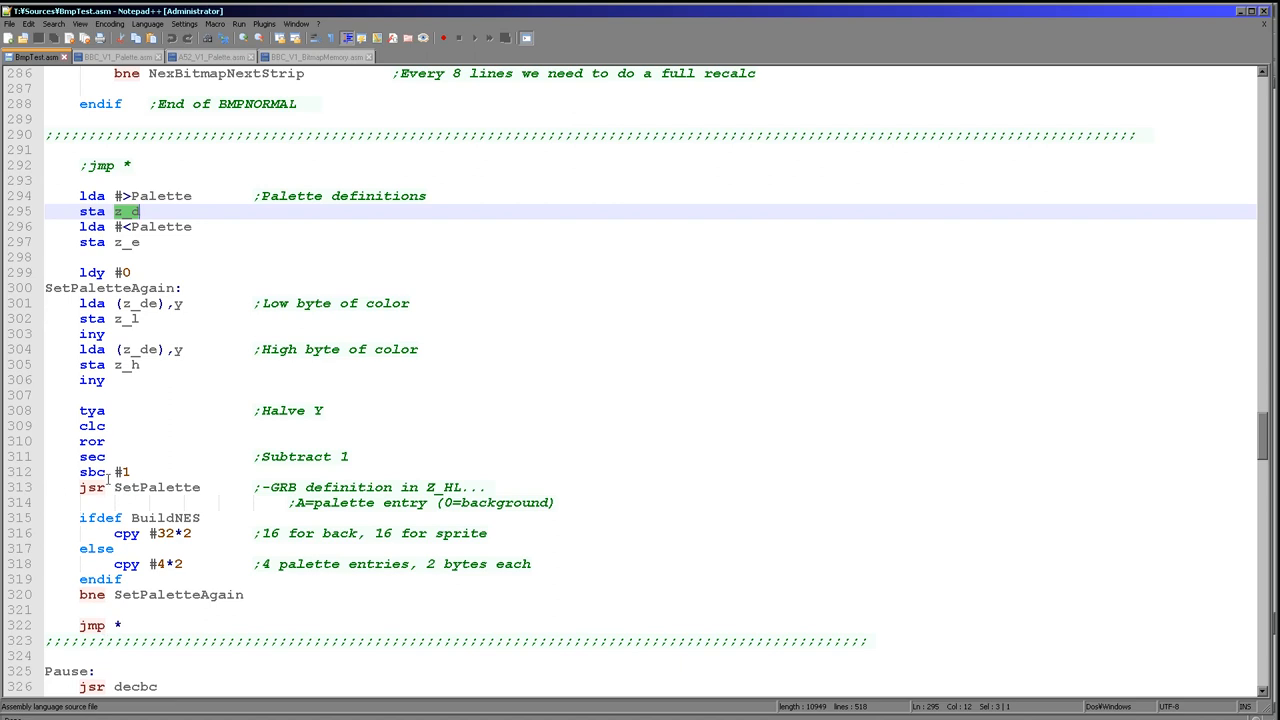
- Highlight the SetPalette call again and move into the A52_V1_Palette.asm source
double_click(156, 487)
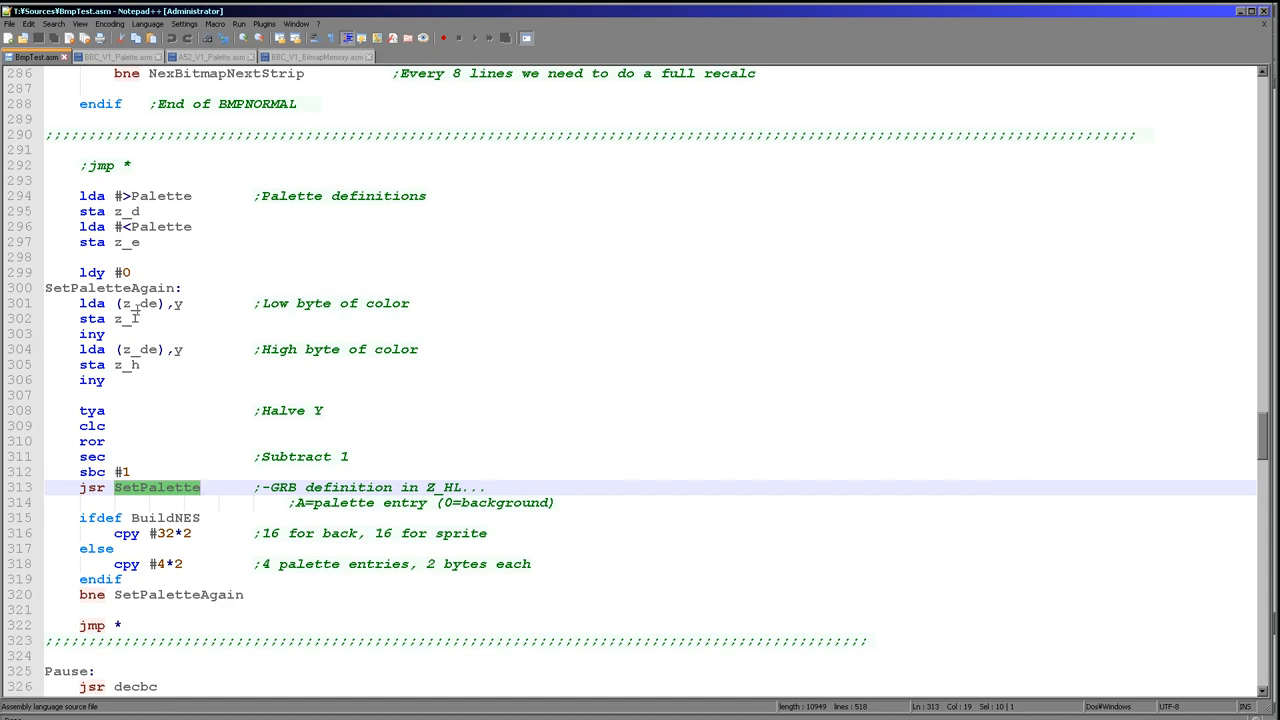
click(210, 56)
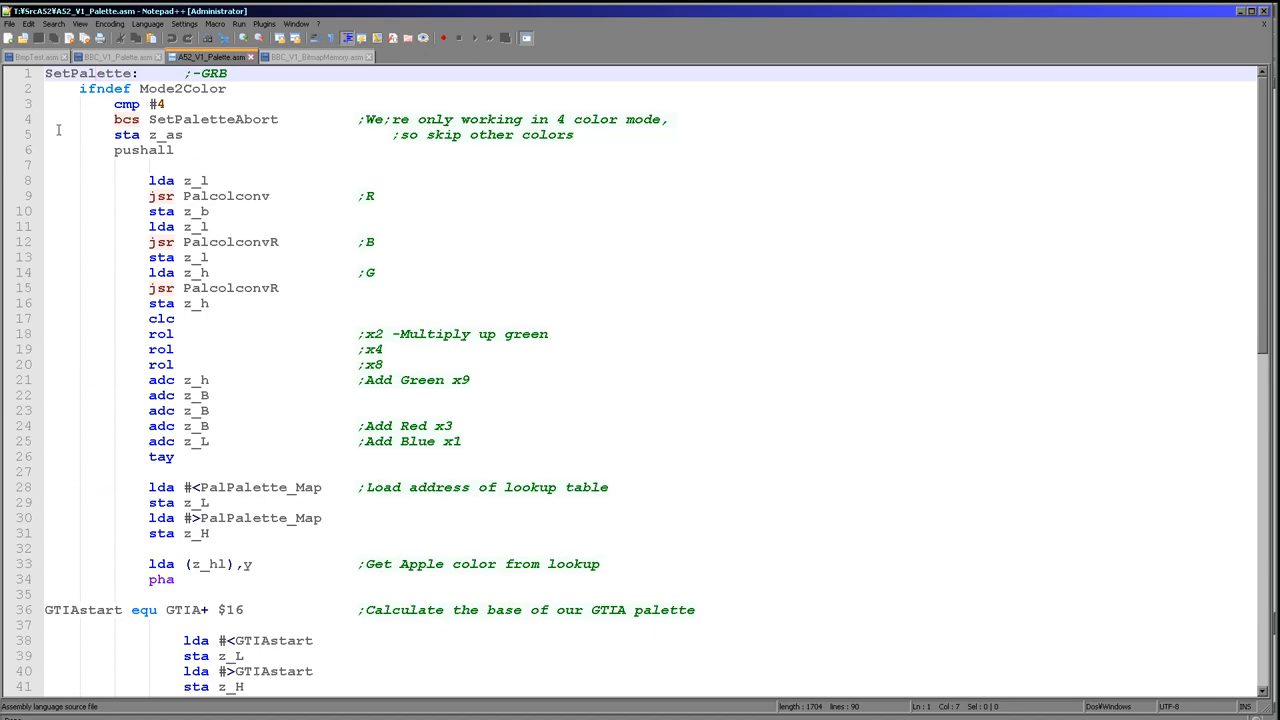
scroll(down, 3)
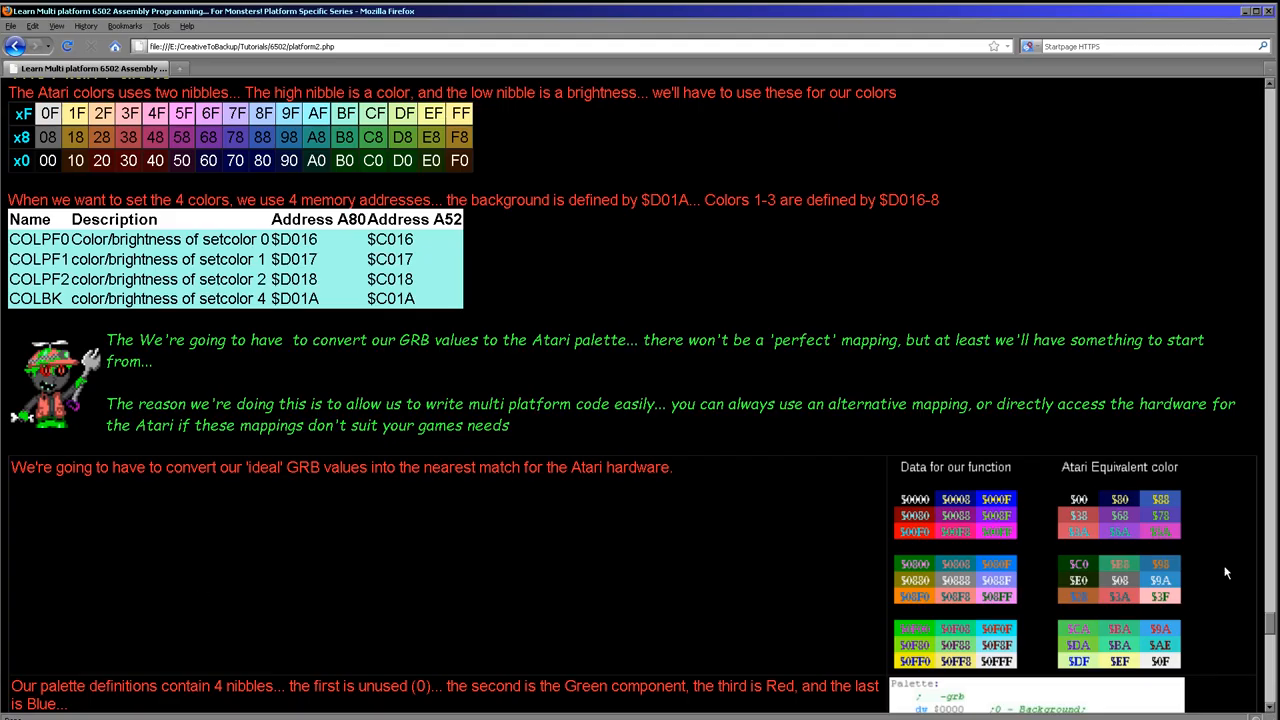
mouse_move(1122, 485)
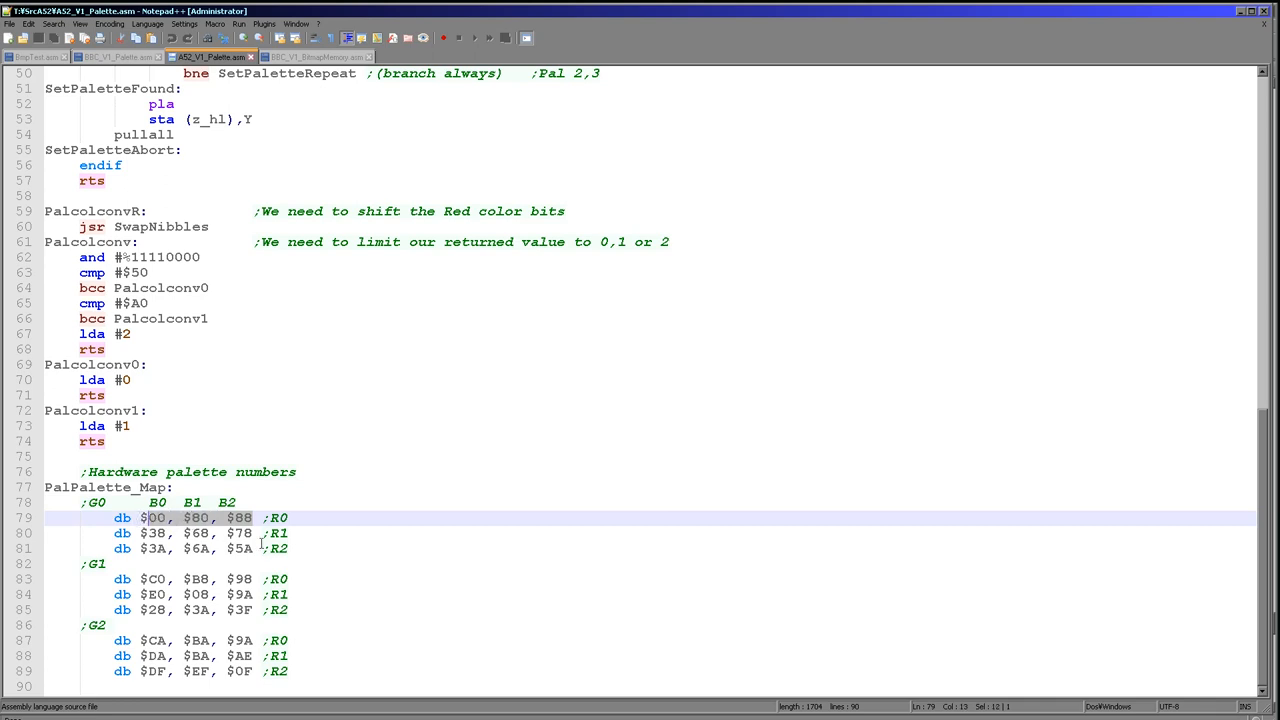
- Point into the lookup table rows, then scroll up to the z_as store and SetPaletteAbort branch
click(95, 563)
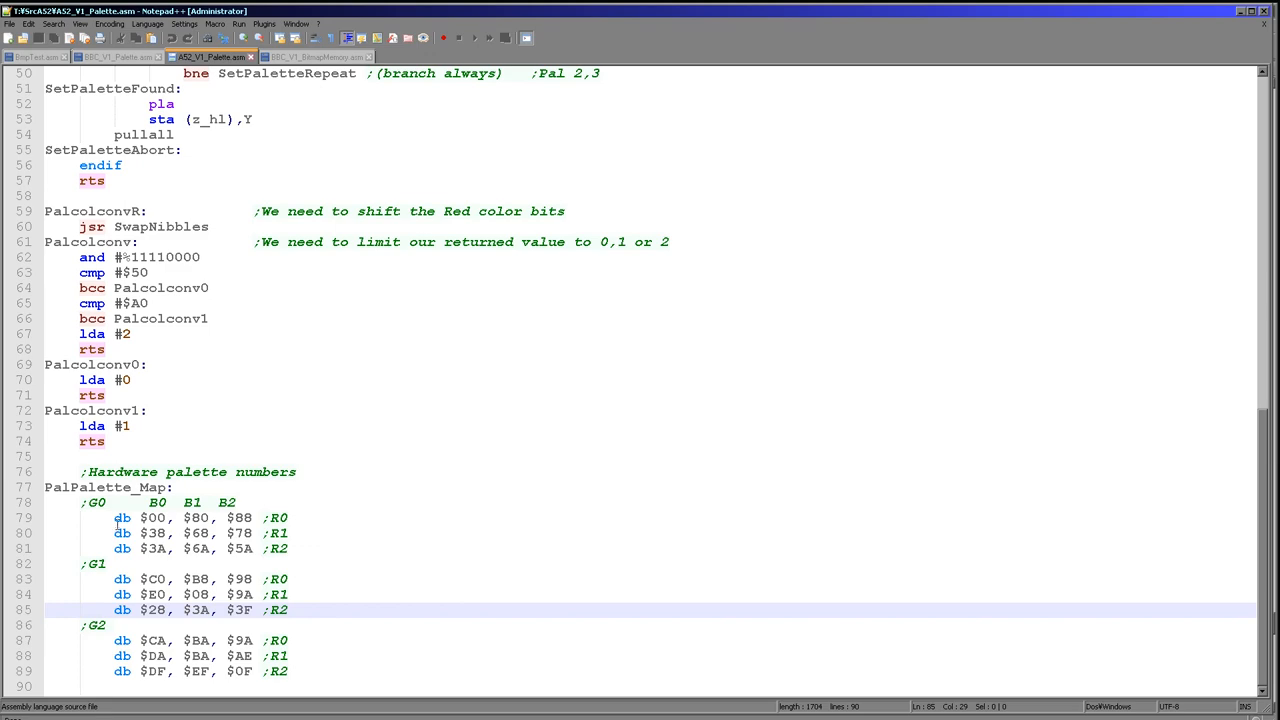
scroll(up, 3)
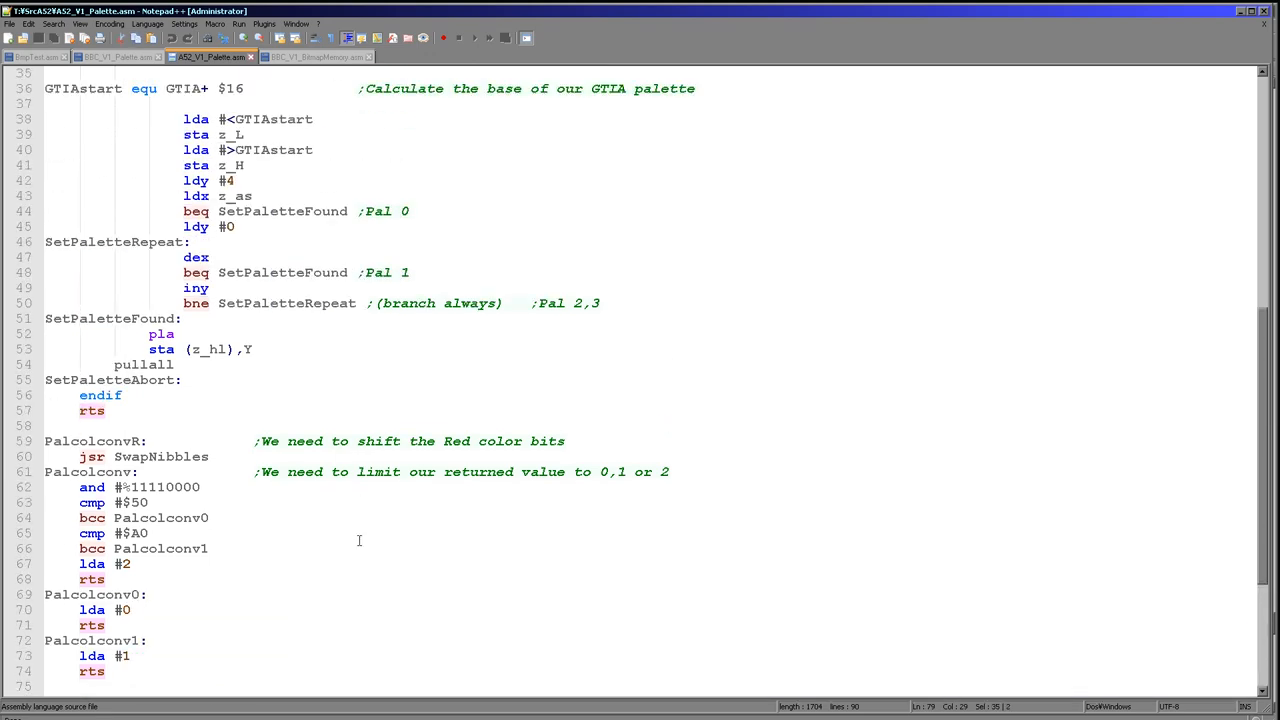
scroll(up, 3)
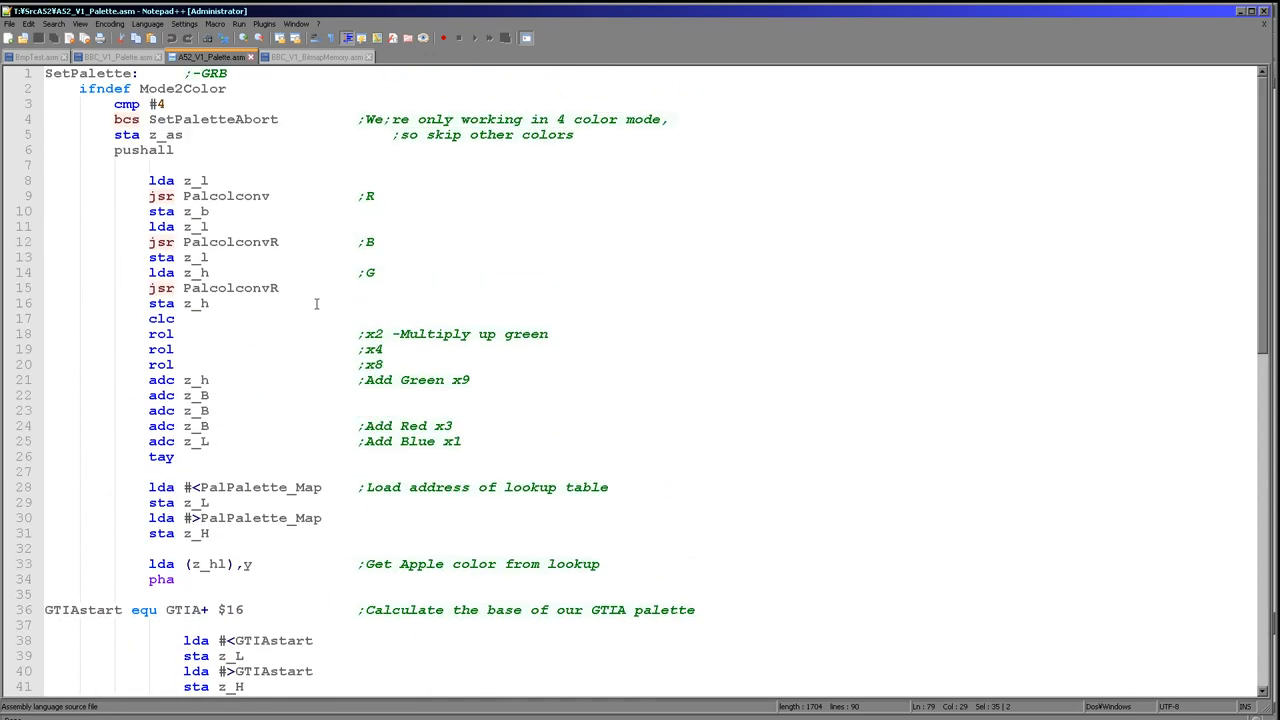
click(255, 135)
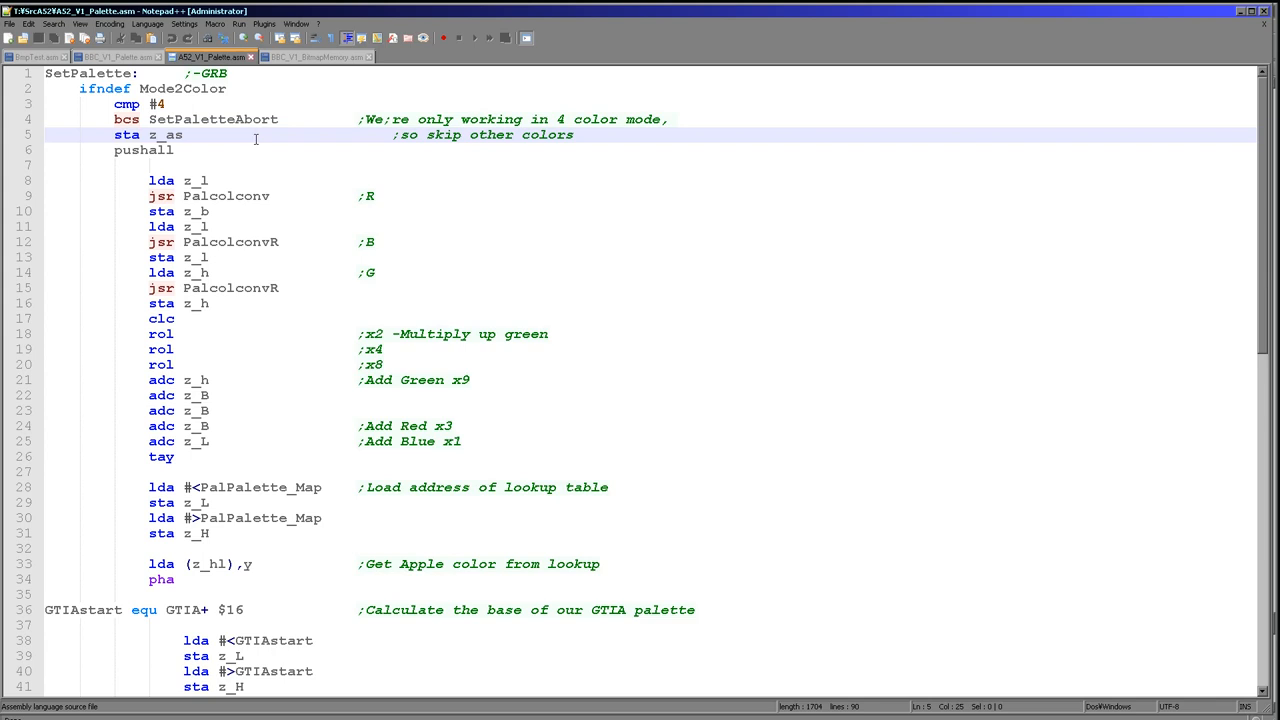
click(213, 119)
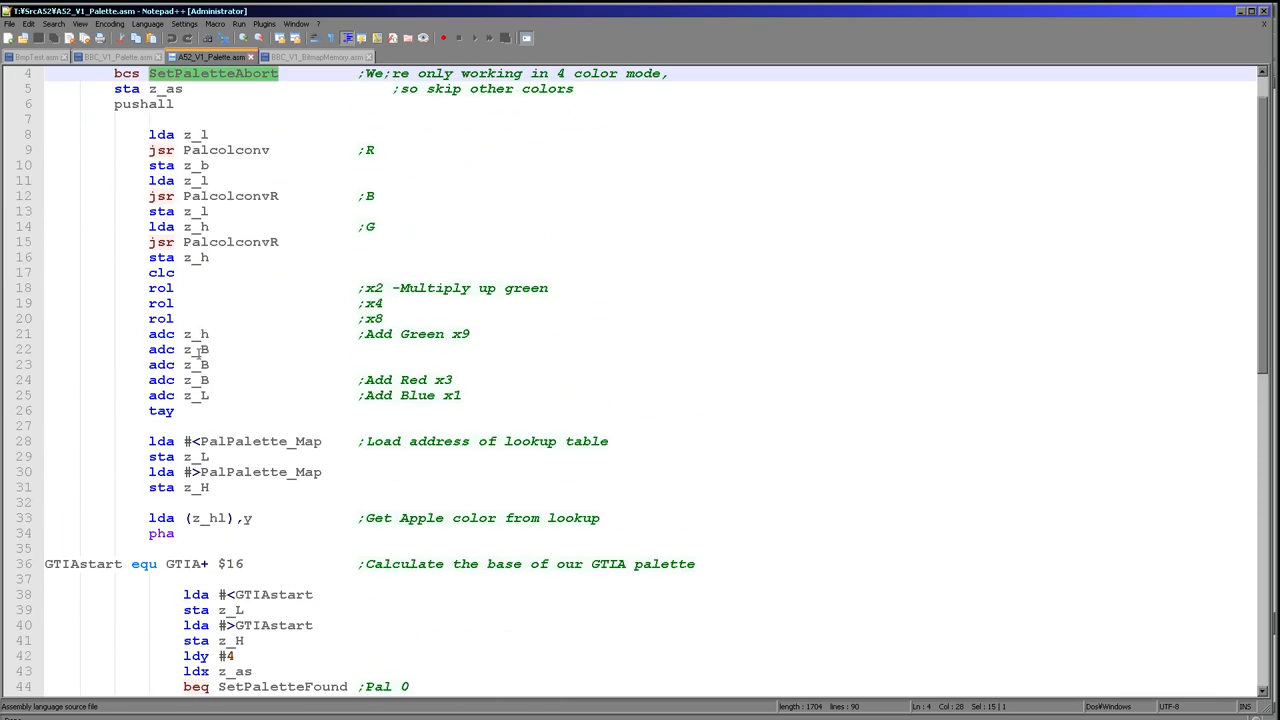
scroll(up, 3)
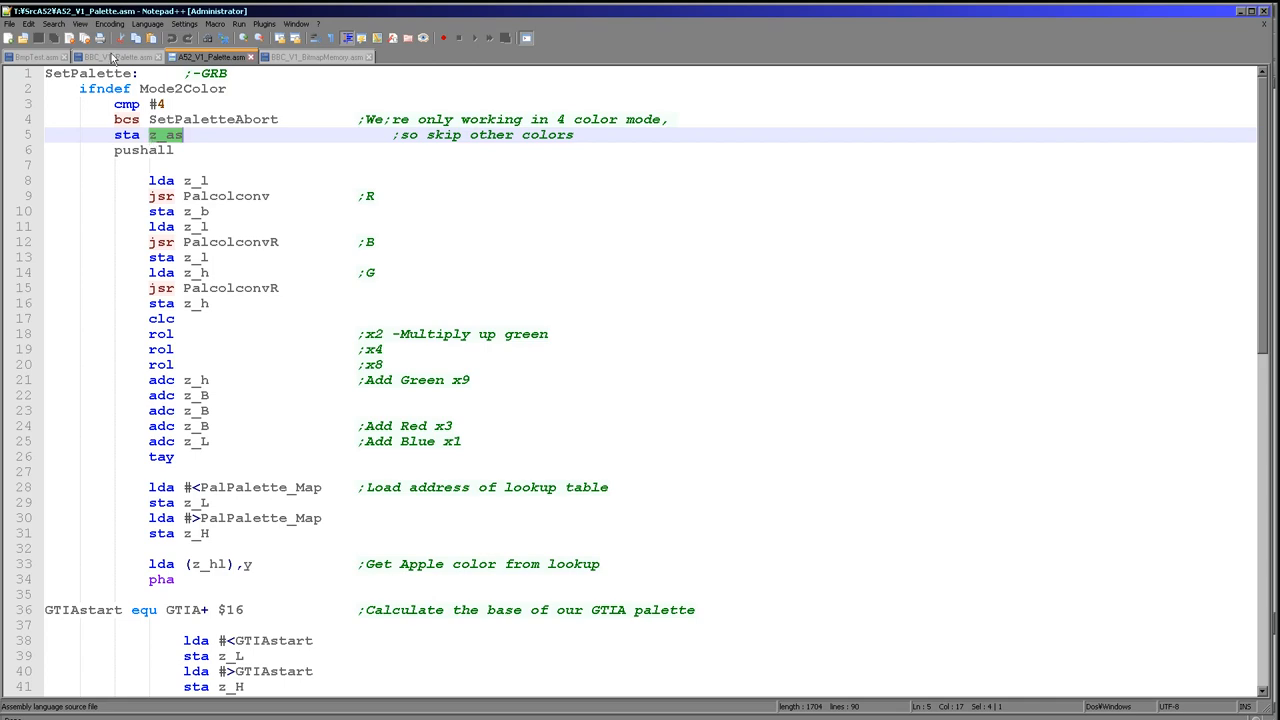
scroll(down, 3)
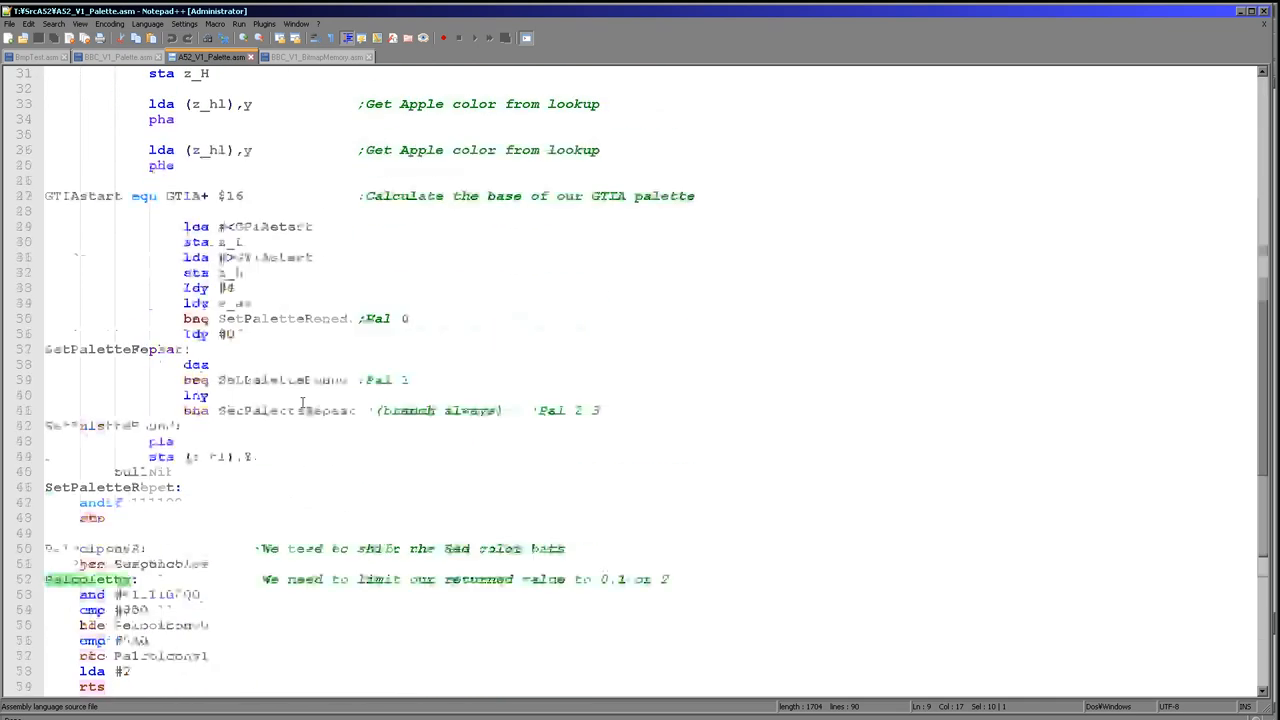
scroll(down, 3)
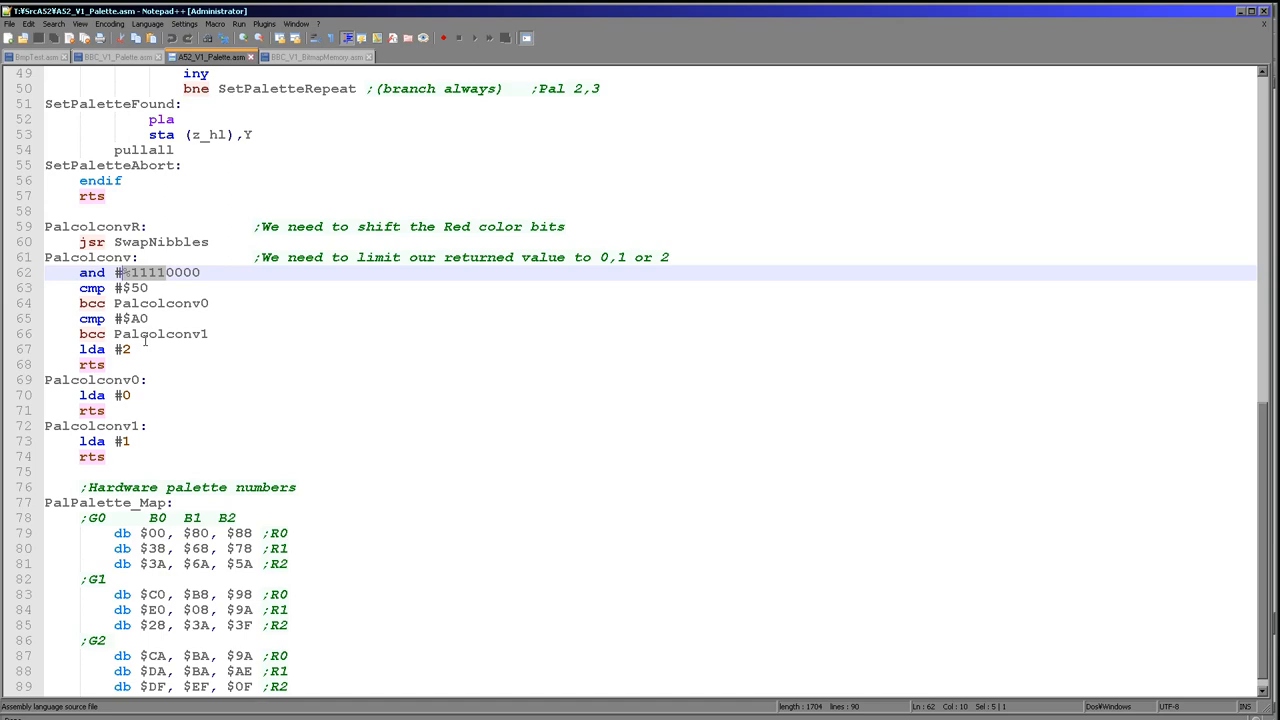
scroll(up, 3)
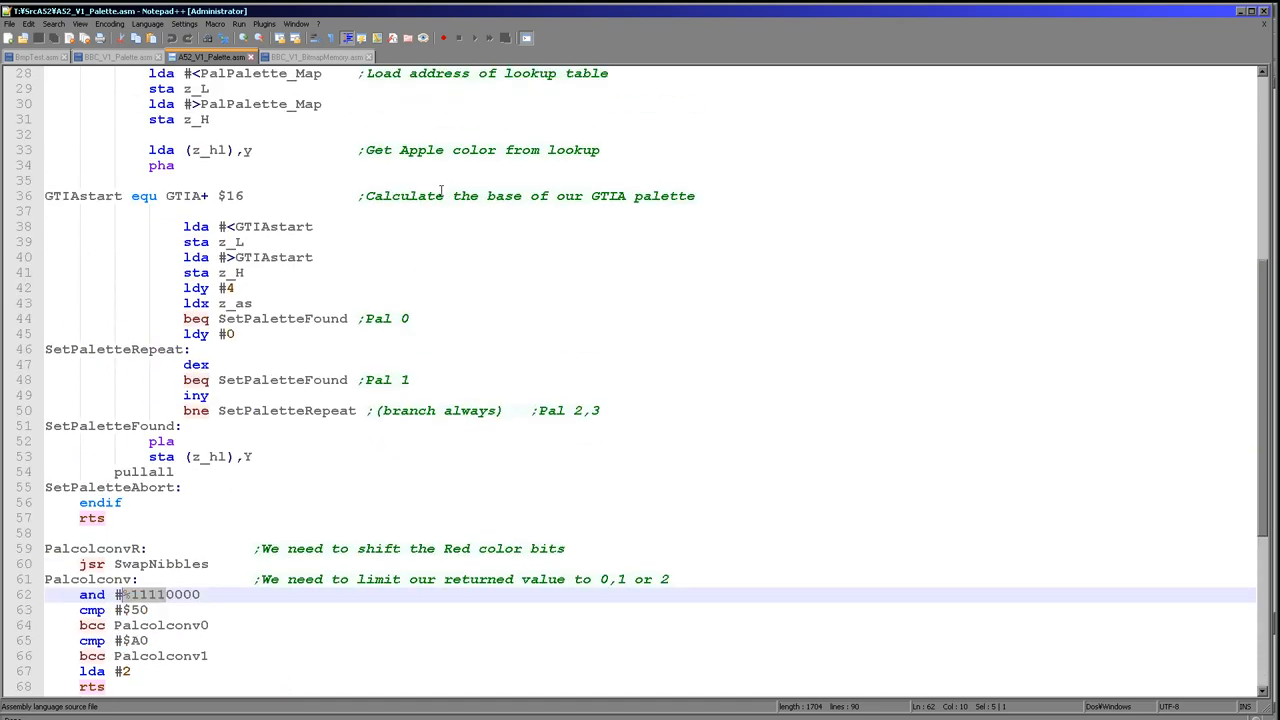
scroll(up, 3)
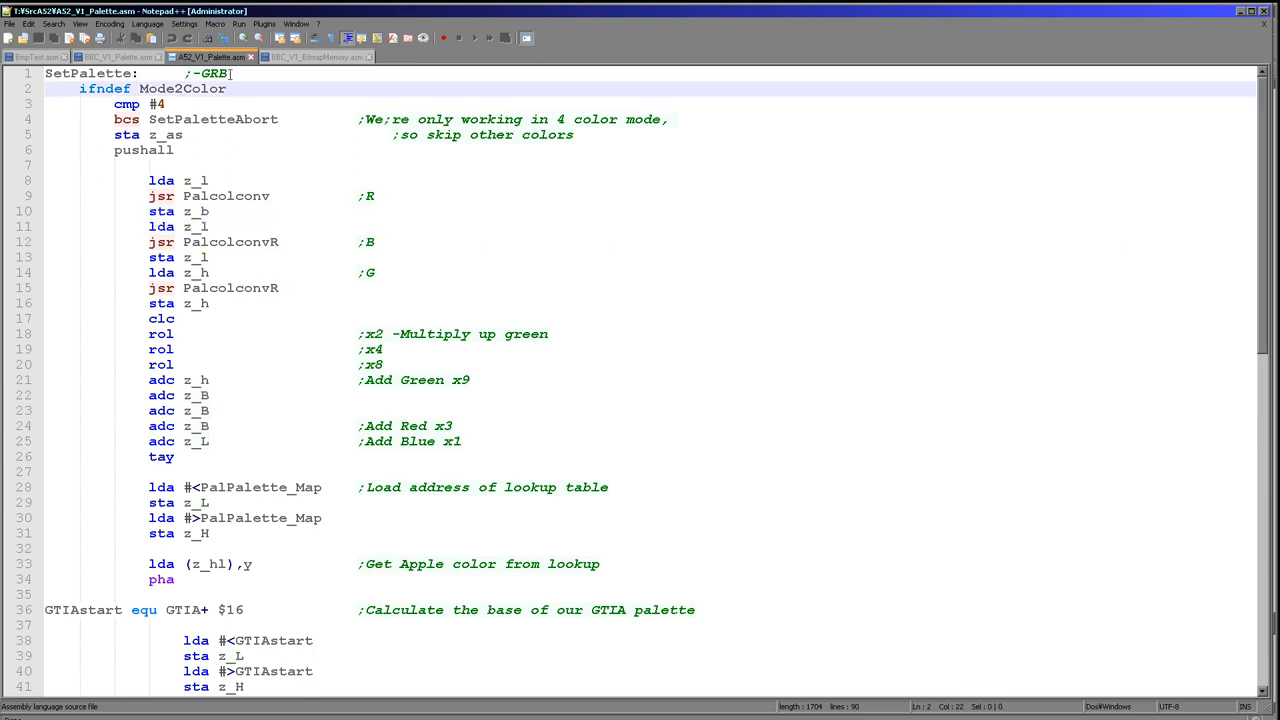
click(253, 241)
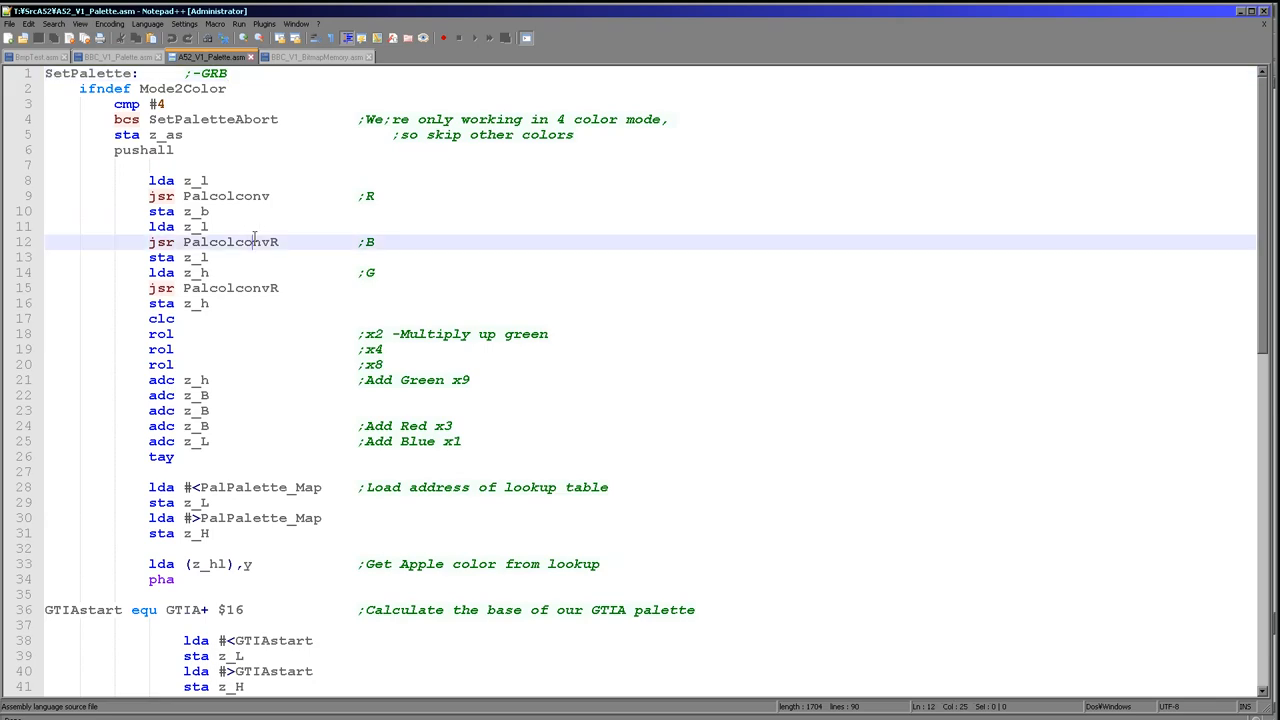
scroll(down, 3)
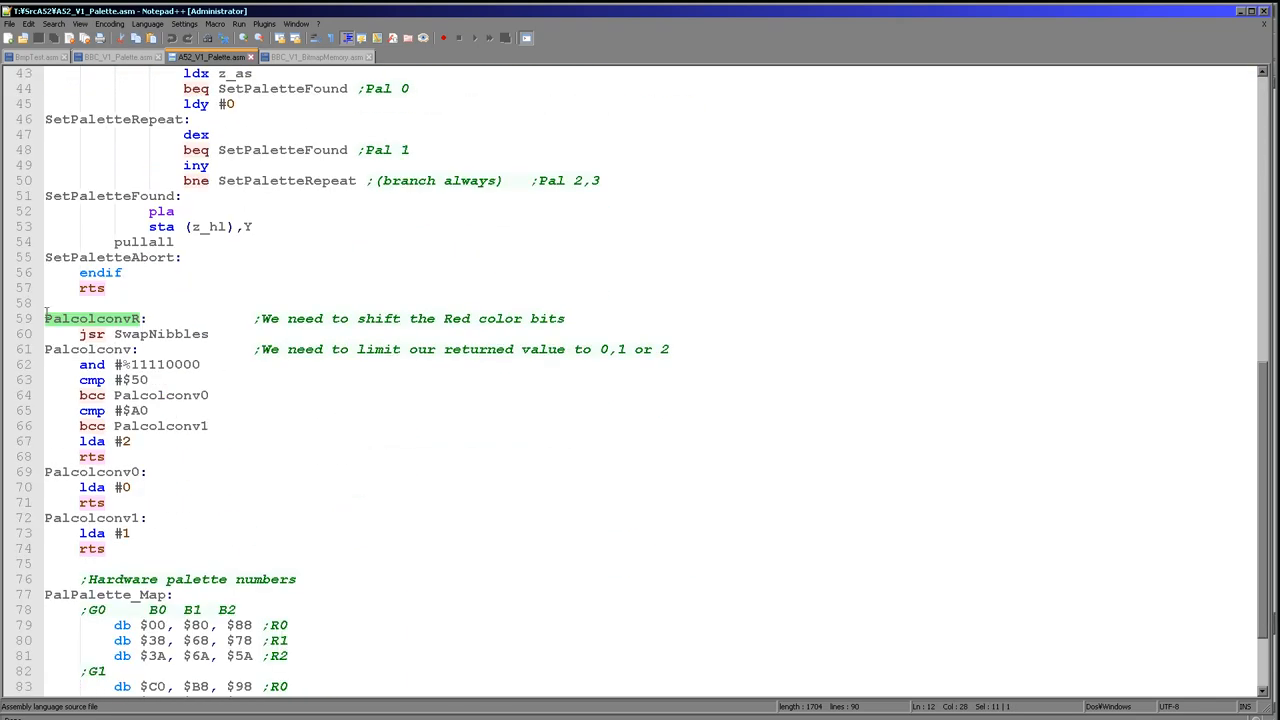
mouse_move(211, 369)
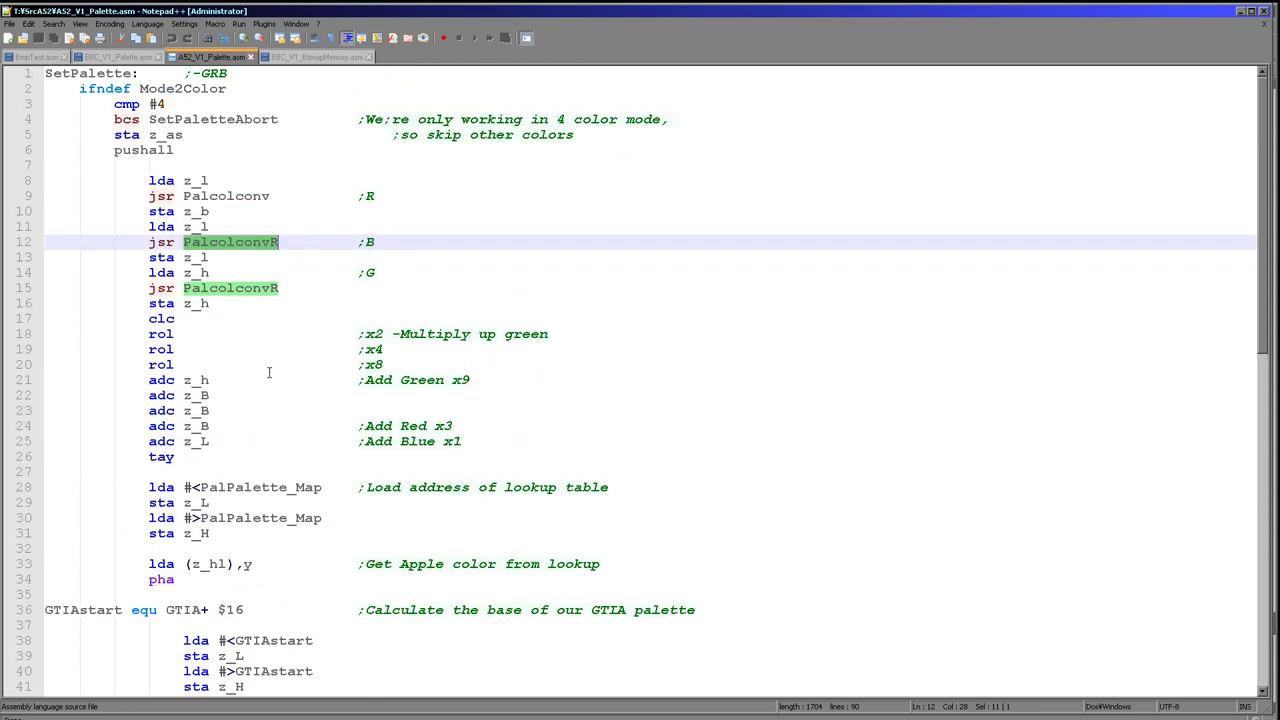
click(197, 257)
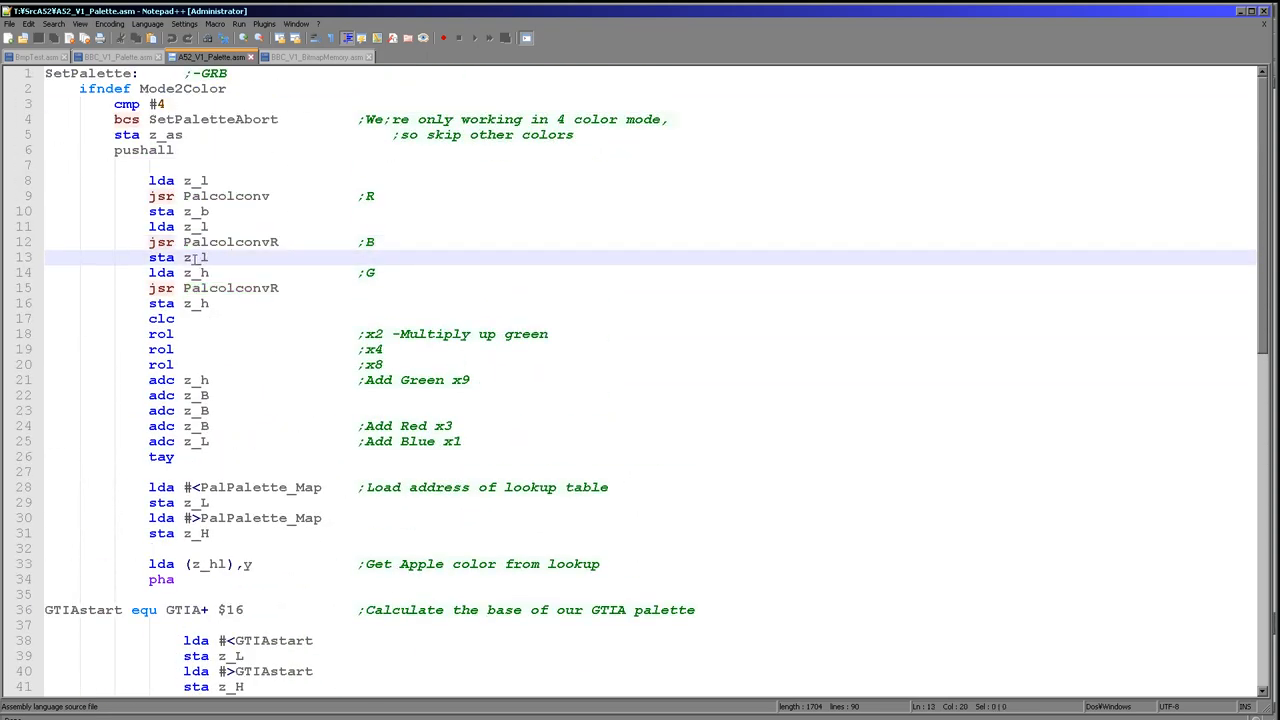
double_click(195, 257)
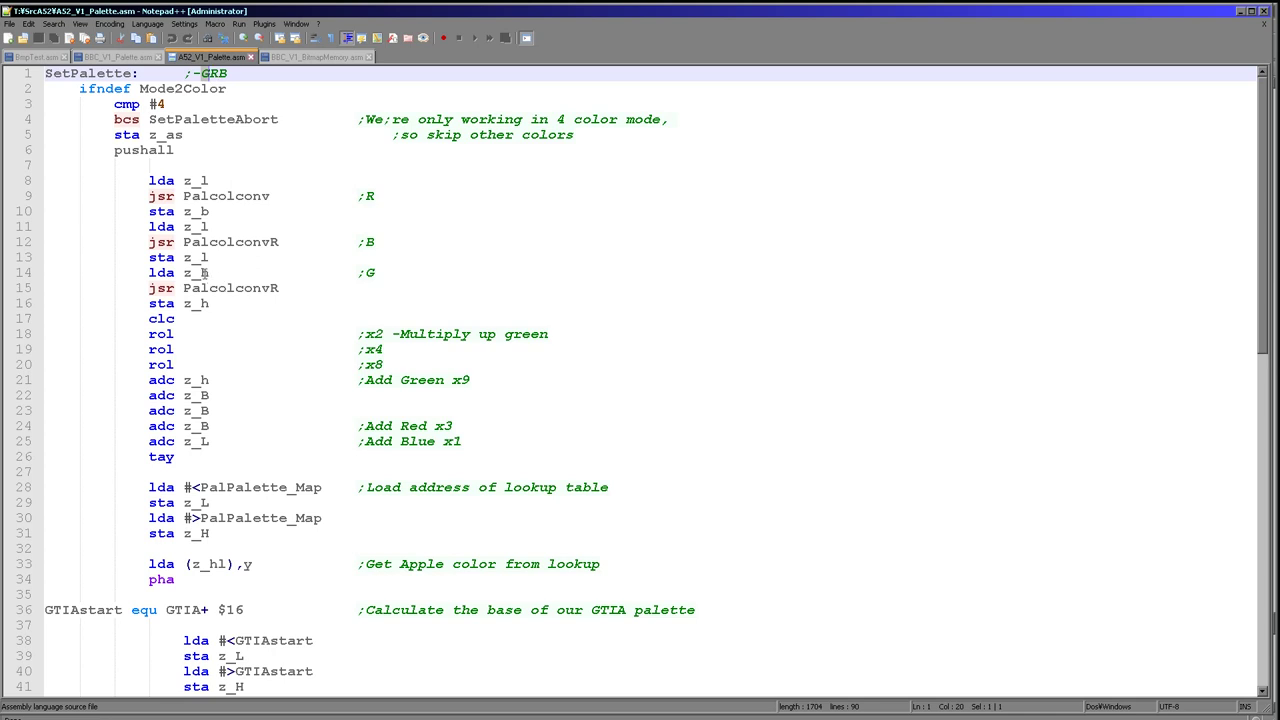
click(370, 196)
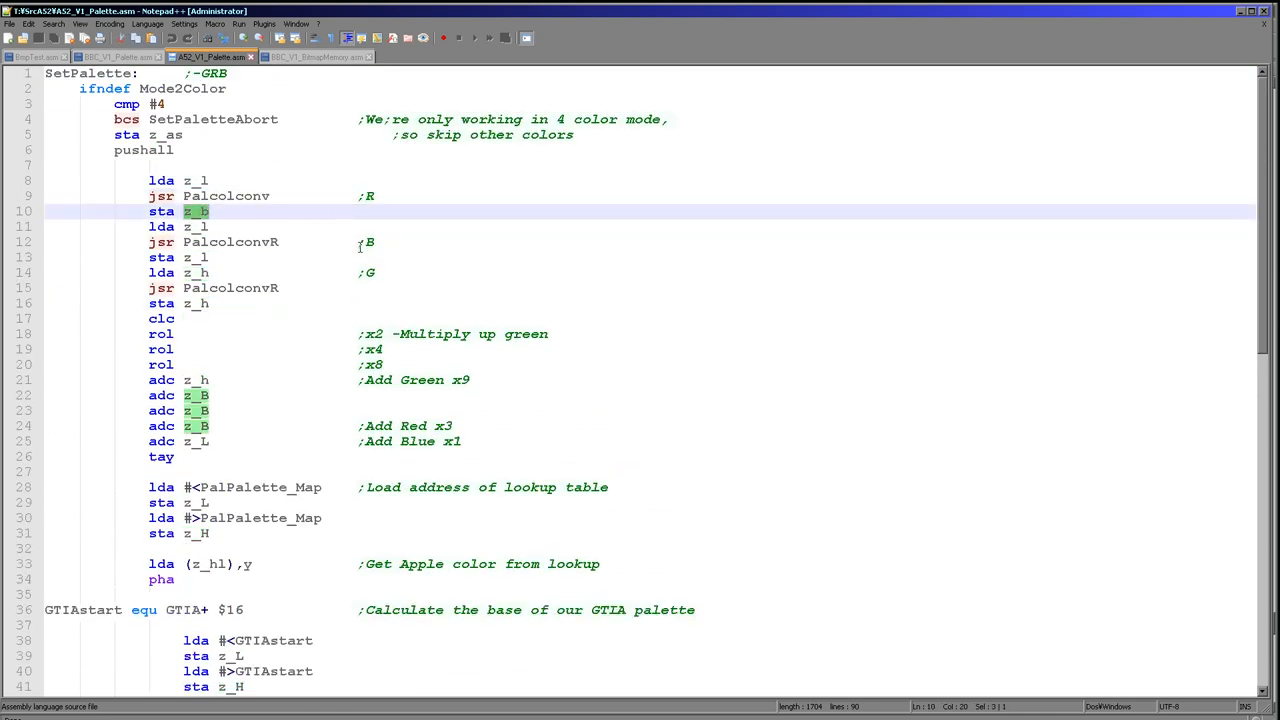
click(201, 257)
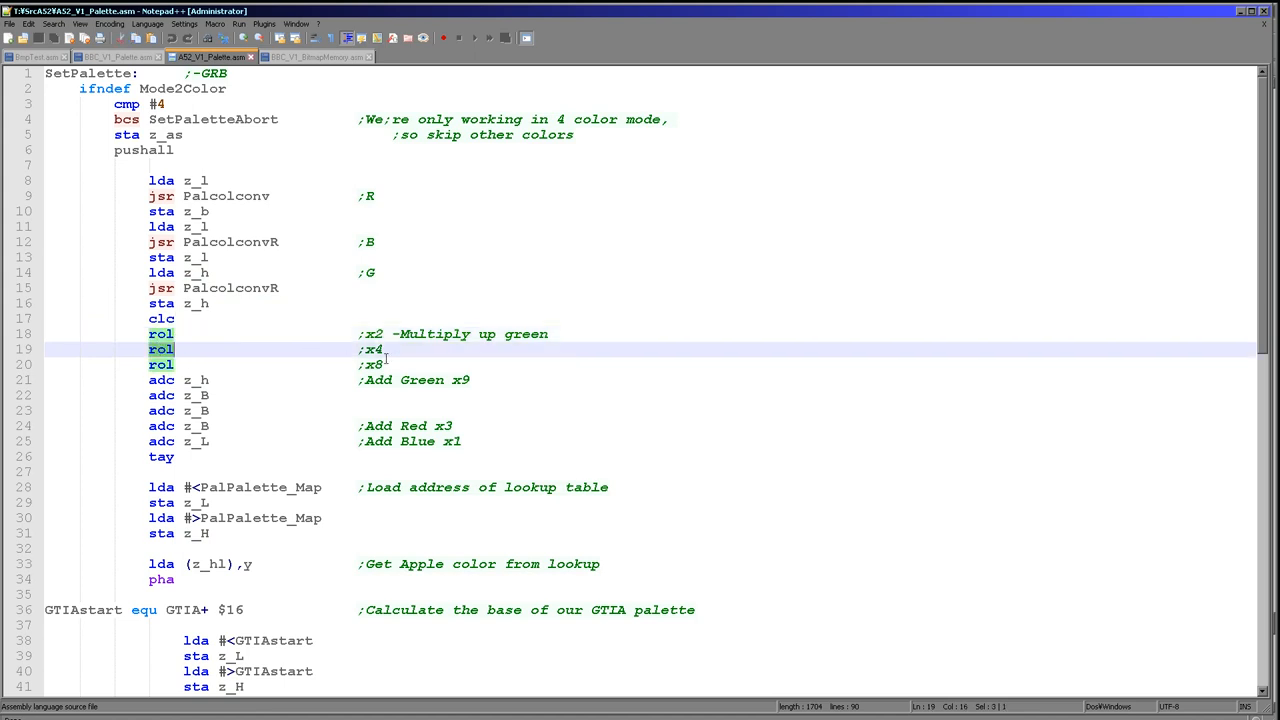
click(382, 364)
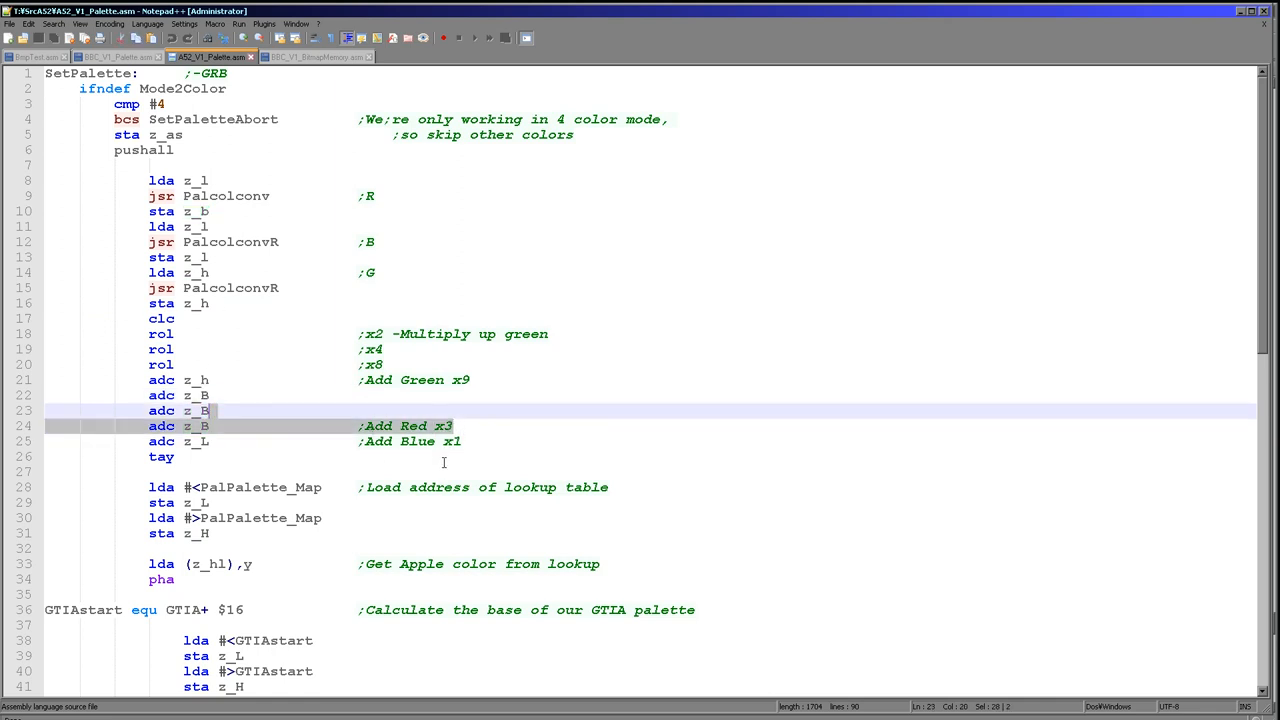
click(461, 441)
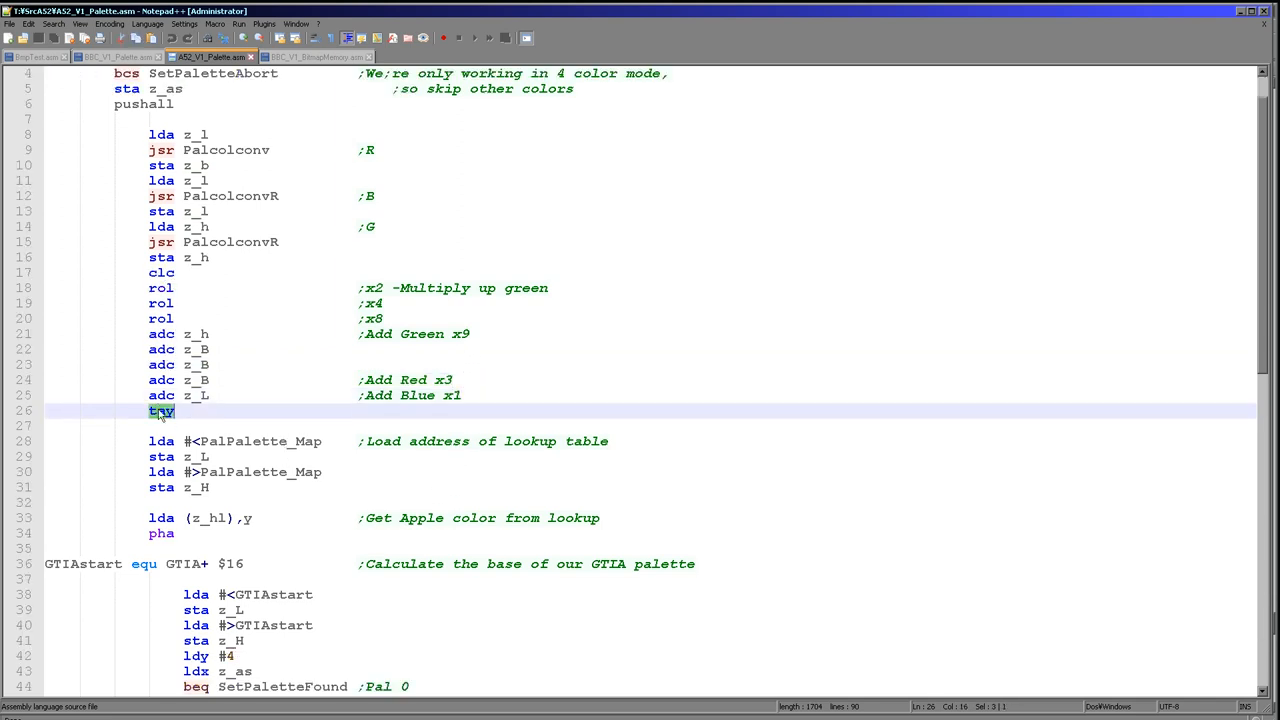
- Scroll down to the PalPalette_Map lookup-table load and back through SetPalette
scroll(down, 3)
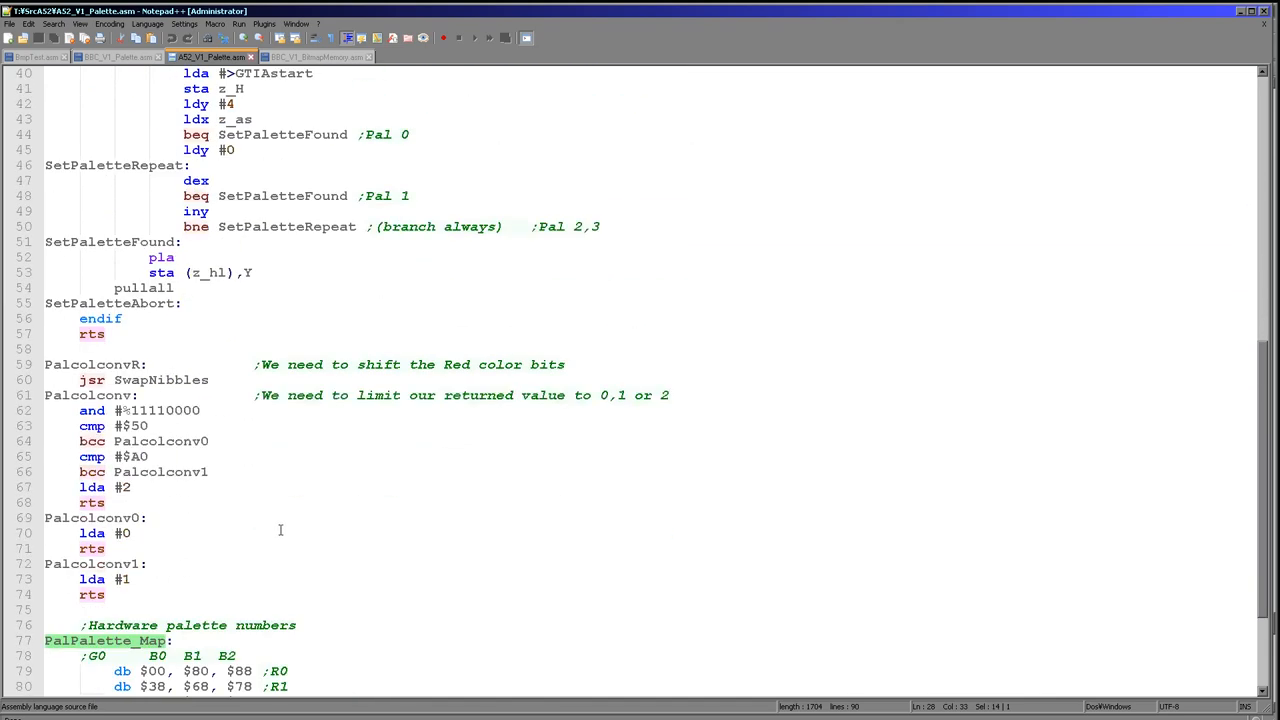
scroll(up, 3)
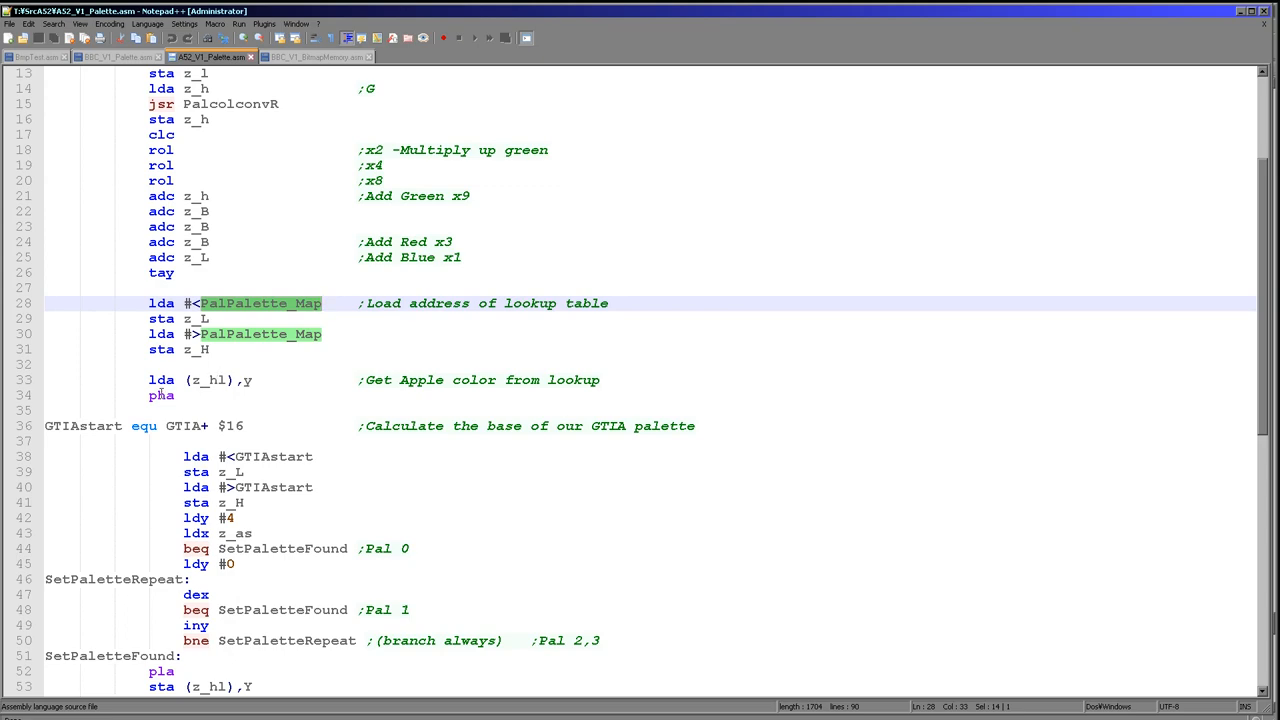
scroll(down, 3)
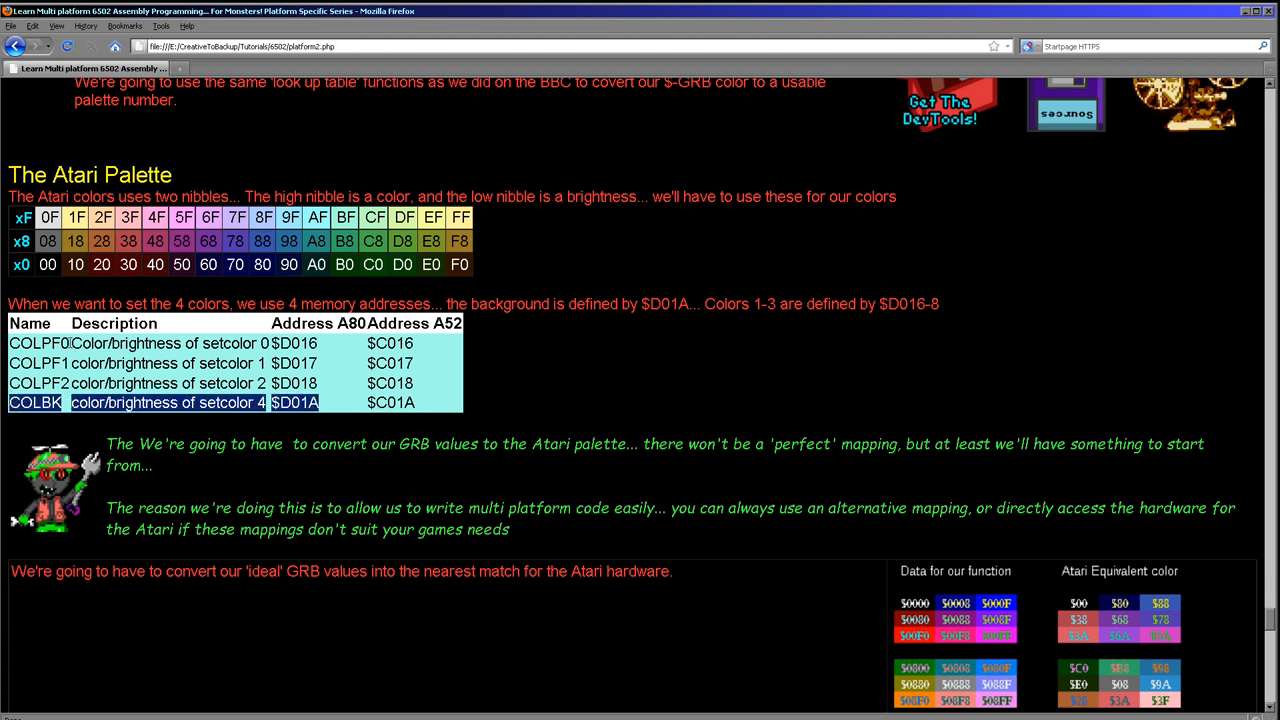
mouse_move(345, 403)
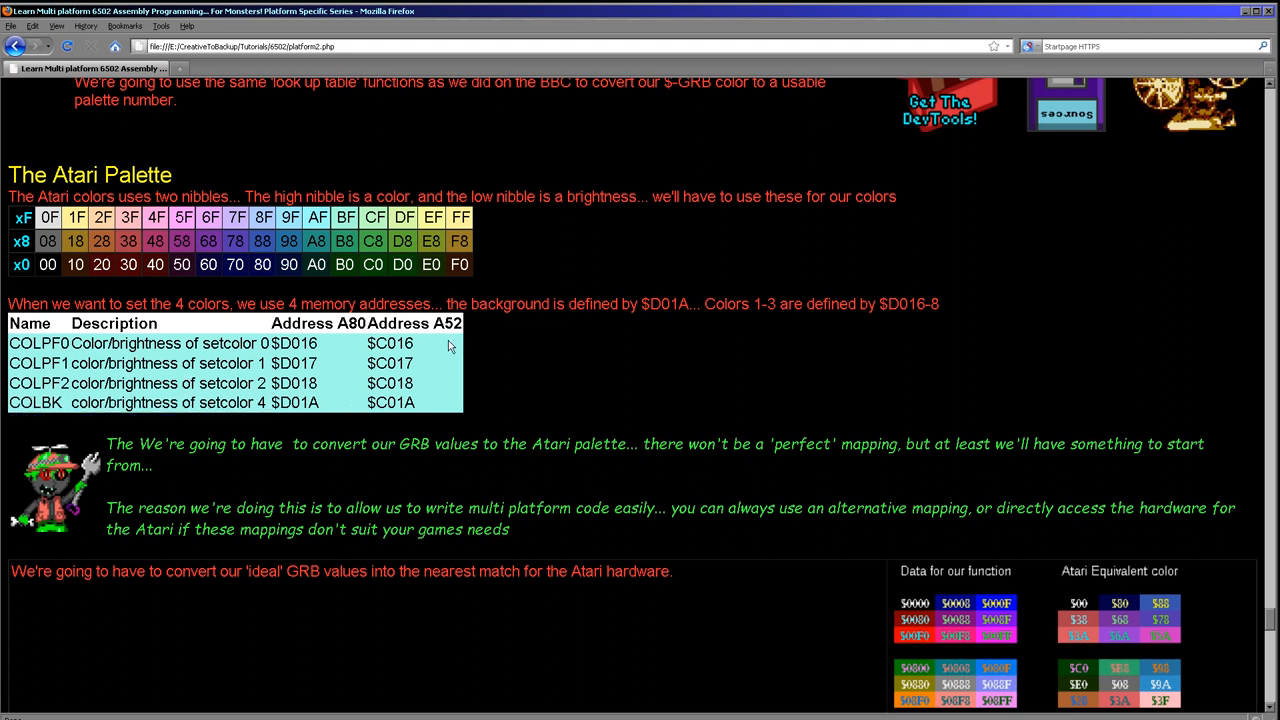
mouse_move(408, 297)
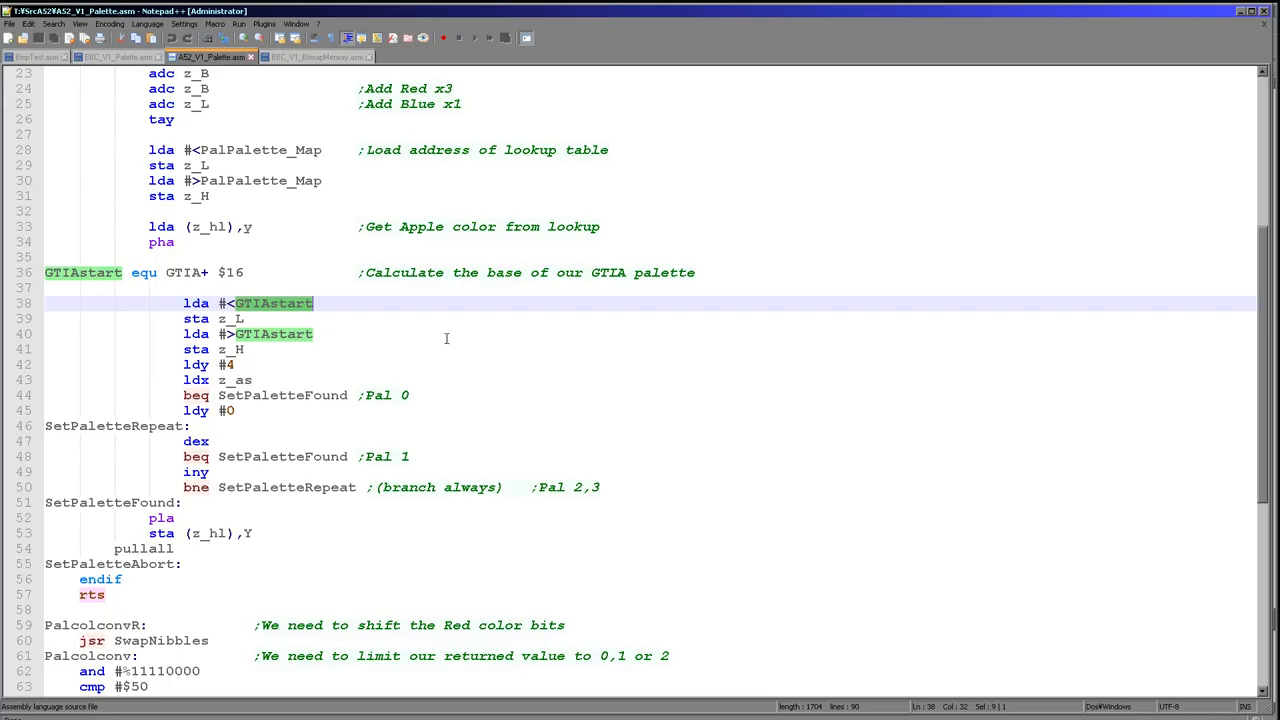
click(183, 272)
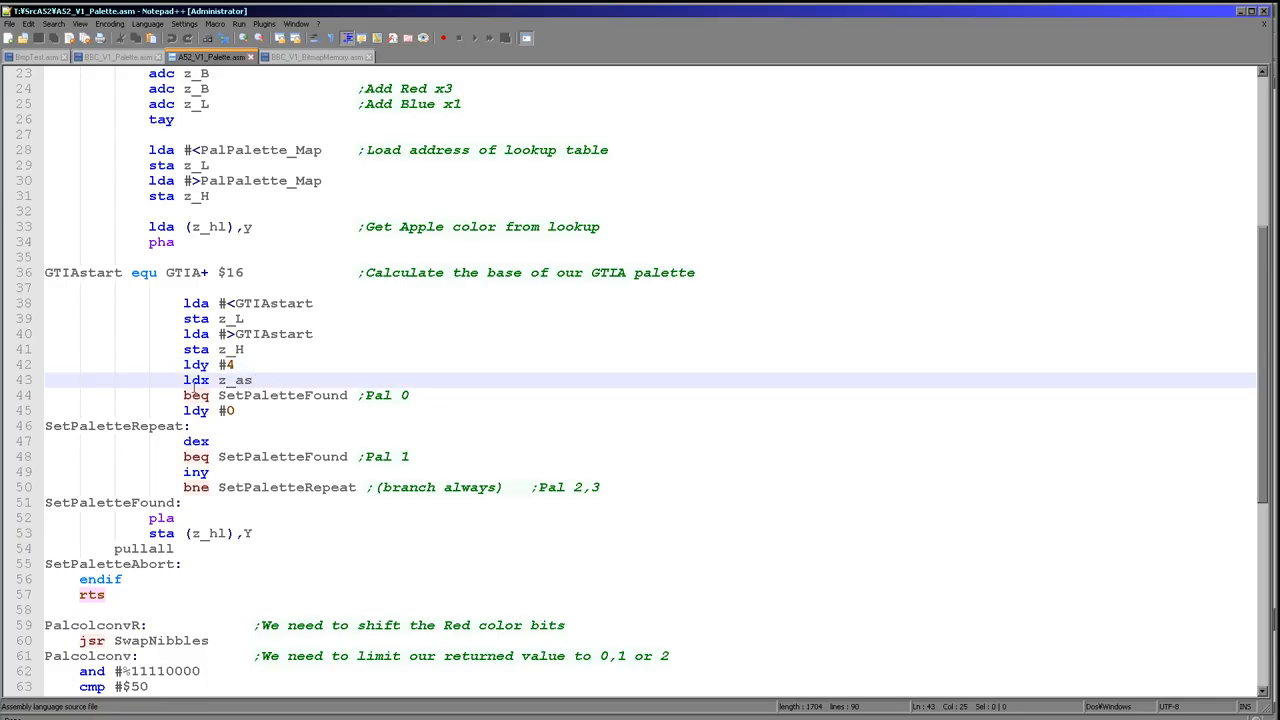
double_click(234, 380)
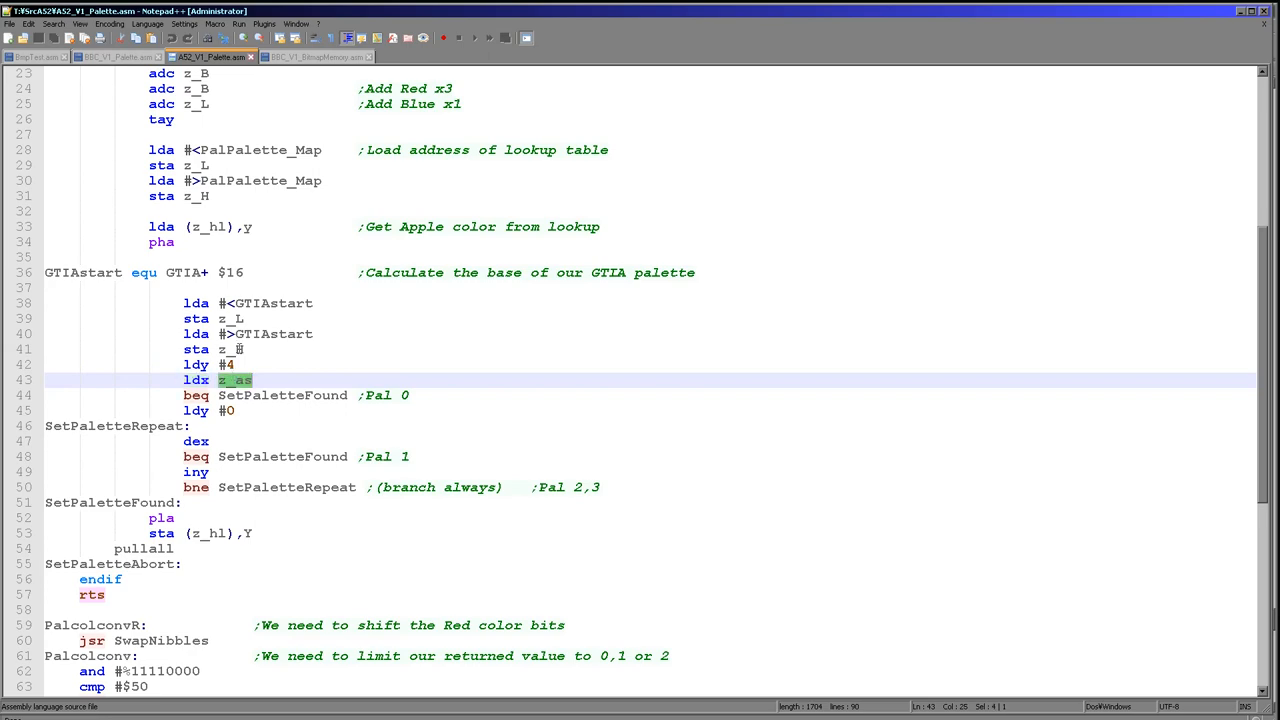
scroll(up, 3)
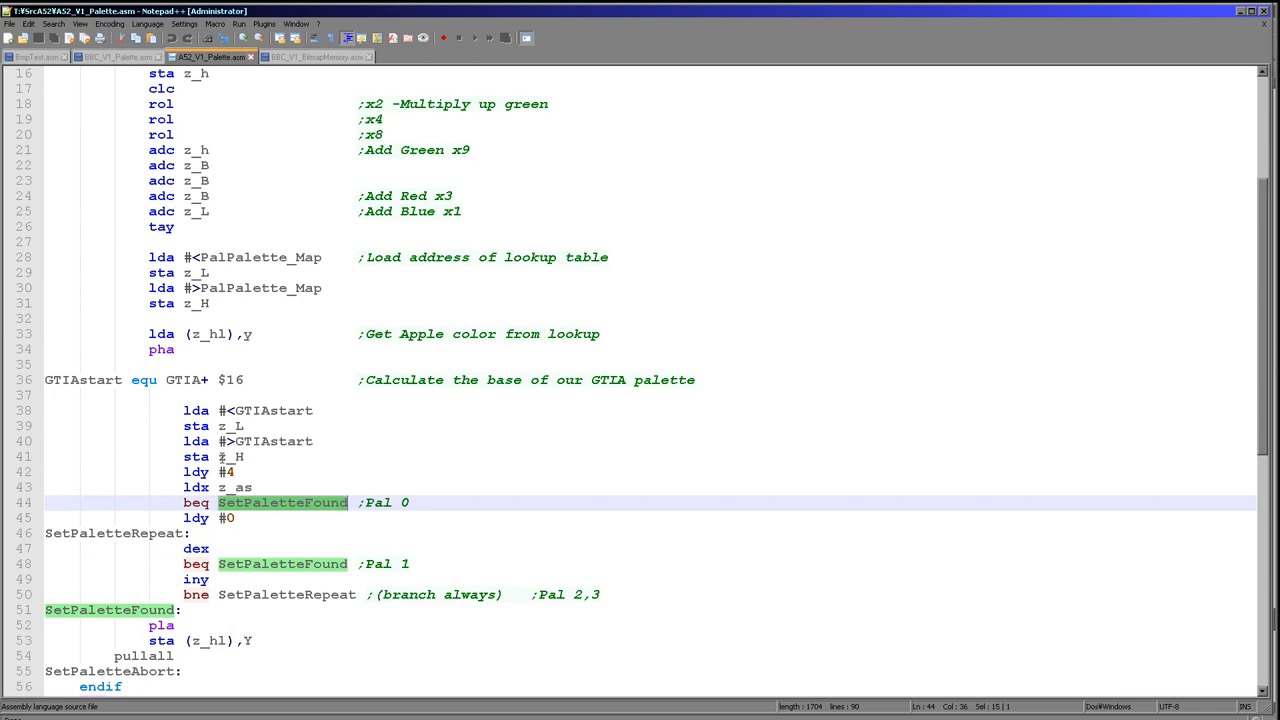
click(230, 471)
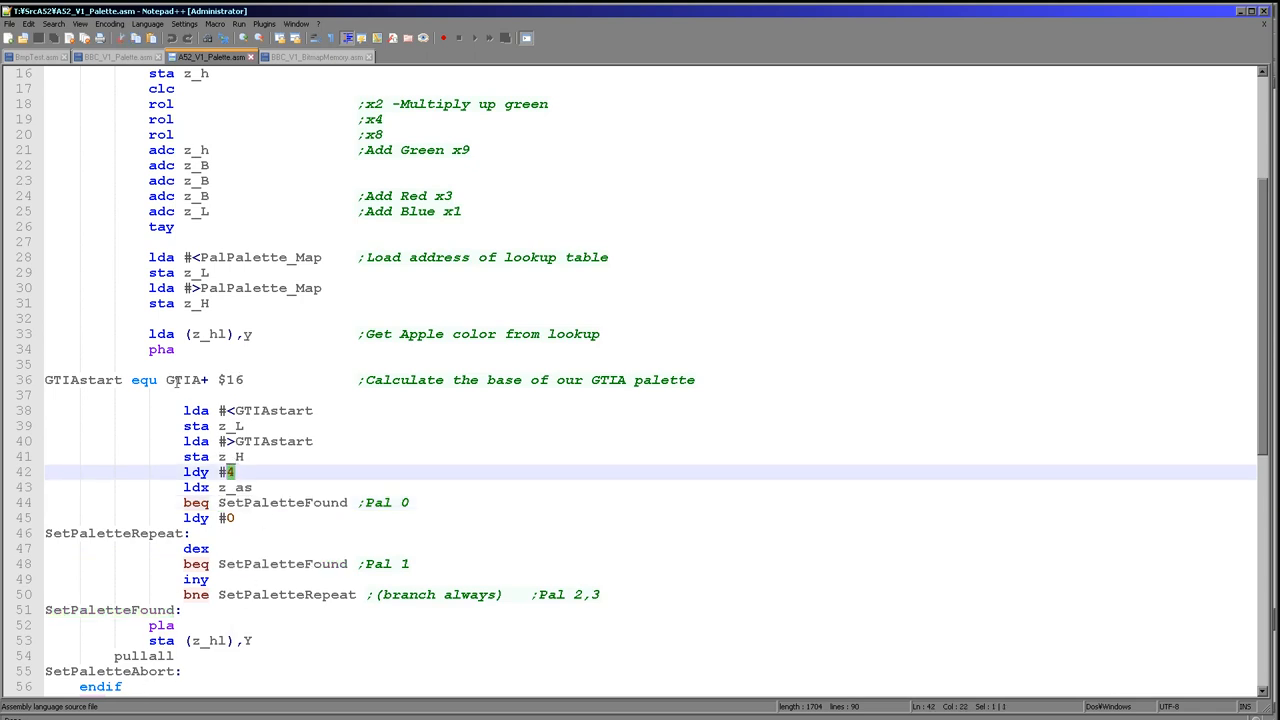
click(88, 380)
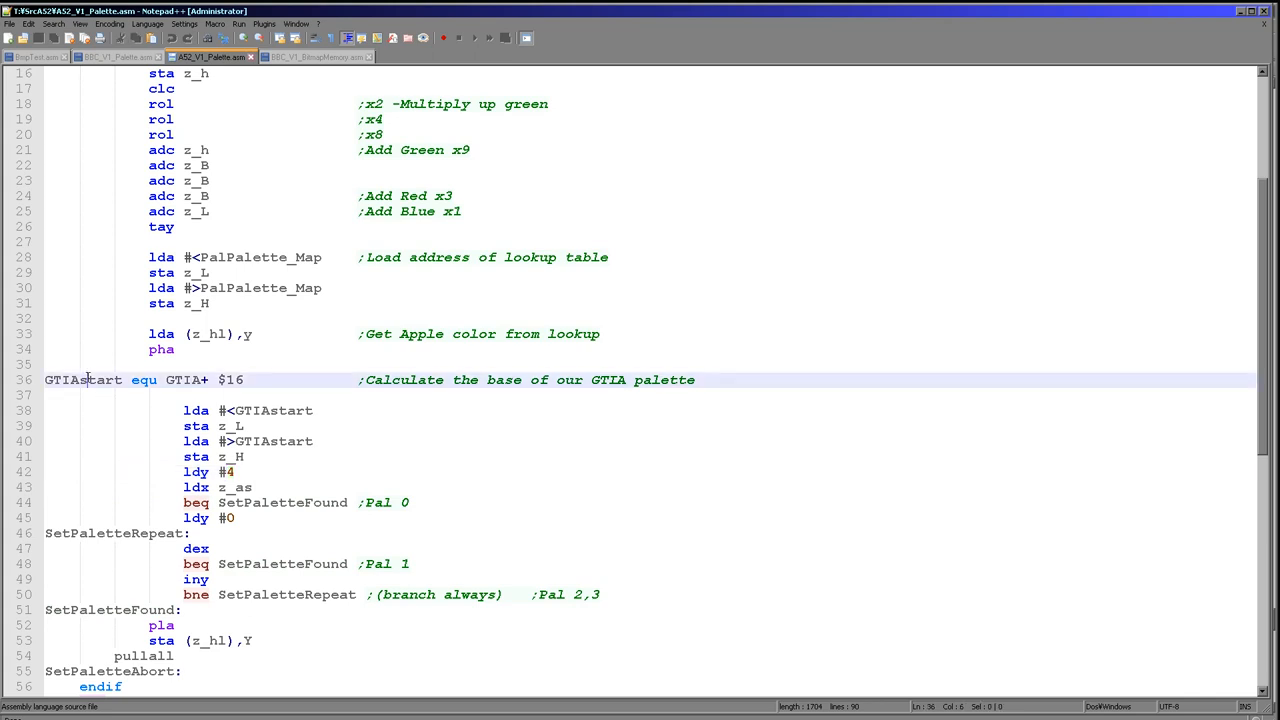
double_click(82, 379)
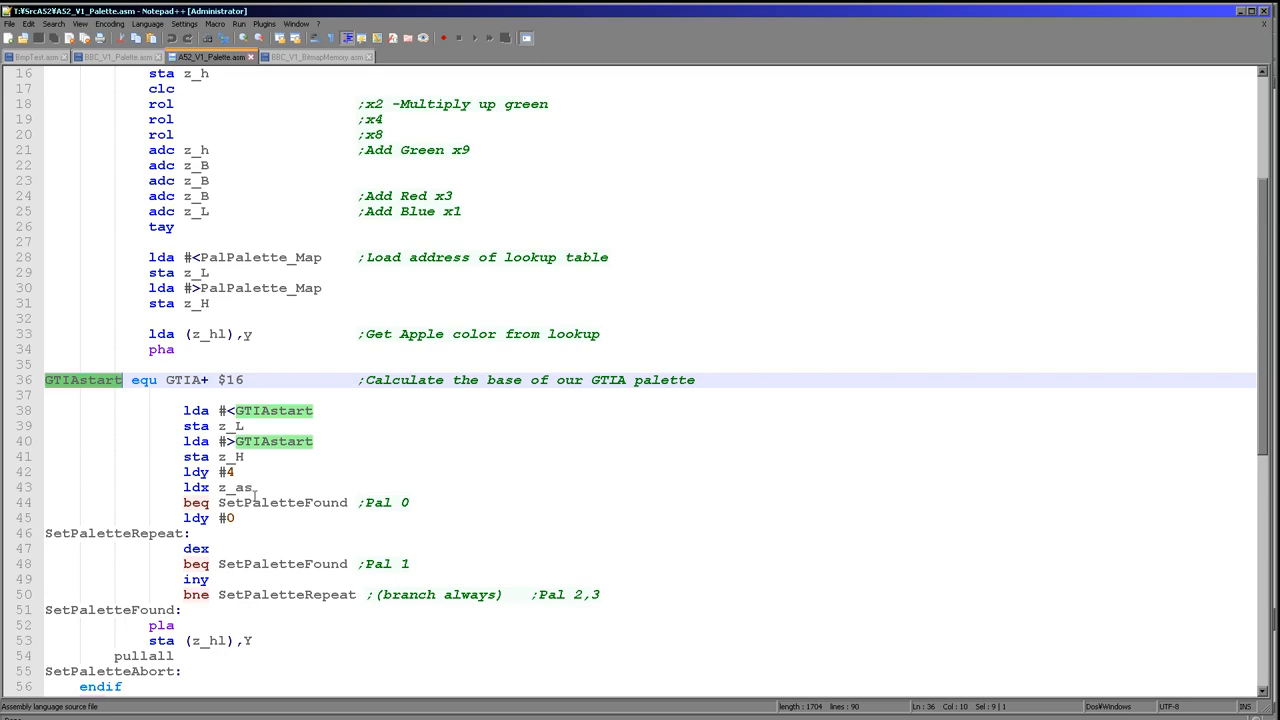
click(230, 517)
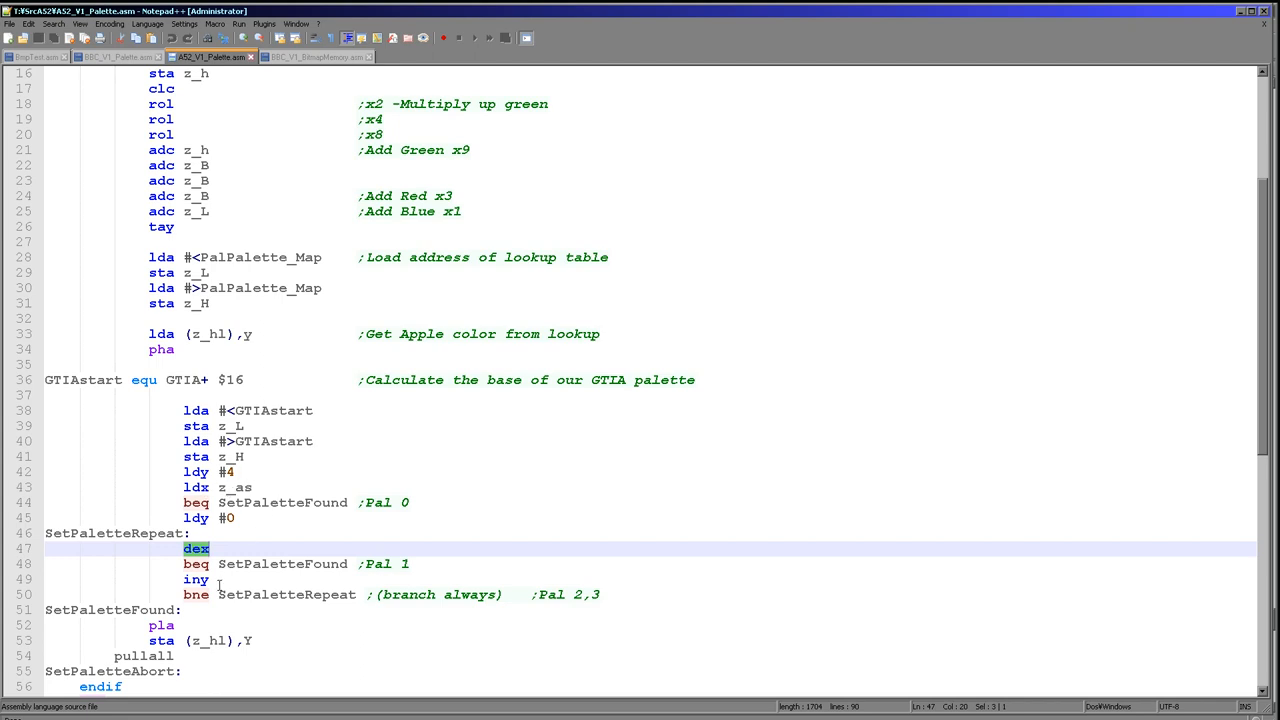
mouse_move(210, 625)
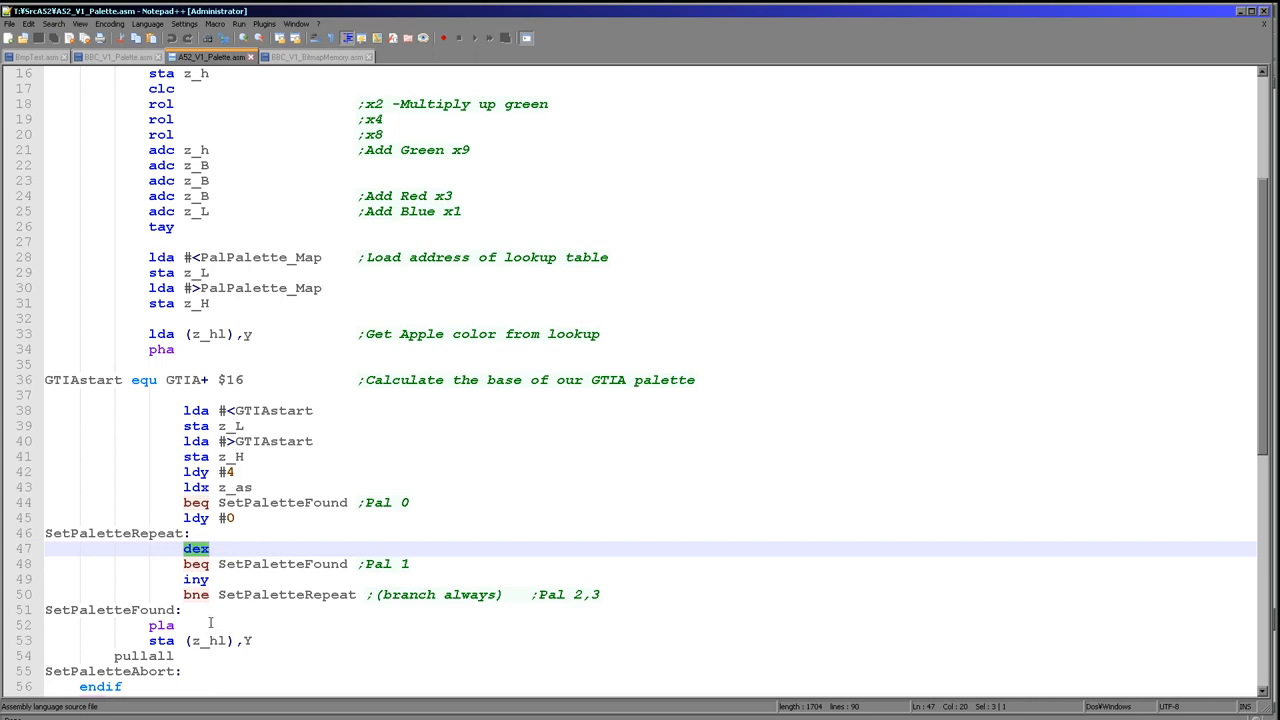
mouse_move(225, 647)
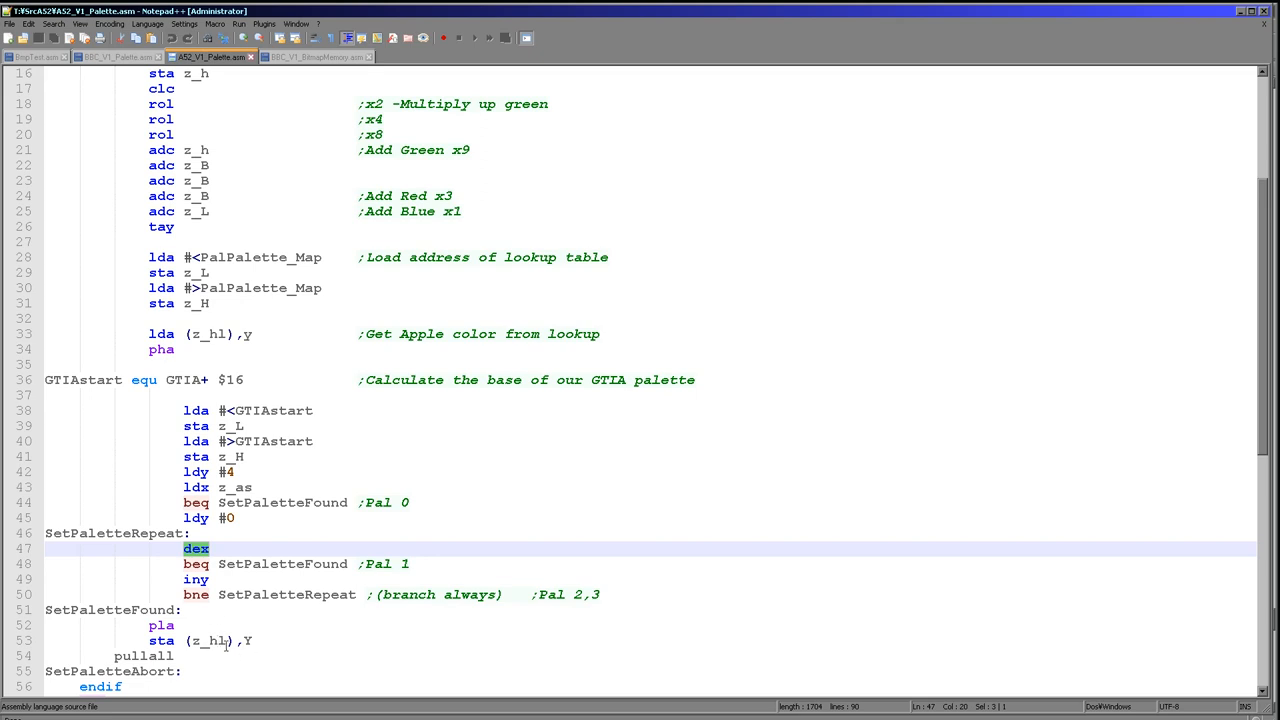
click(161, 625)
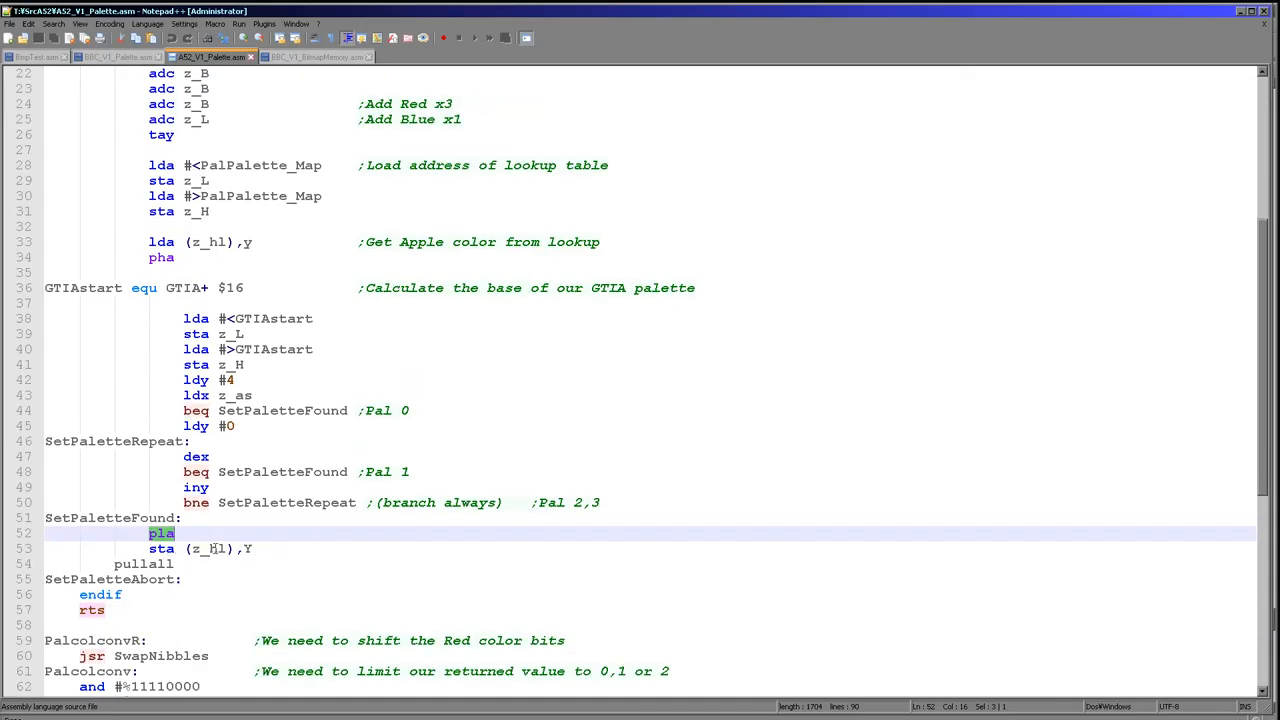
mouse_move(265, 554)
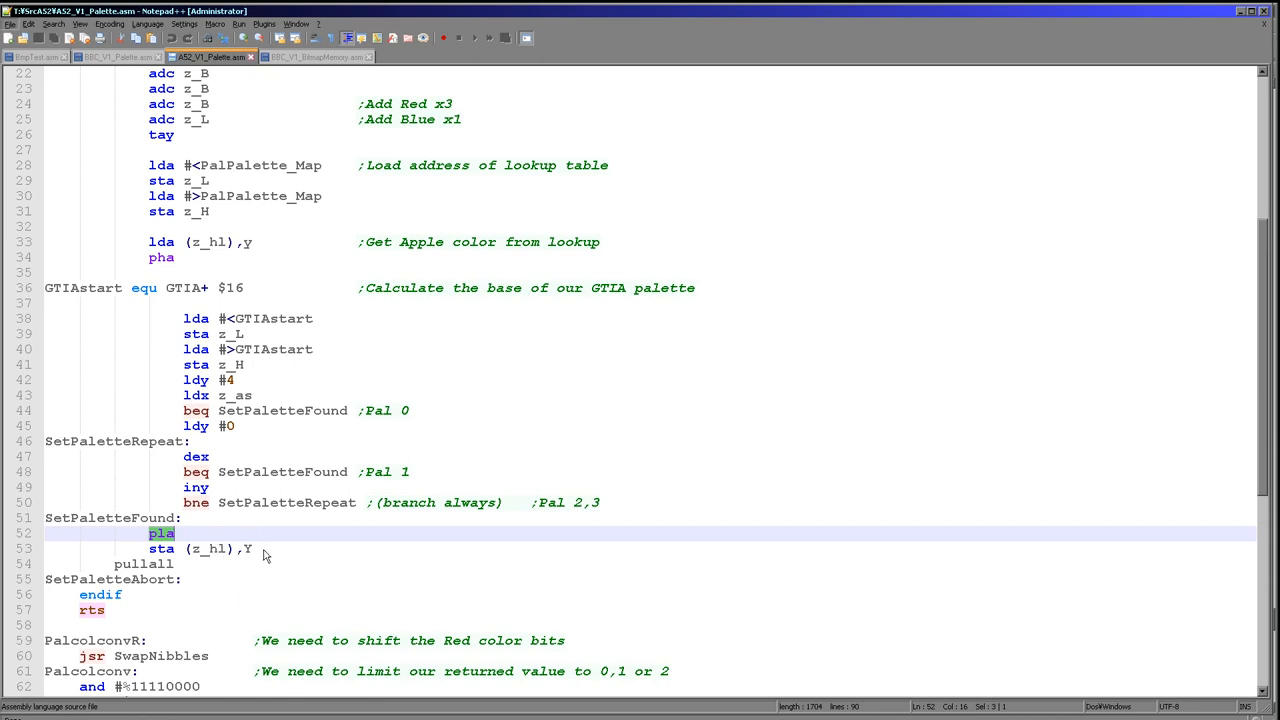
mouse_move(260, 552)
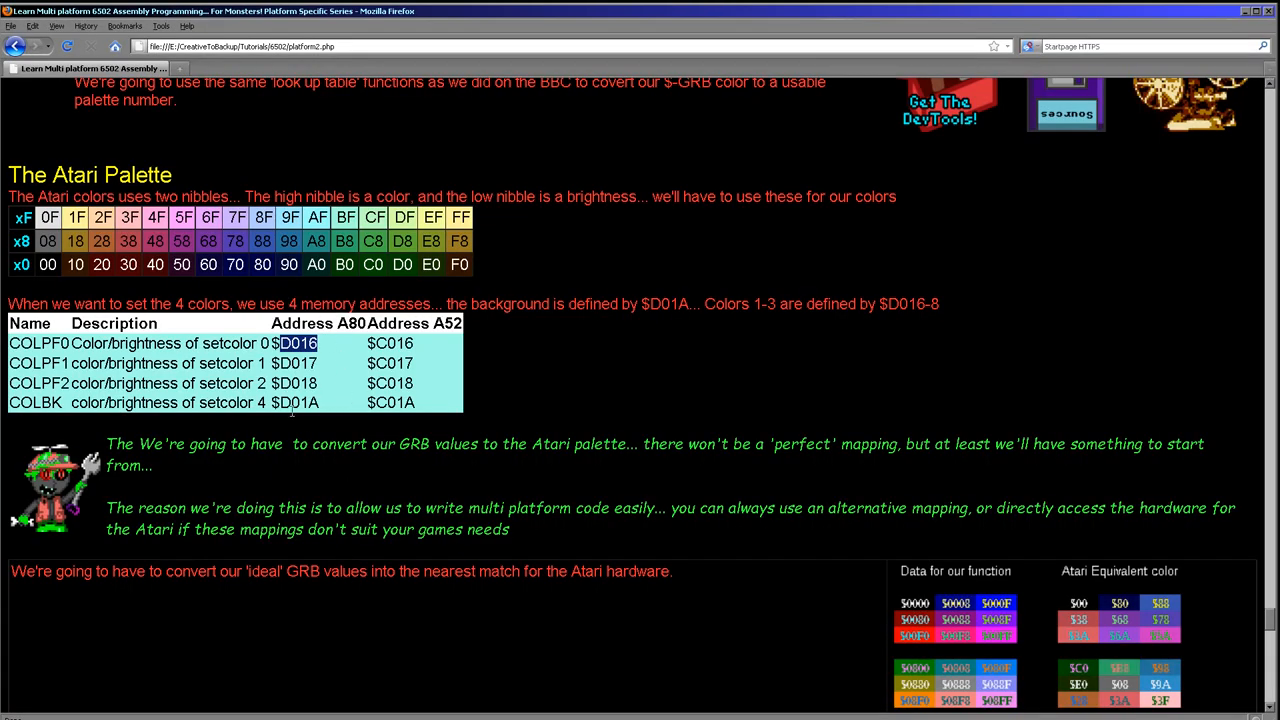
mouse_move(435, 388)
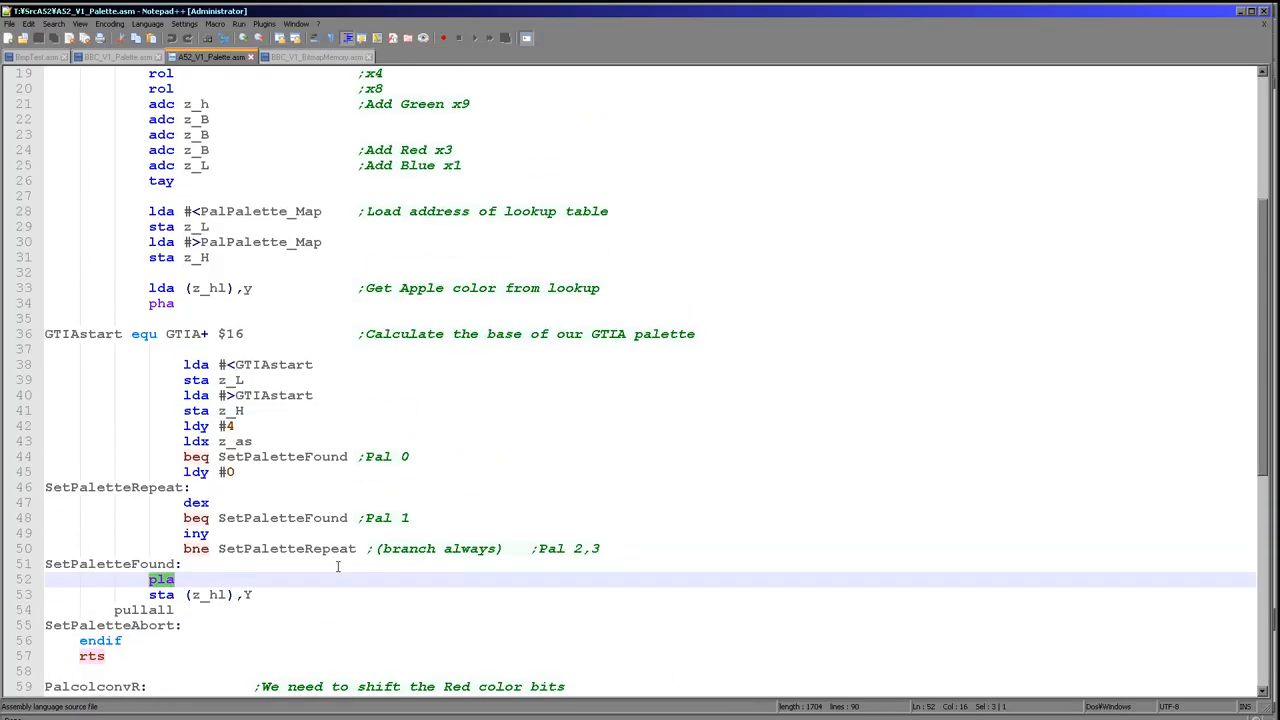
scroll(down, 3)
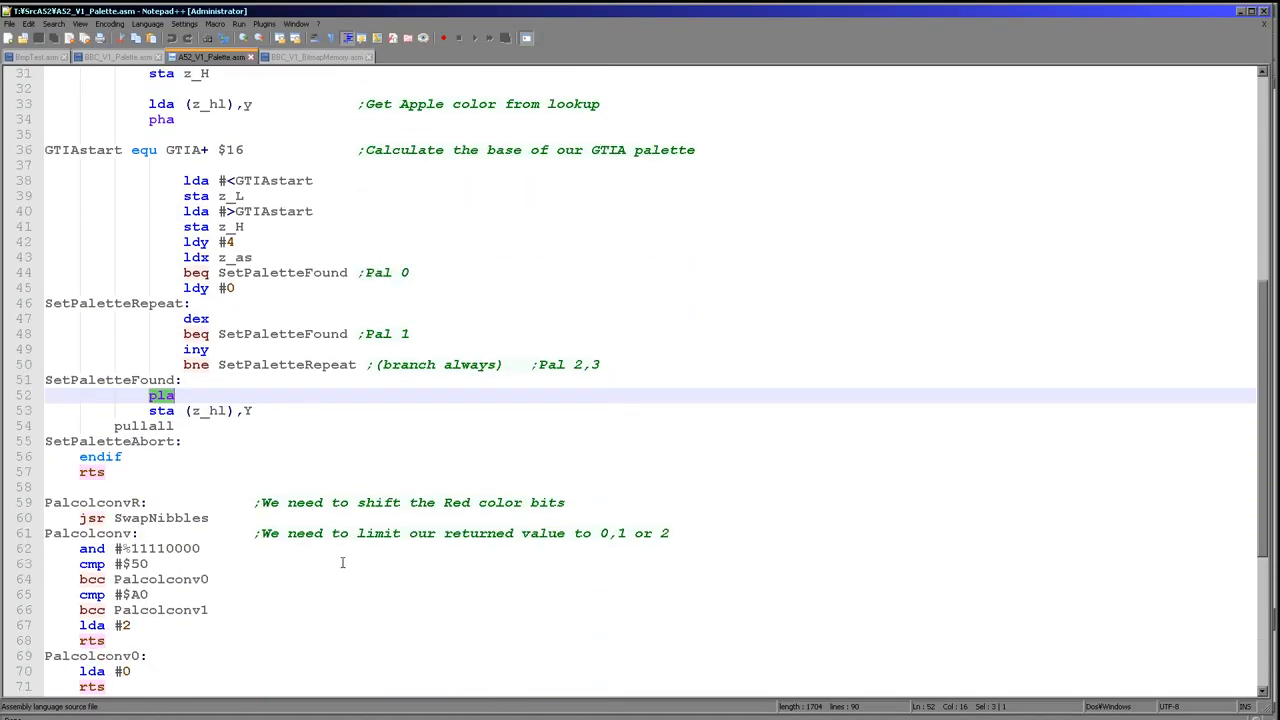
scroll(down, 3)
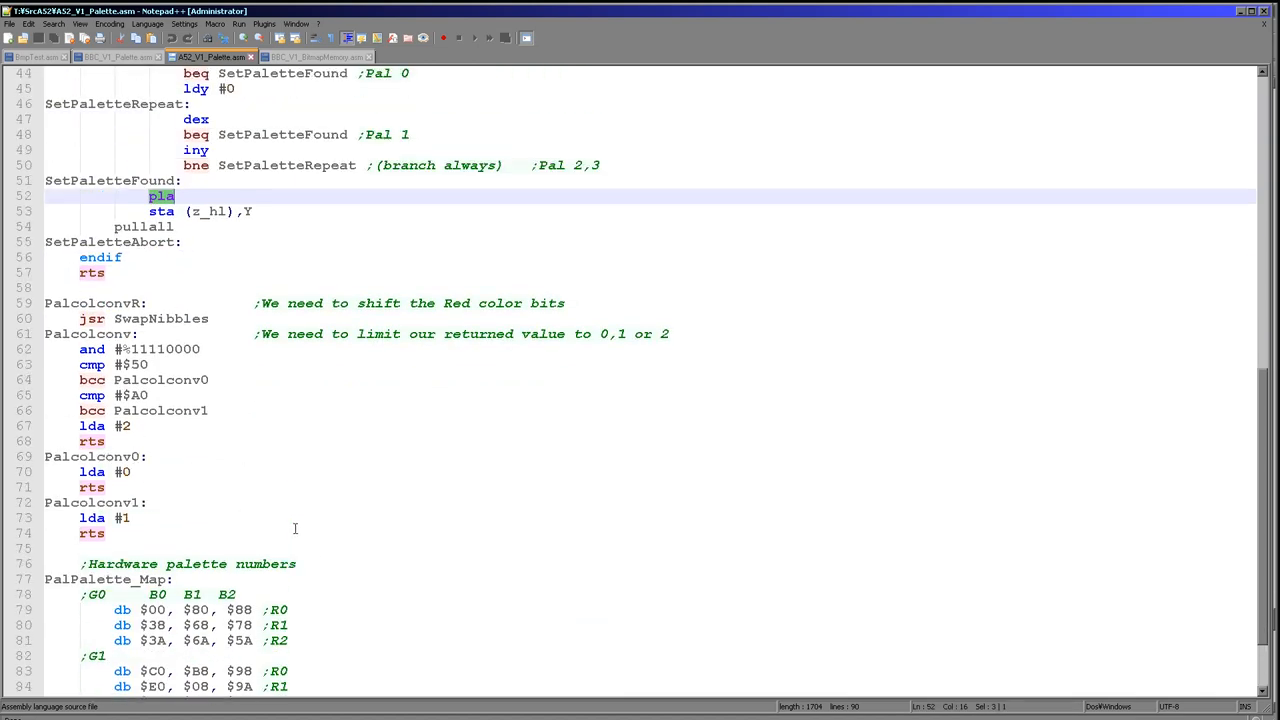